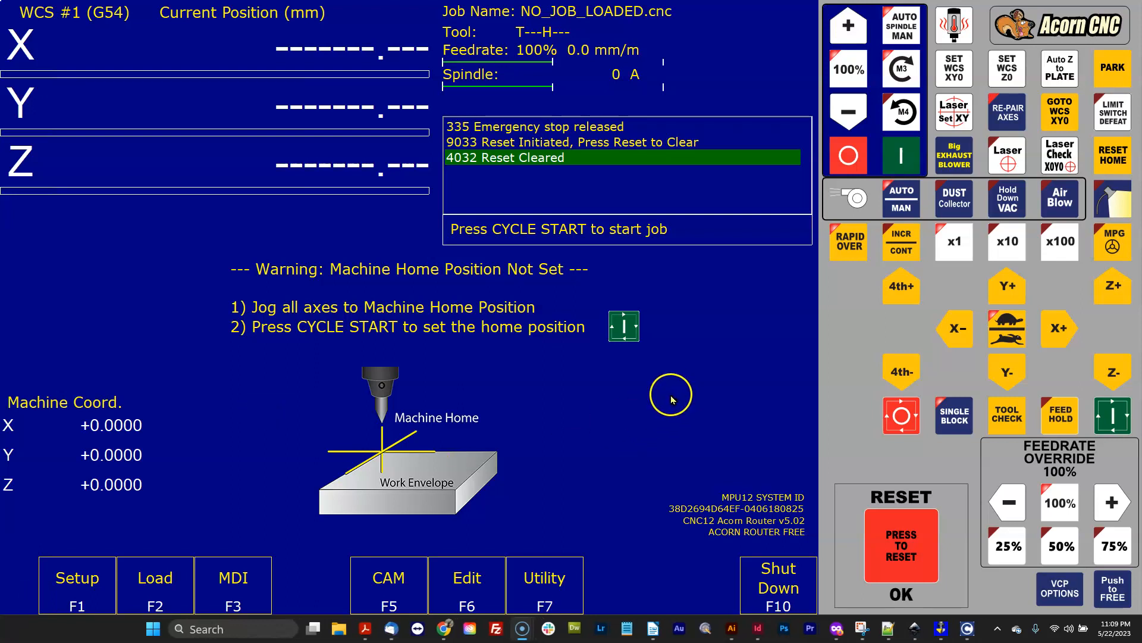
pyautogui.moveTo(671, 401)
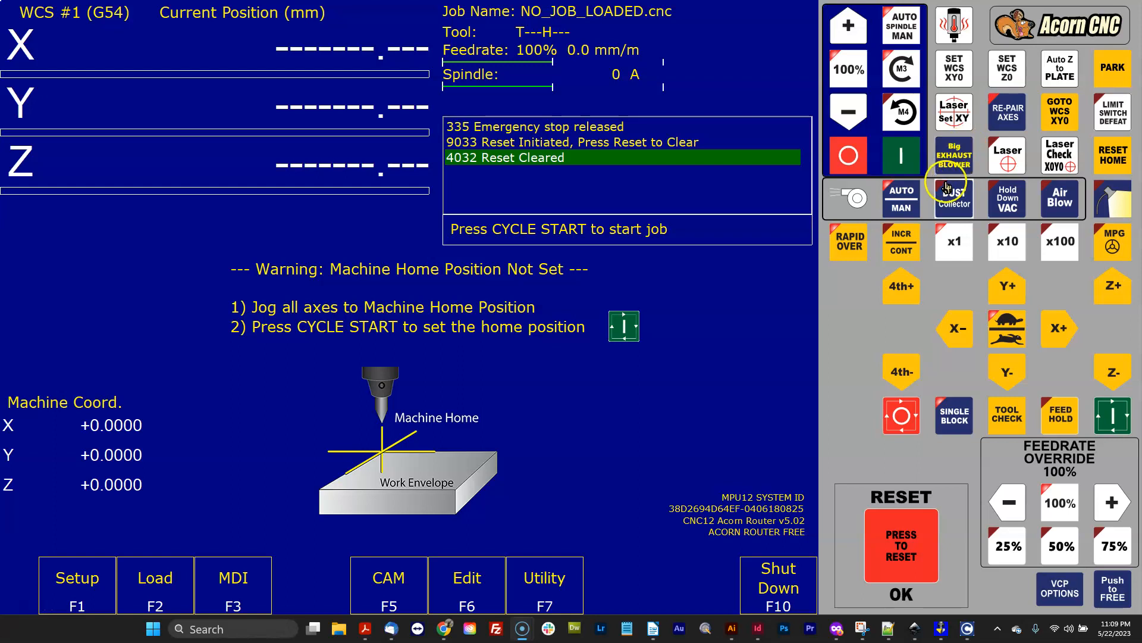
# Scroll the 'Show me your Custom VCP's!' thread to the reply advising converting text to paths
pyautogui.click(954, 198)
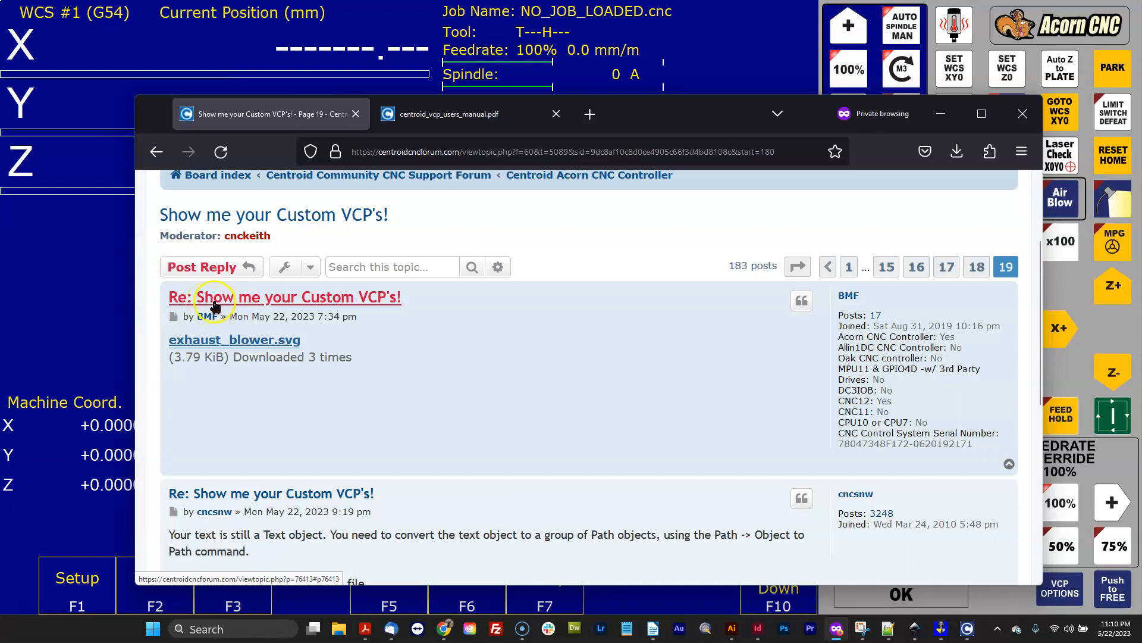
pyautogui.moveTo(337, 347)
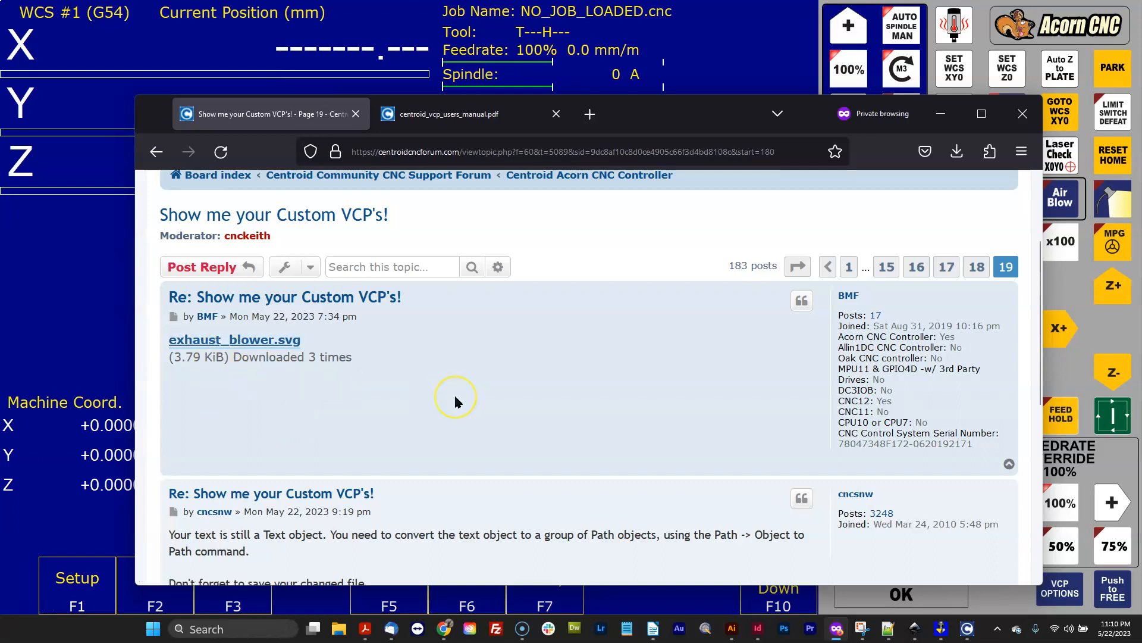
pyautogui.scroll(-3)
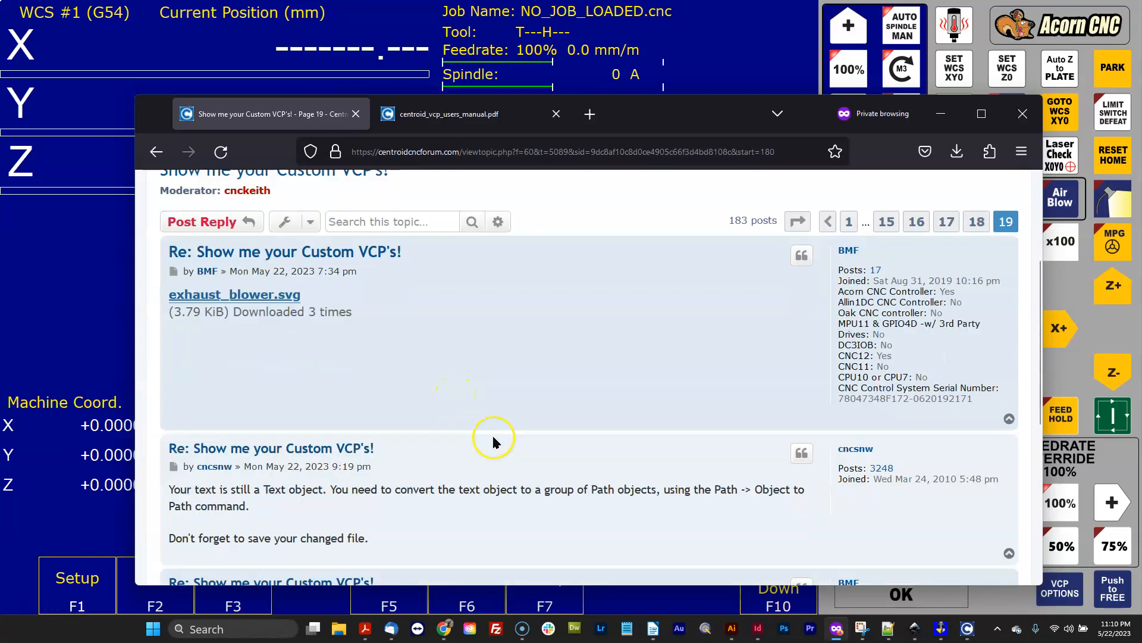
pyautogui.scroll(-3)
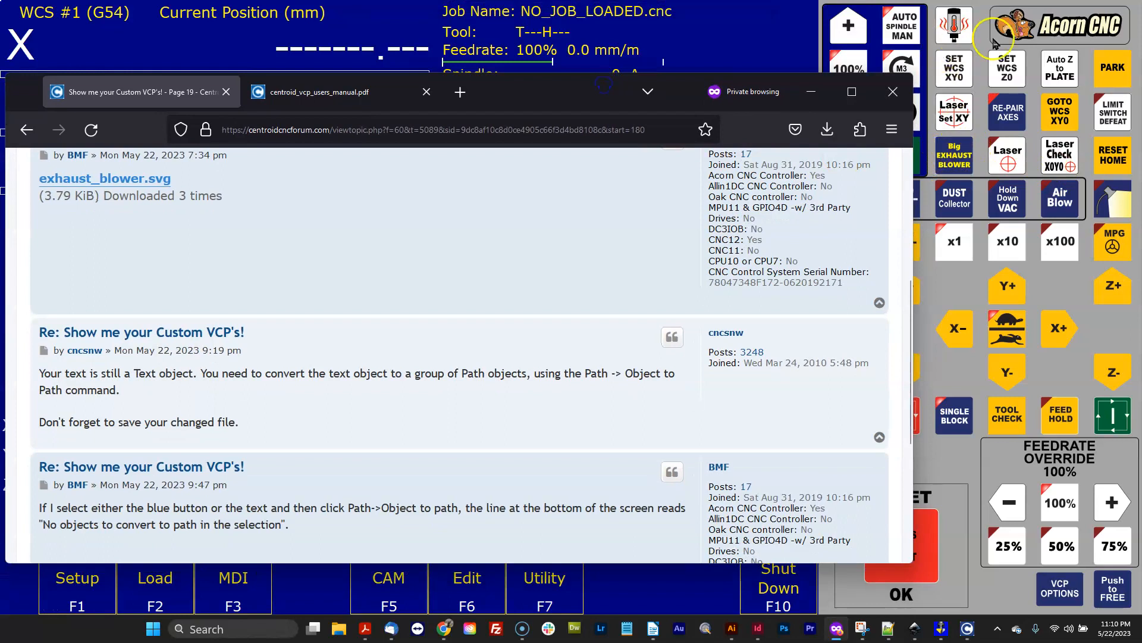
pyautogui.moveTo(1058, 175)
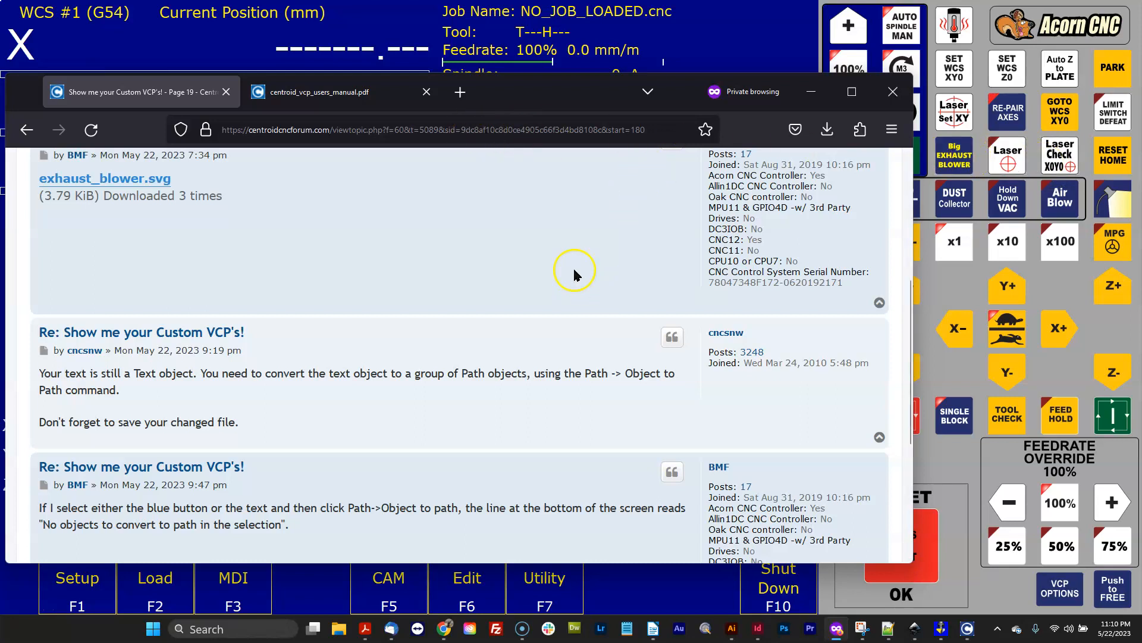
pyautogui.moveTo(571, 264)
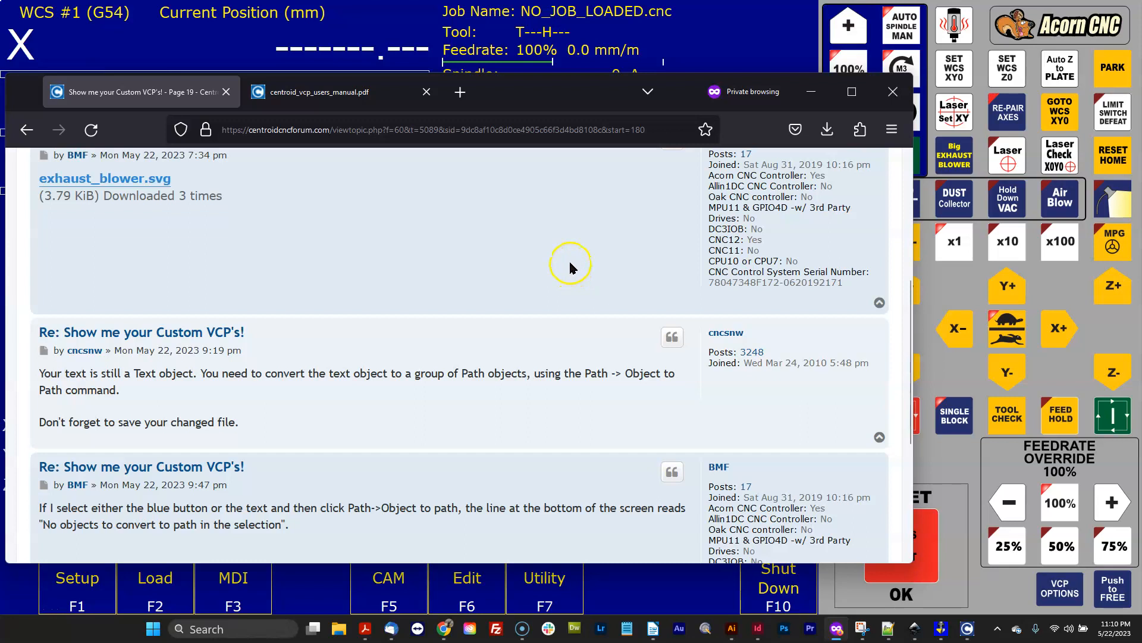
pyautogui.moveTo(570, 246)
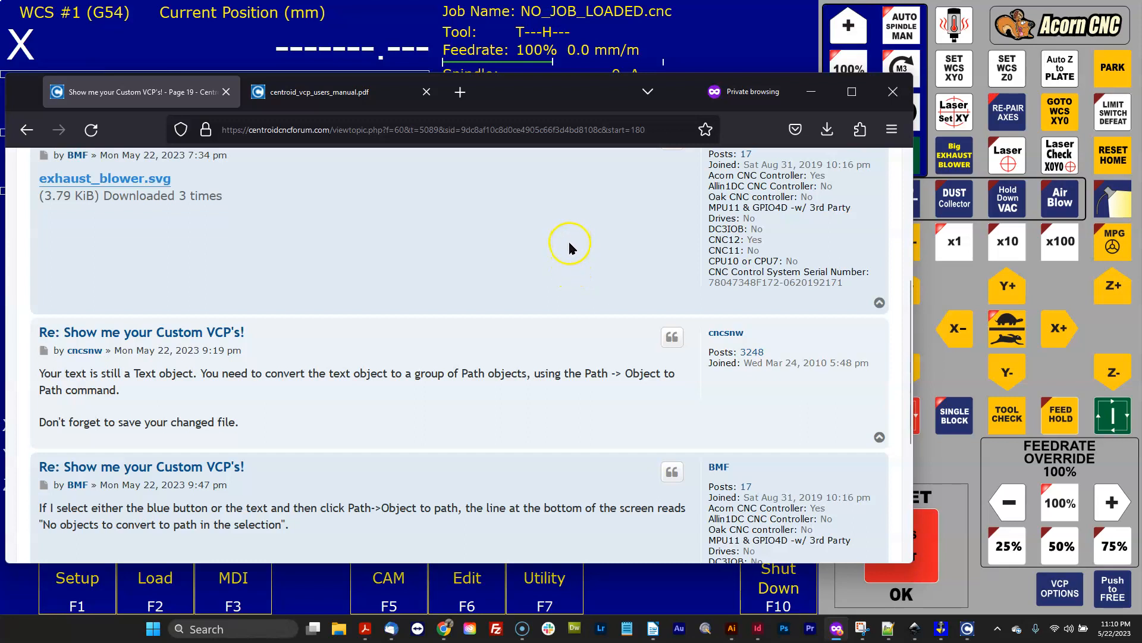
pyautogui.moveTo(567, 257)
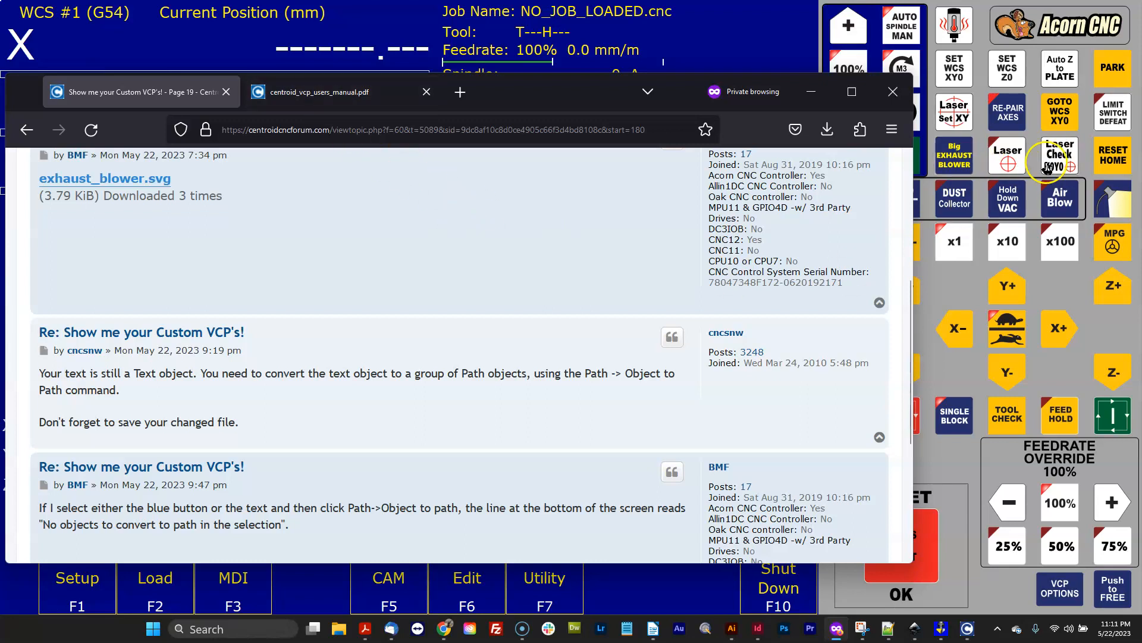
pyautogui.moveTo(1031, 195)
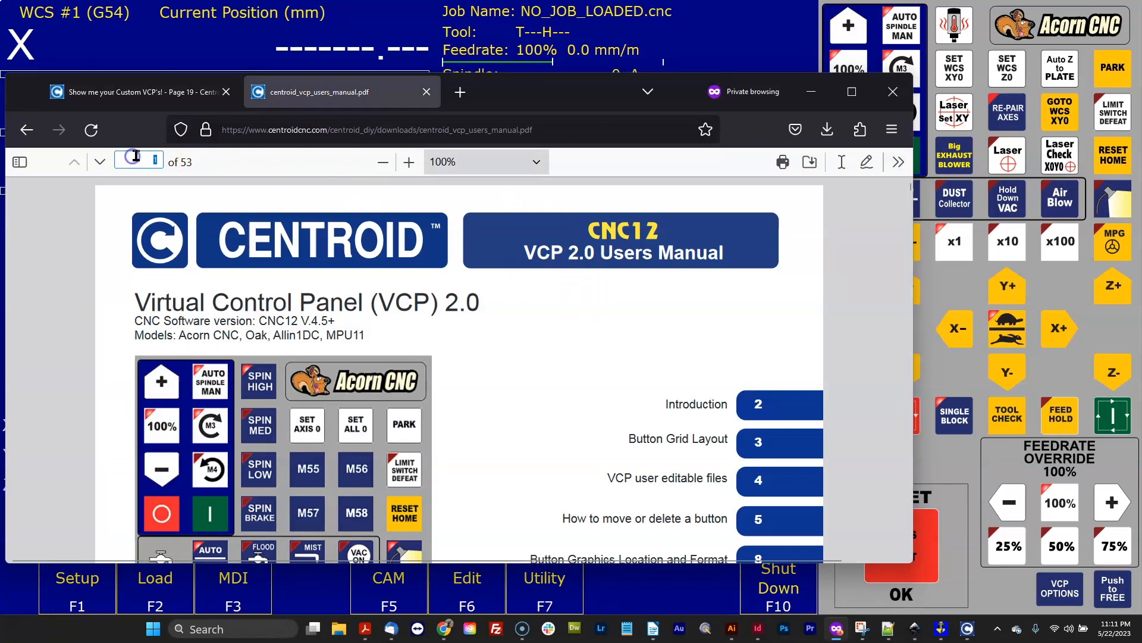
# Go to page 38 of the VCP manual and mark 'Object to Path' in troubleshooting item 4
pyautogui.write('38')
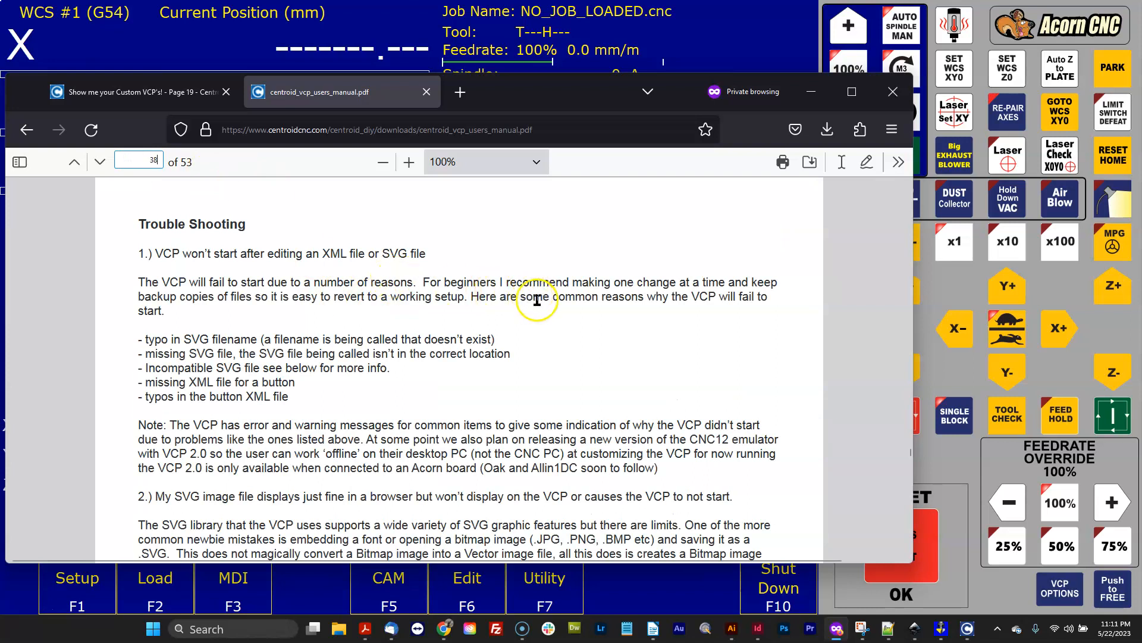
pyautogui.moveTo(270, 275)
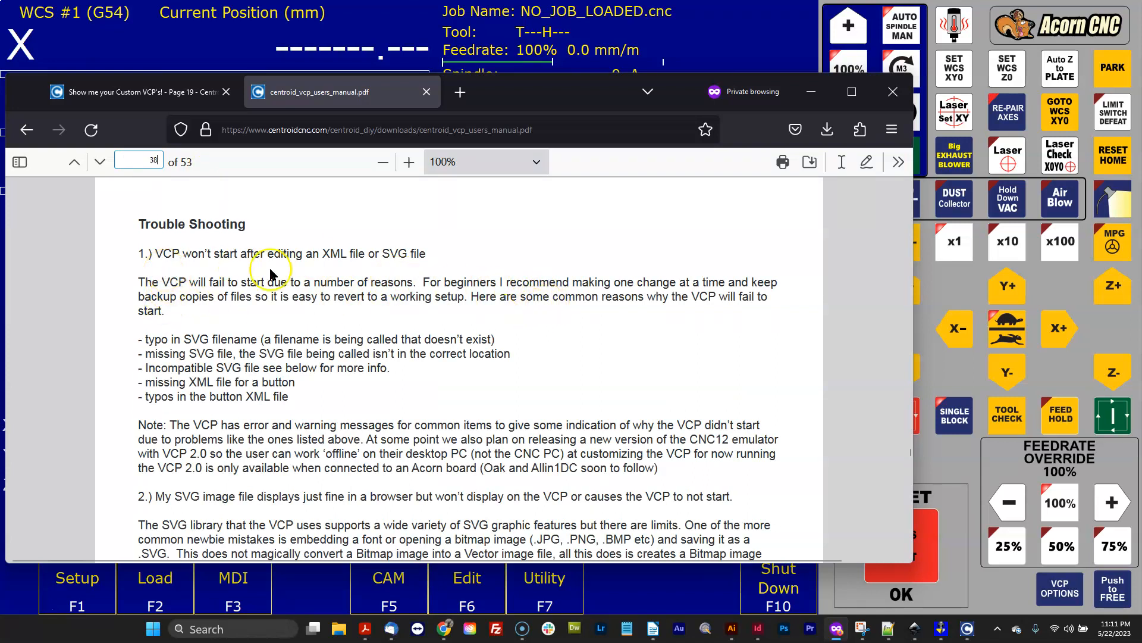
pyautogui.scroll(-3)
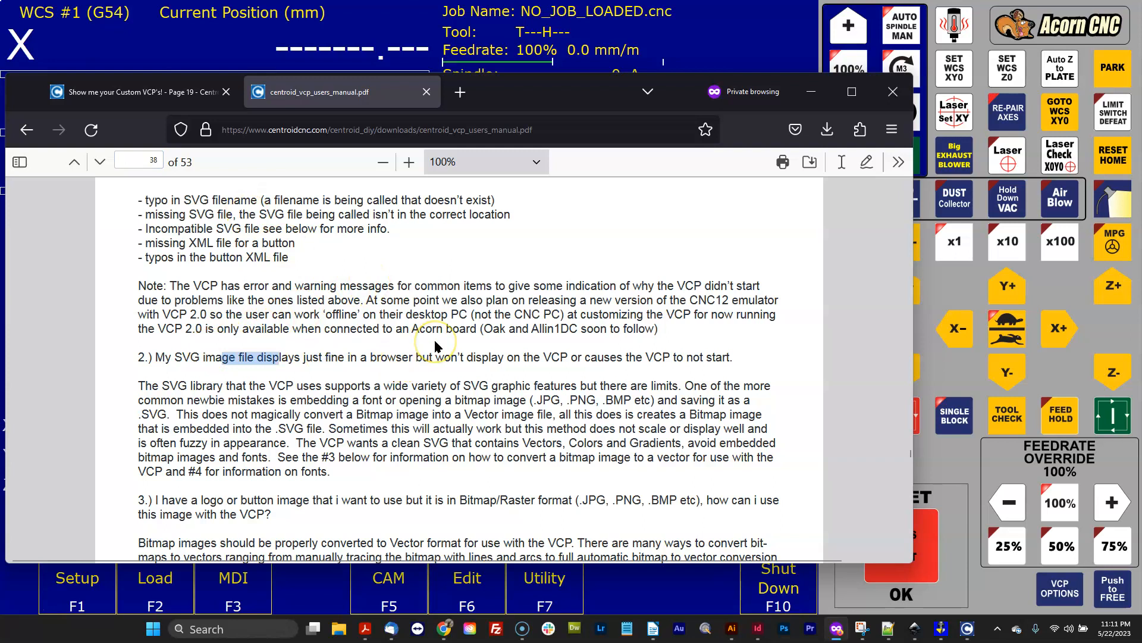
pyautogui.moveTo(579, 356)
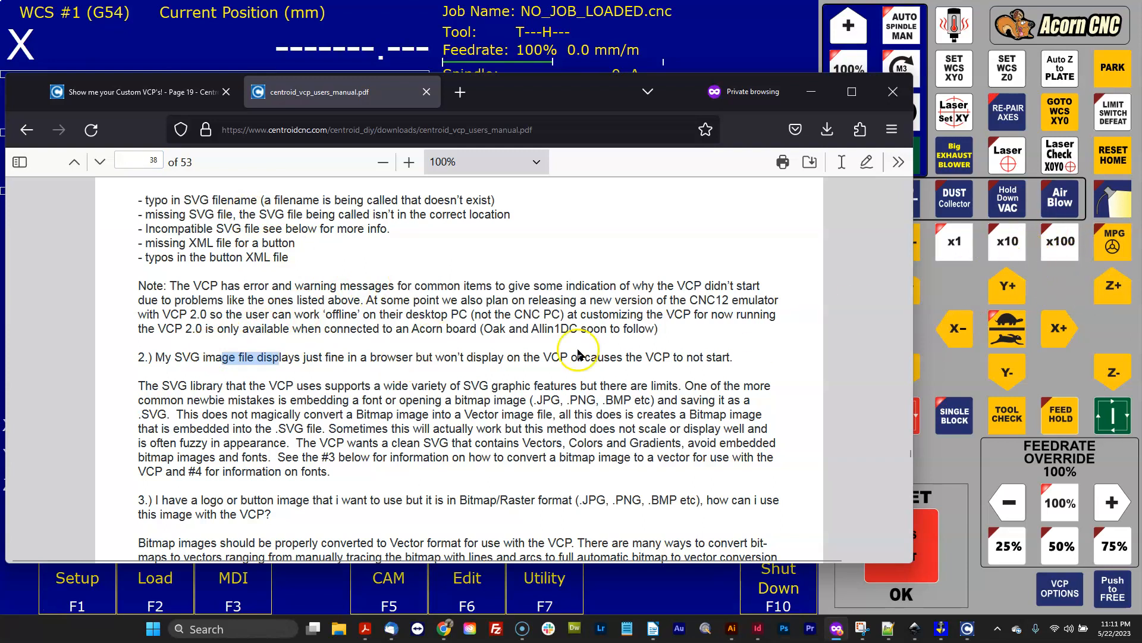
pyautogui.scroll(-3)
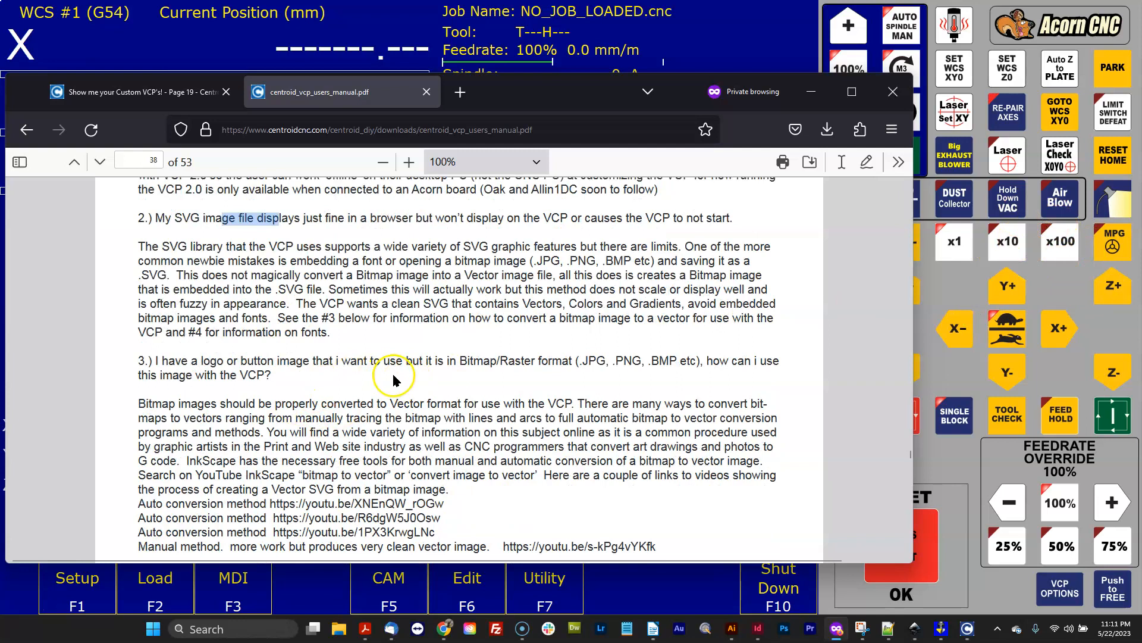
pyautogui.scroll(-3)
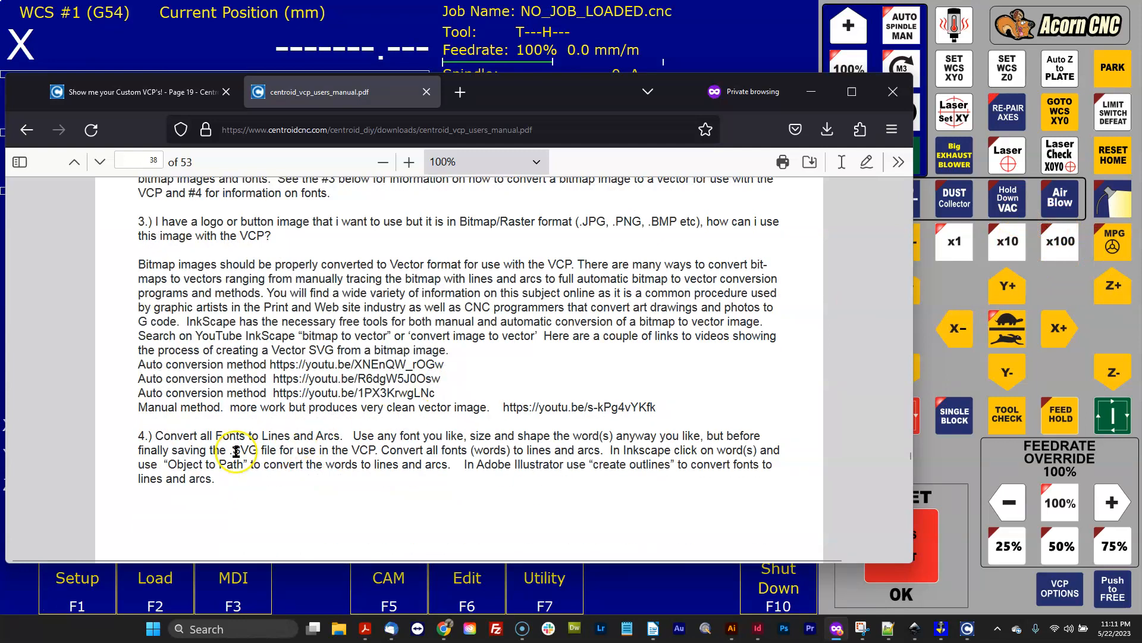
pyautogui.moveTo(233, 450); pyautogui.dragTo(331, 474)
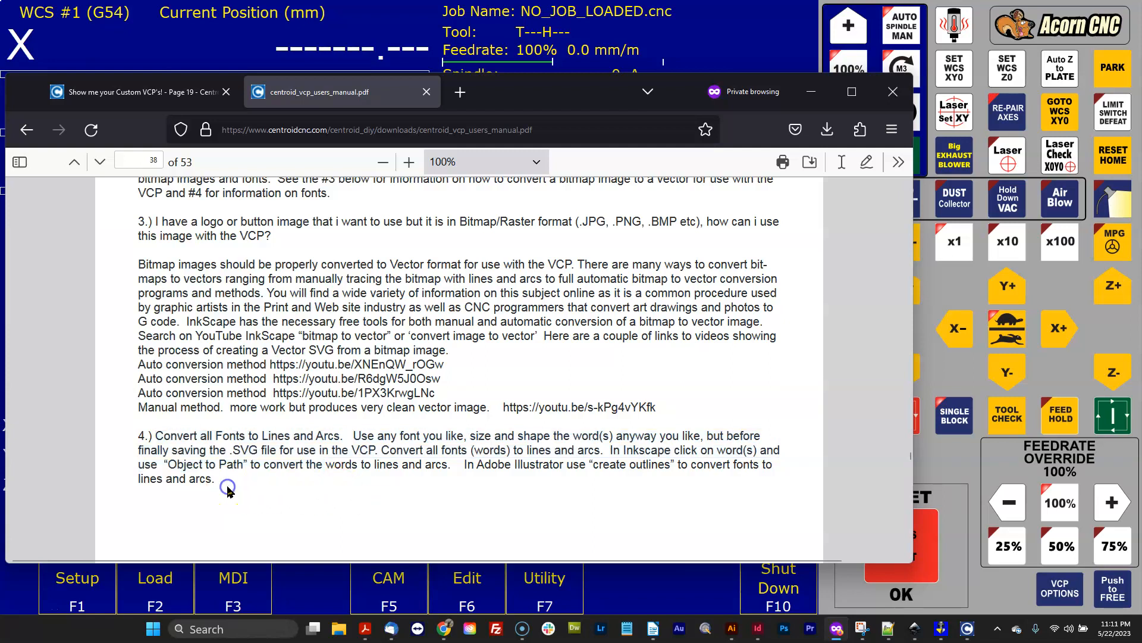
pyautogui.doubleClick(628, 464)
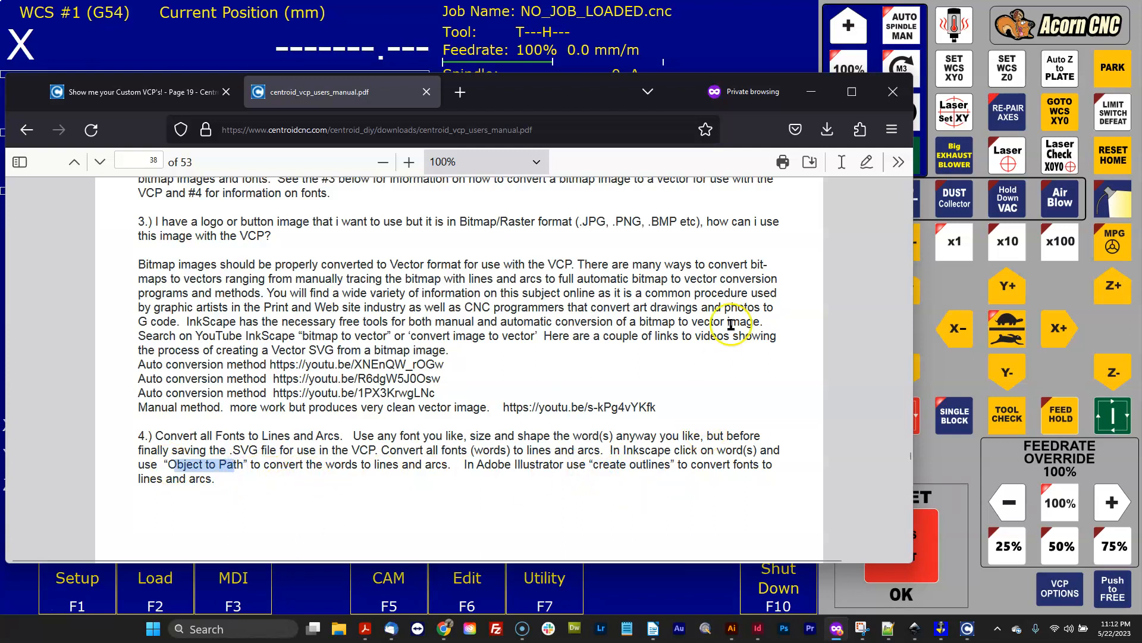
pyautogui.moveTo(171, 120)
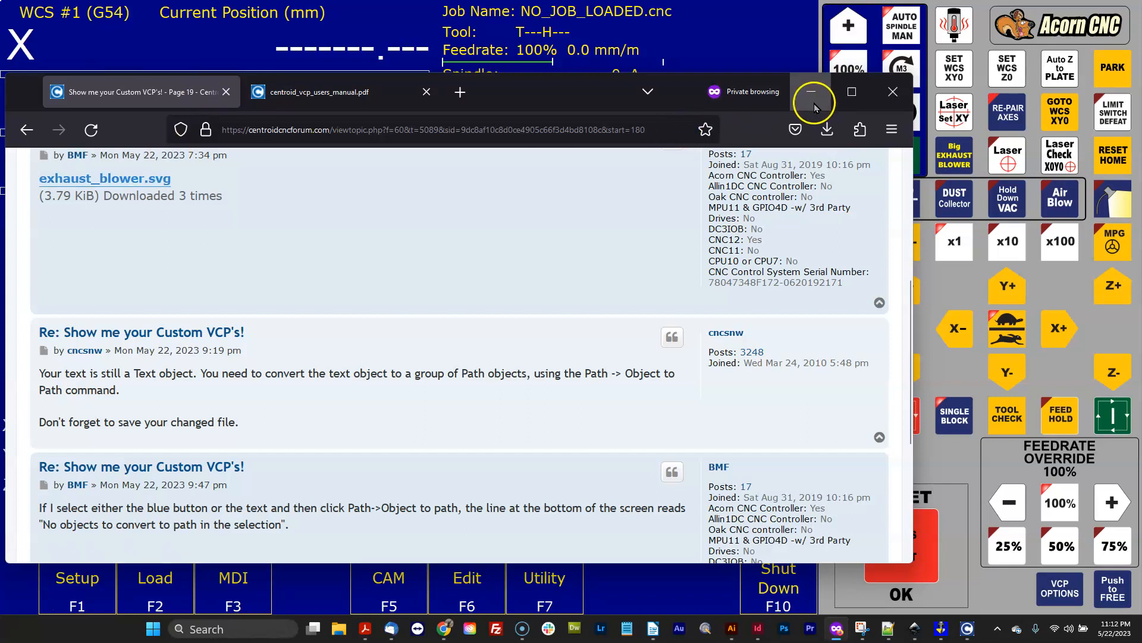
# Minimize the browser to reveal exhaust_blower_orig.svg in Inkscape
pyautogui.click(813, 92)
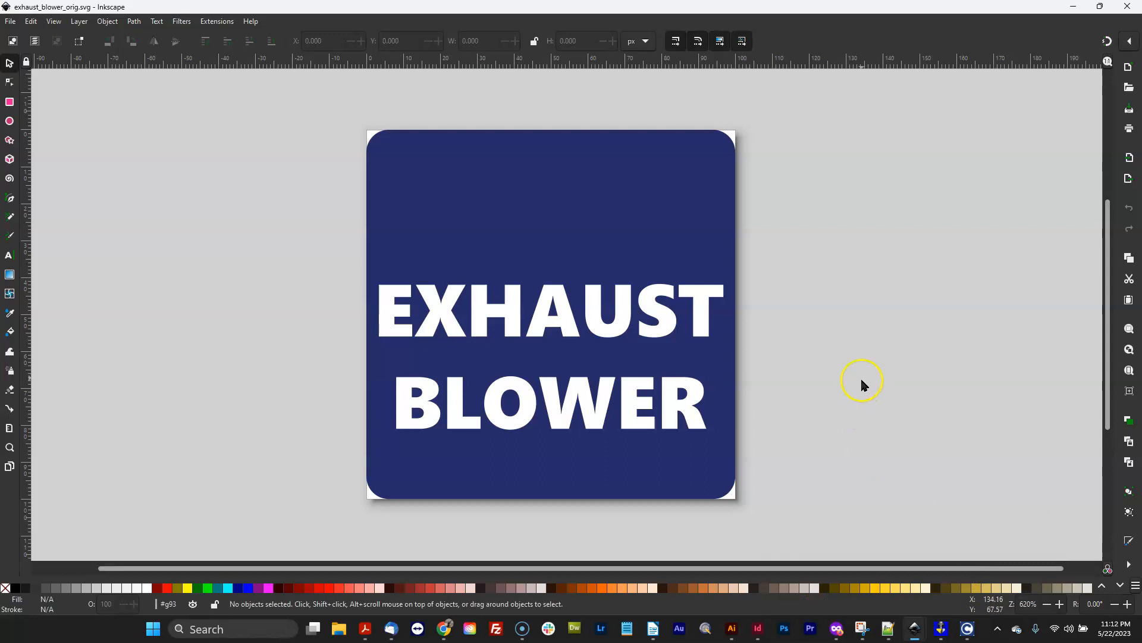
pyautogui.moveTo(853, 251)
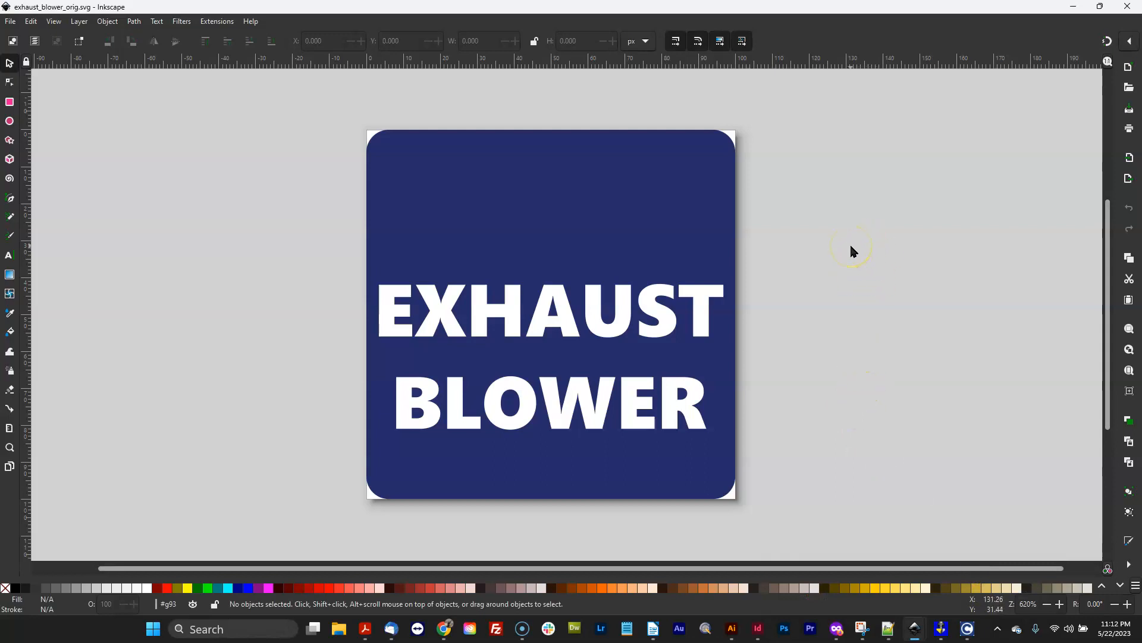
pyautogui.moveTo(692, 371)
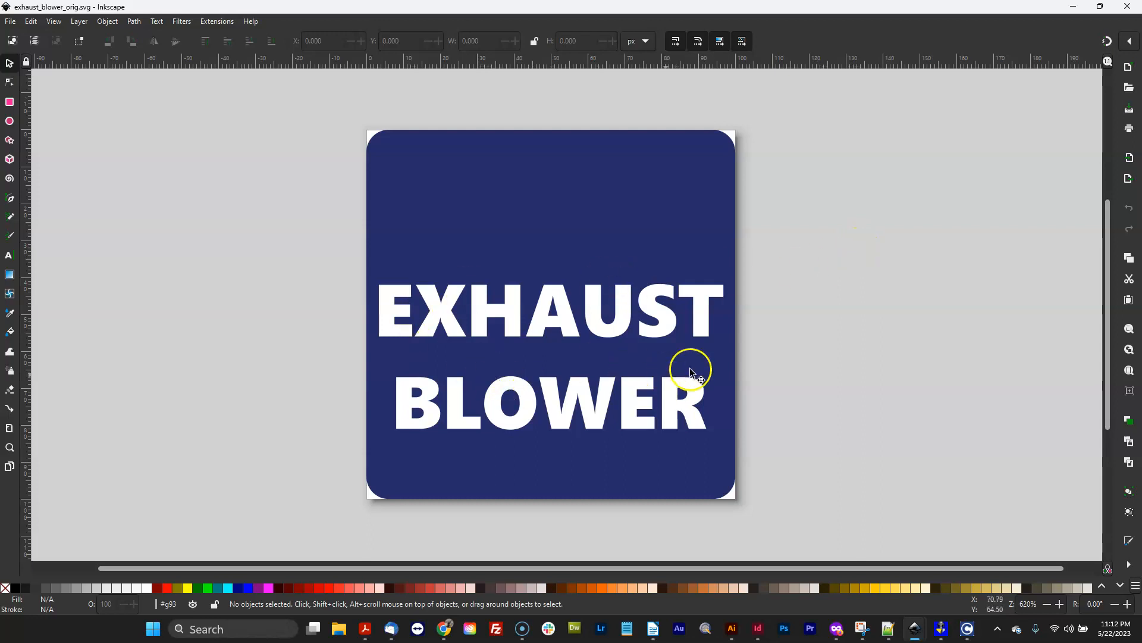
pyautogui.moveTo(866, 321)
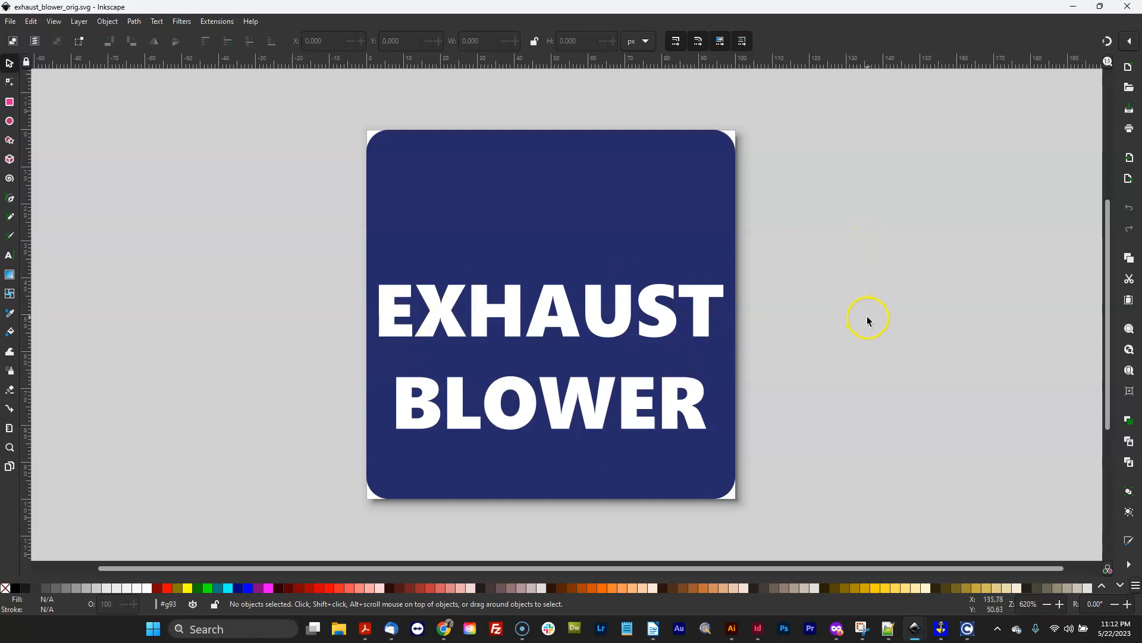
pyautogui.moveTo(869, 317)
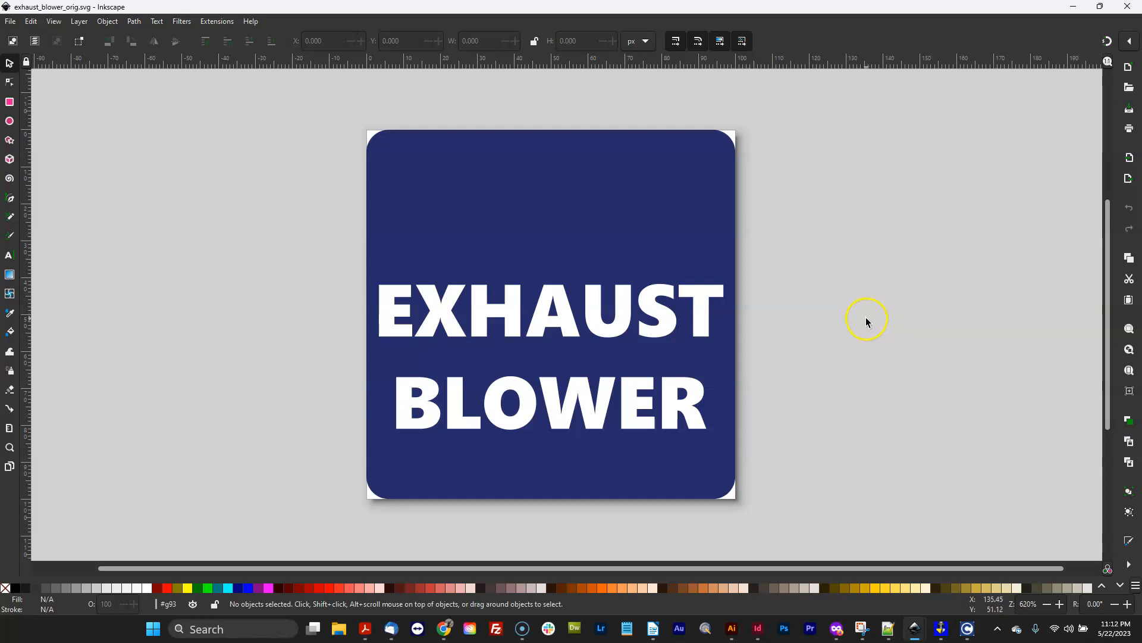
pyautogui.moveTo(882, 319)
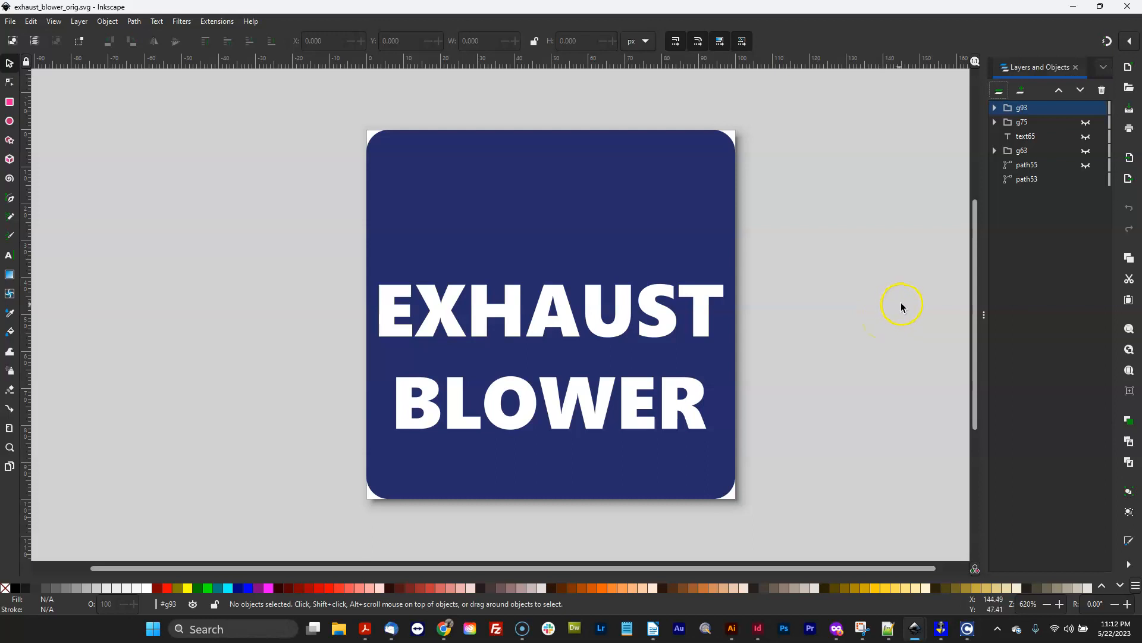
pyautogui.moveTo(1019, 154)
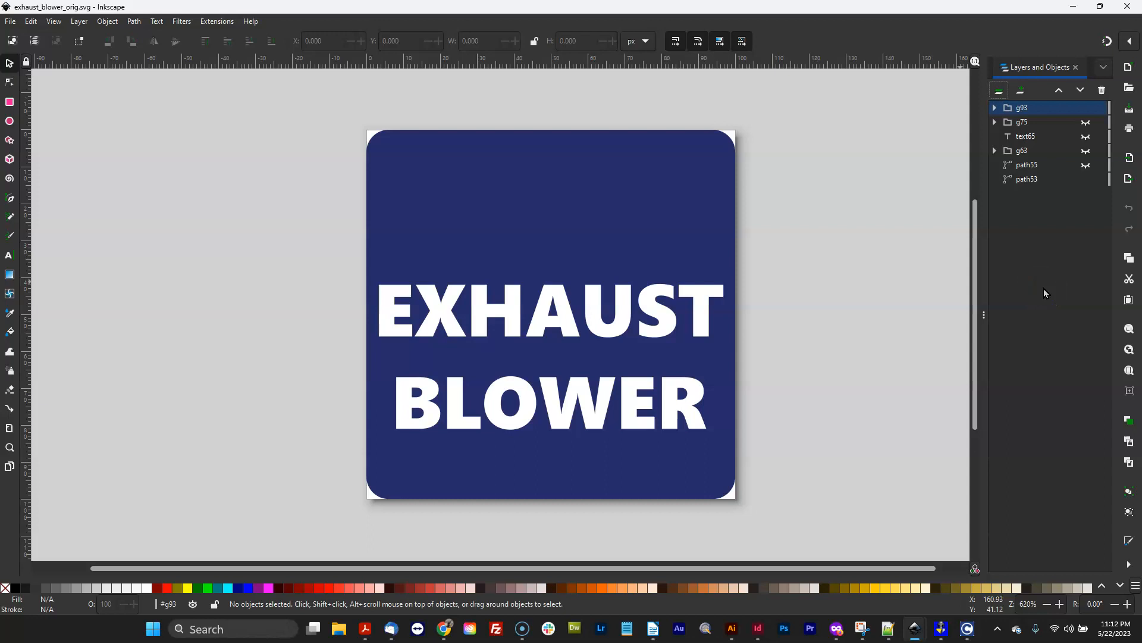
pyautogui.moveTo(611, 146)
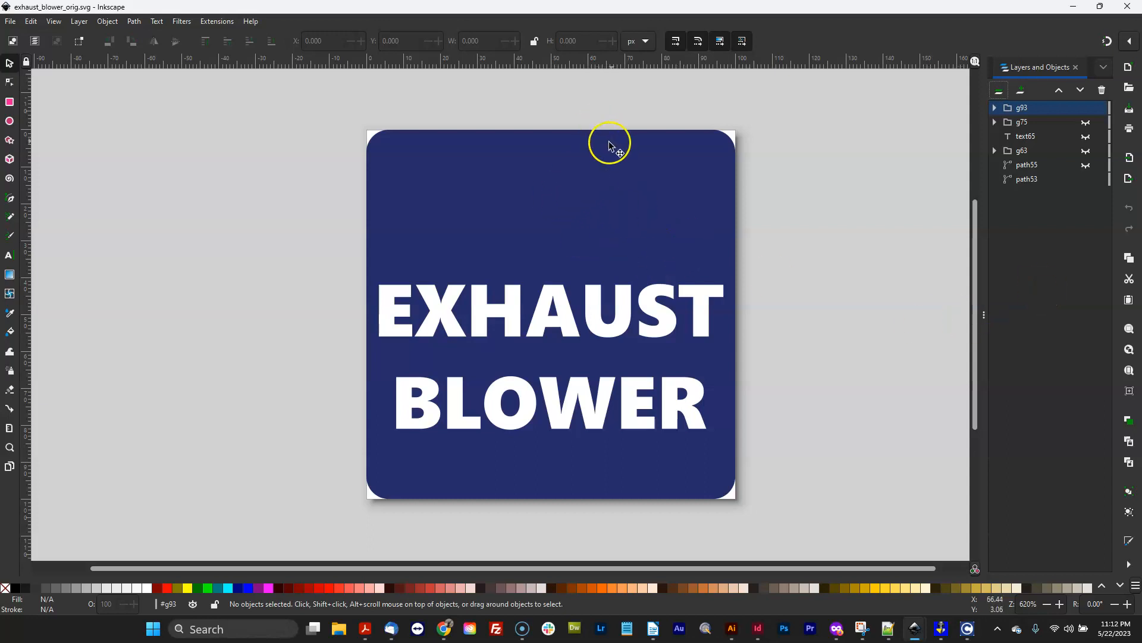
pyautogui.moveTo(596, 396)
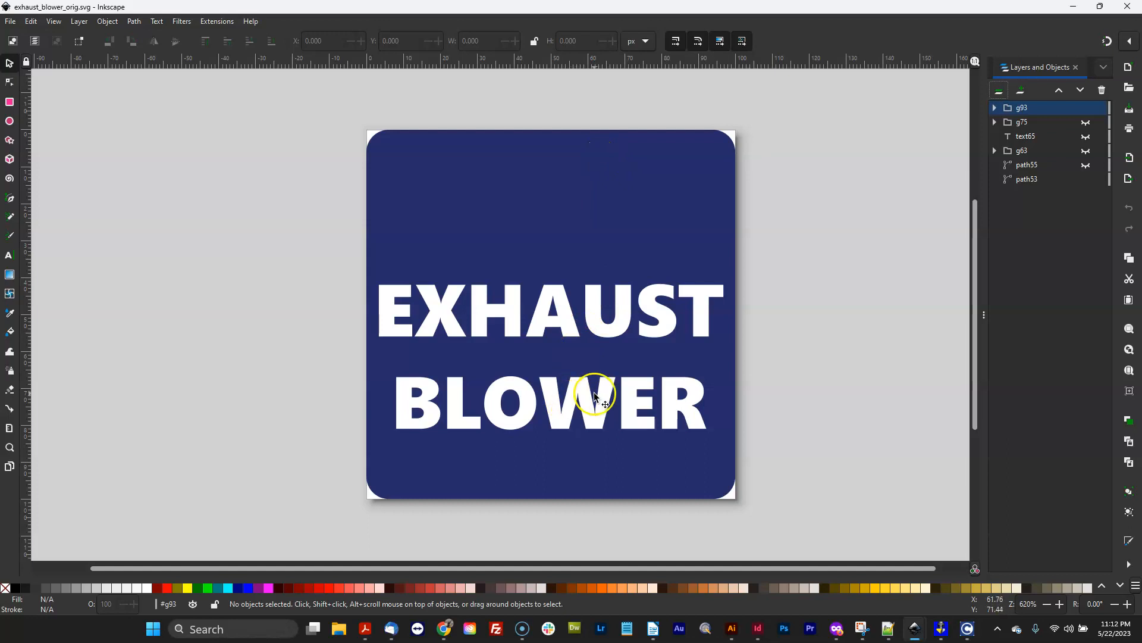
pyautogui.moveTo(870, 287)
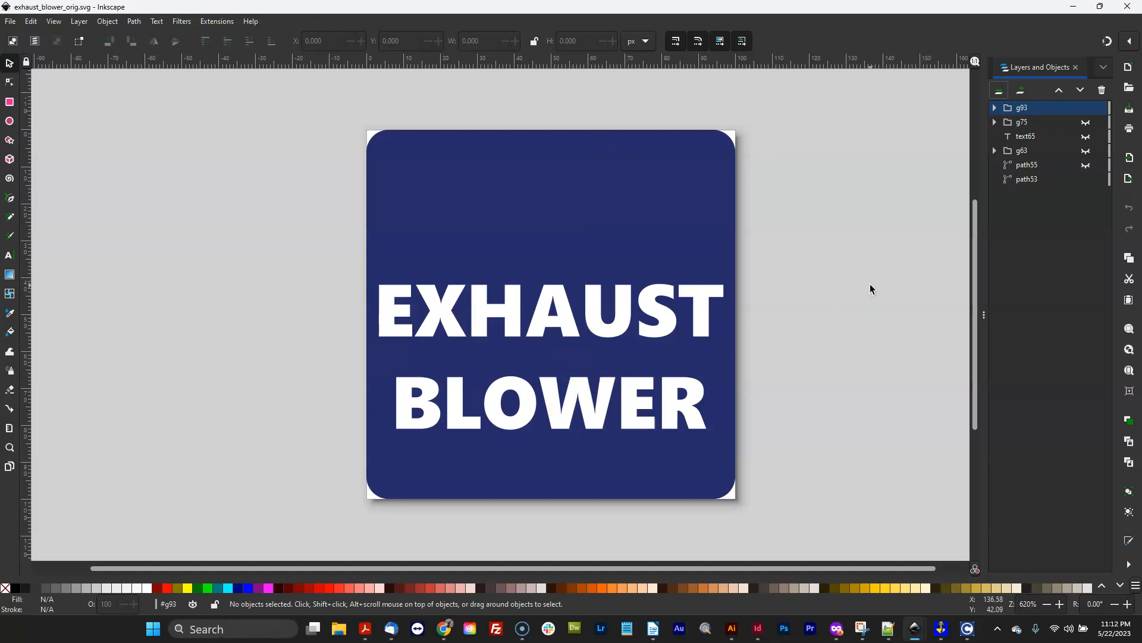
pyautogui.moveTo(689, 328)
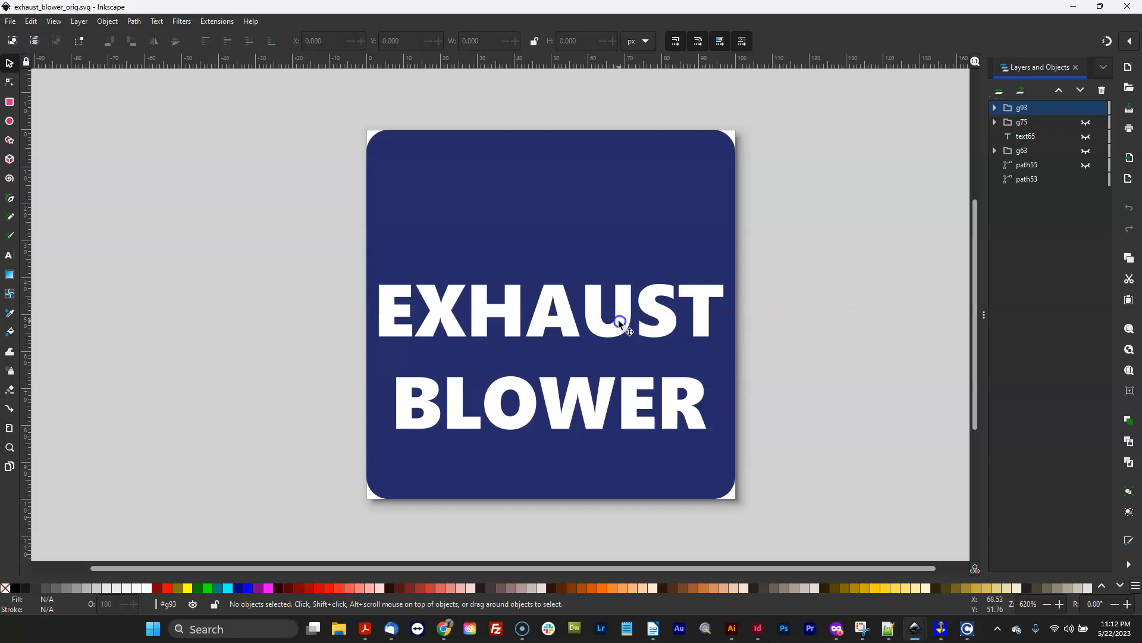
# Select the EXHAUST BLOWER text object text701 inside group g93
pyautogui.click(619, 321)
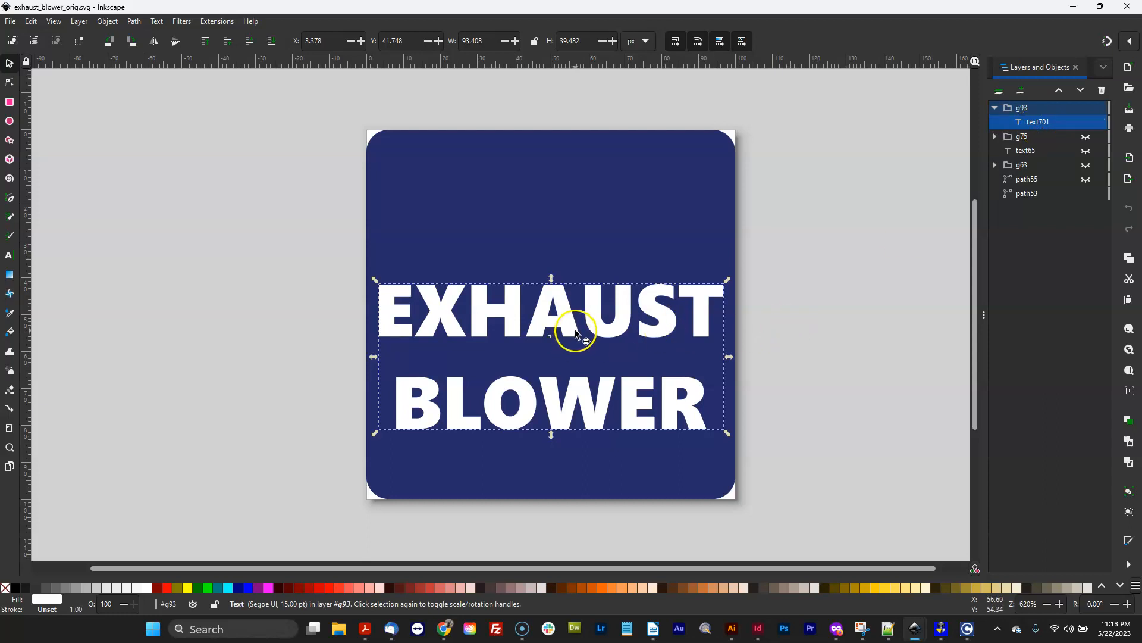
pyautogui.click(574, 329)
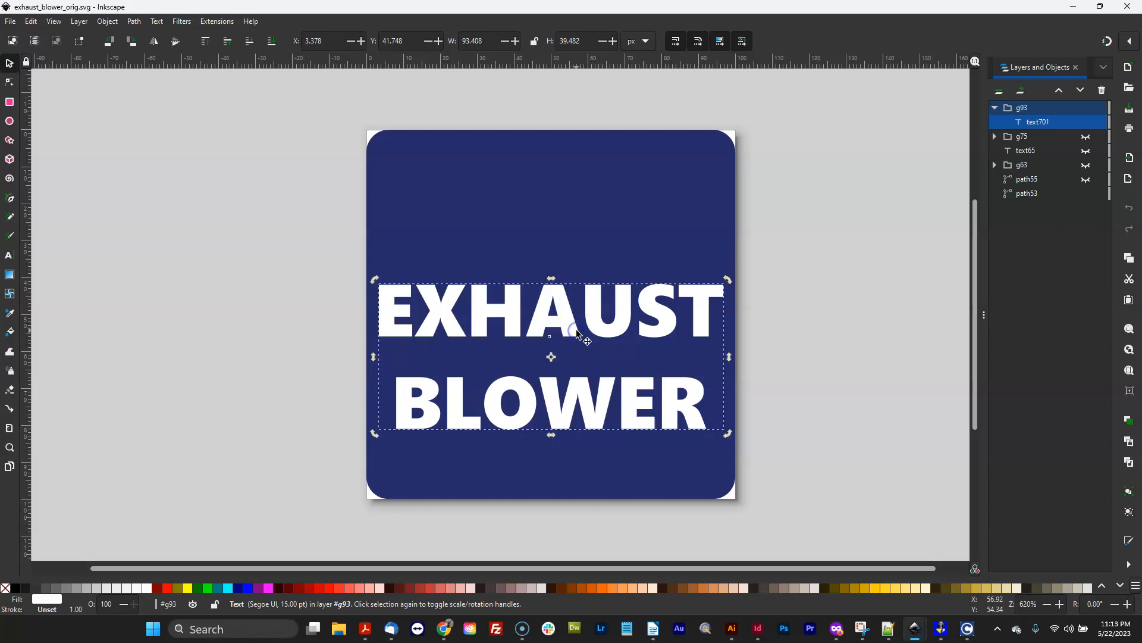
pyautogui.click(9, 256)
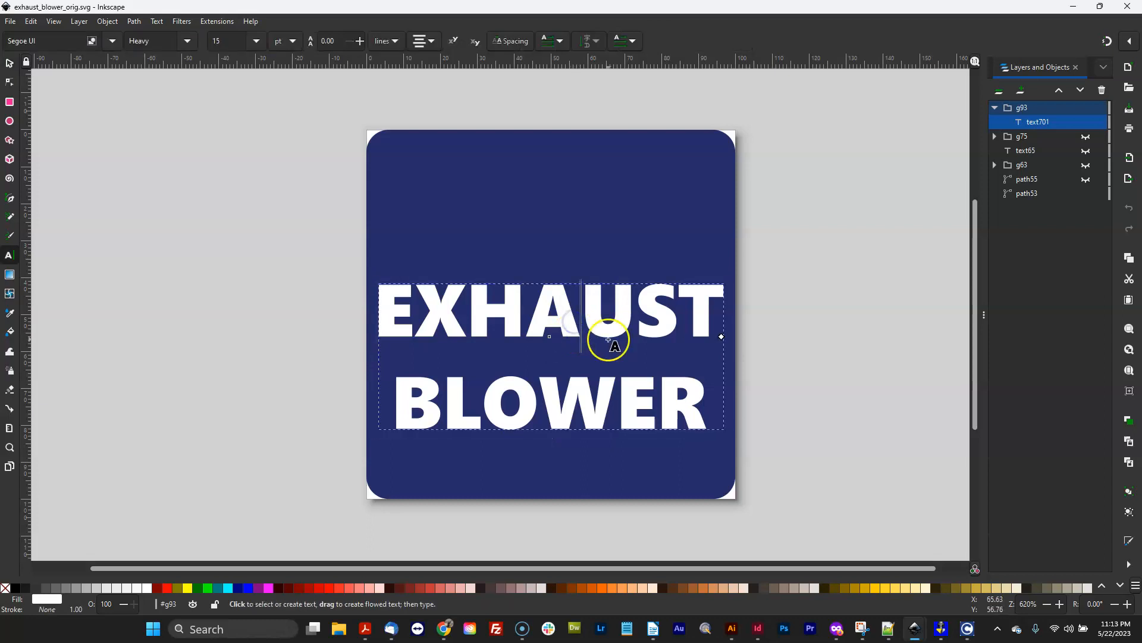
pyautogui.press('Backspace')
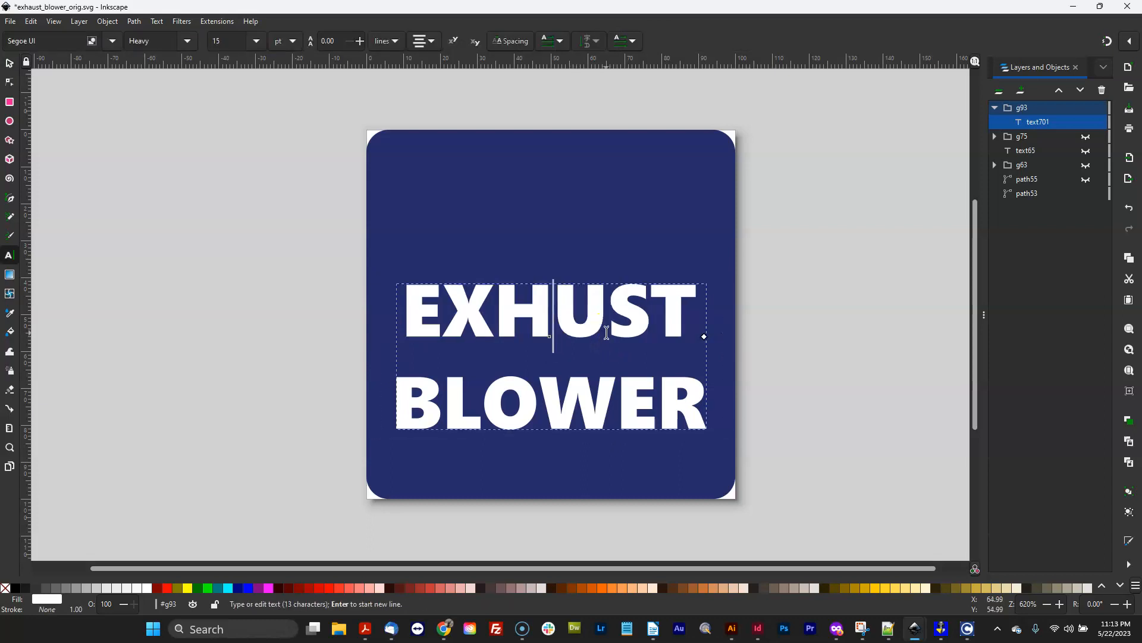
pyautogui.write('aus')
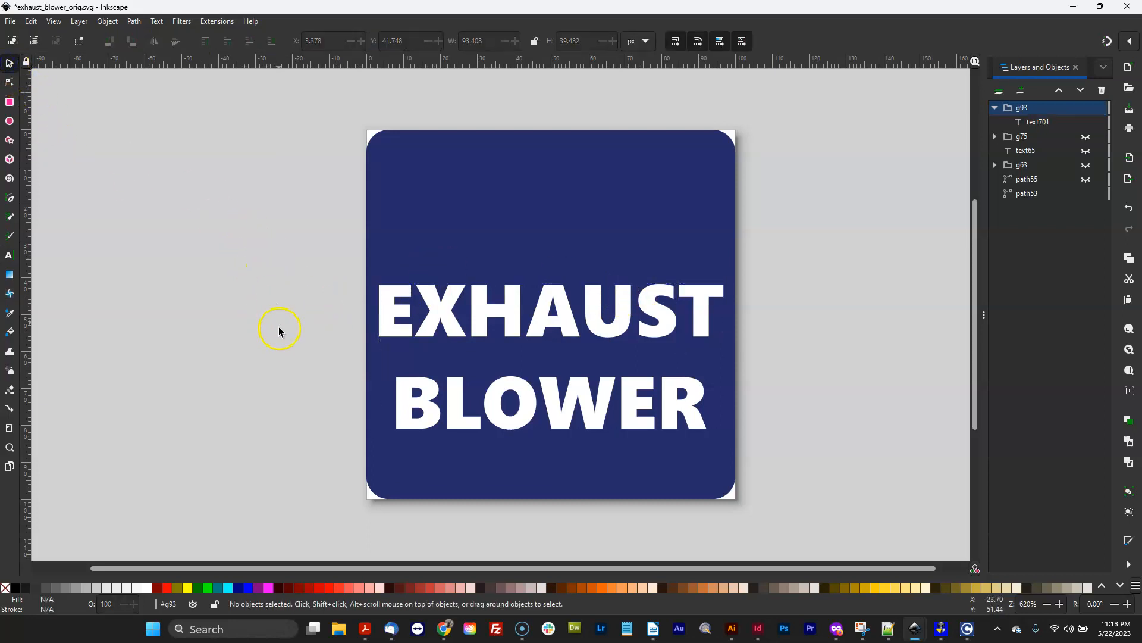
pyautogui.moveTo(608, 339)
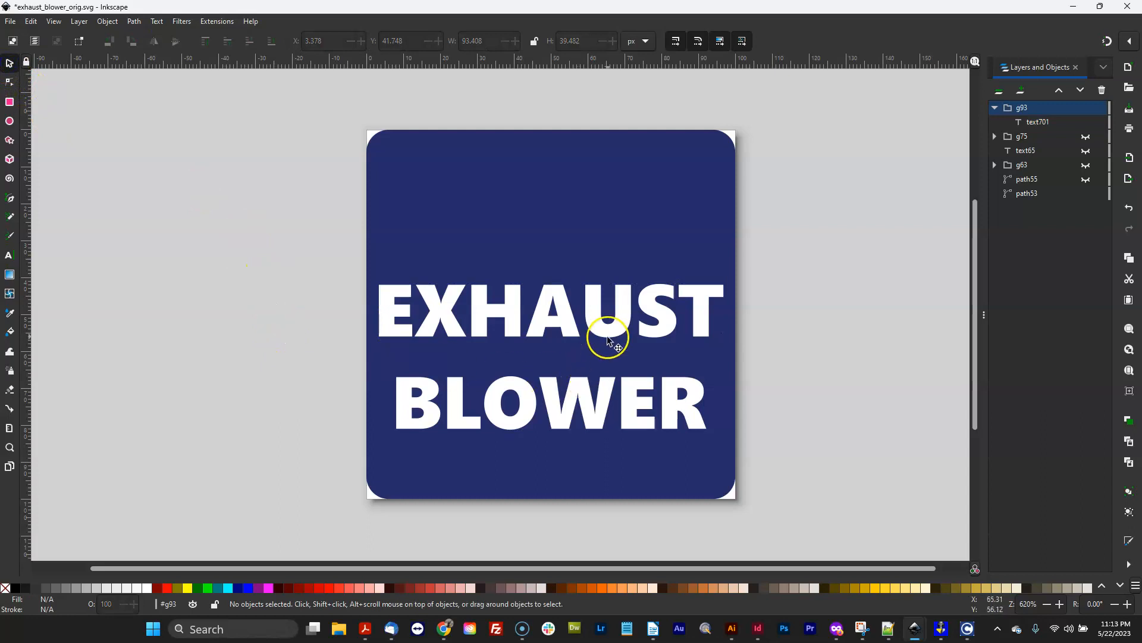
# Convert the selected EXHAUST BLOWER text with Path > Object to Path into 13 letter shapes
pyautogui.click(608, 337)
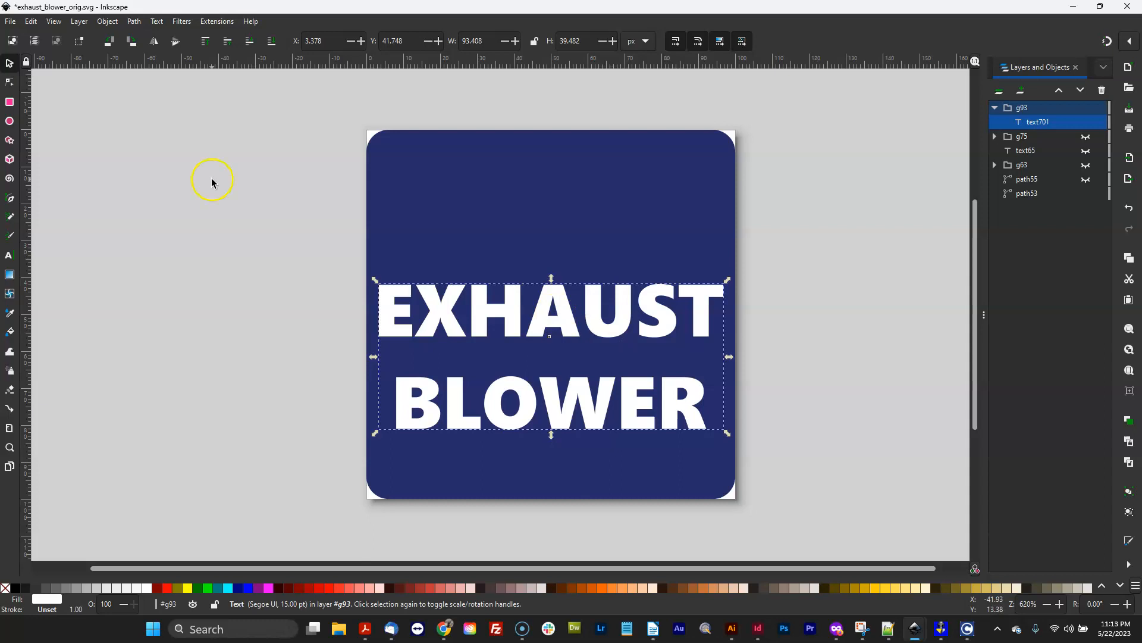
pyautogui.click(133, 21)
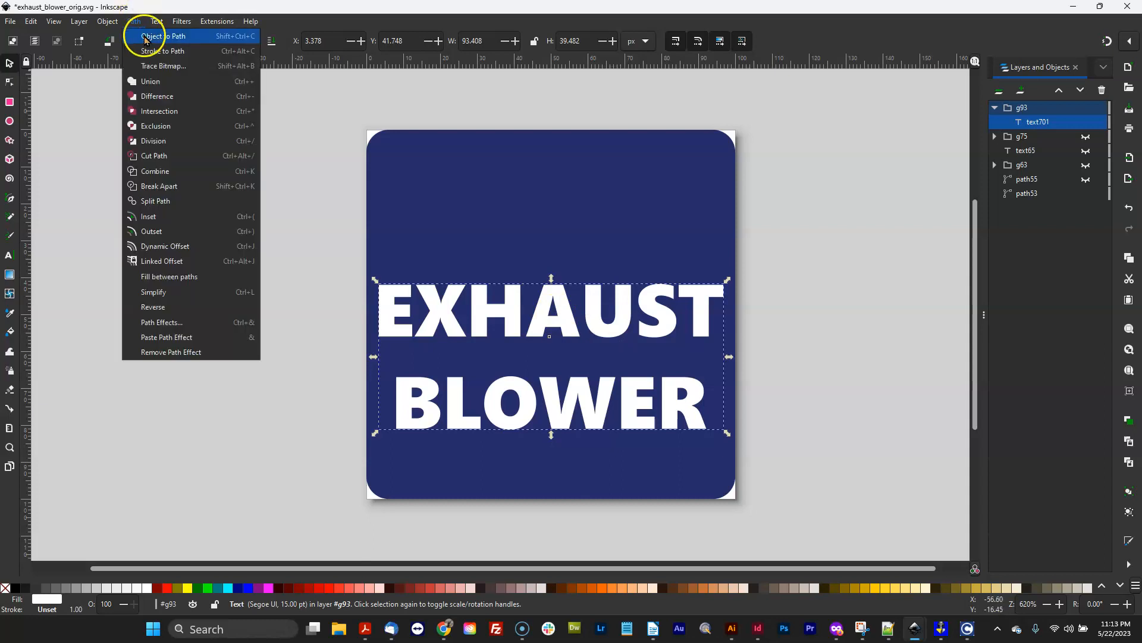
pyautogui.click(160, 36)
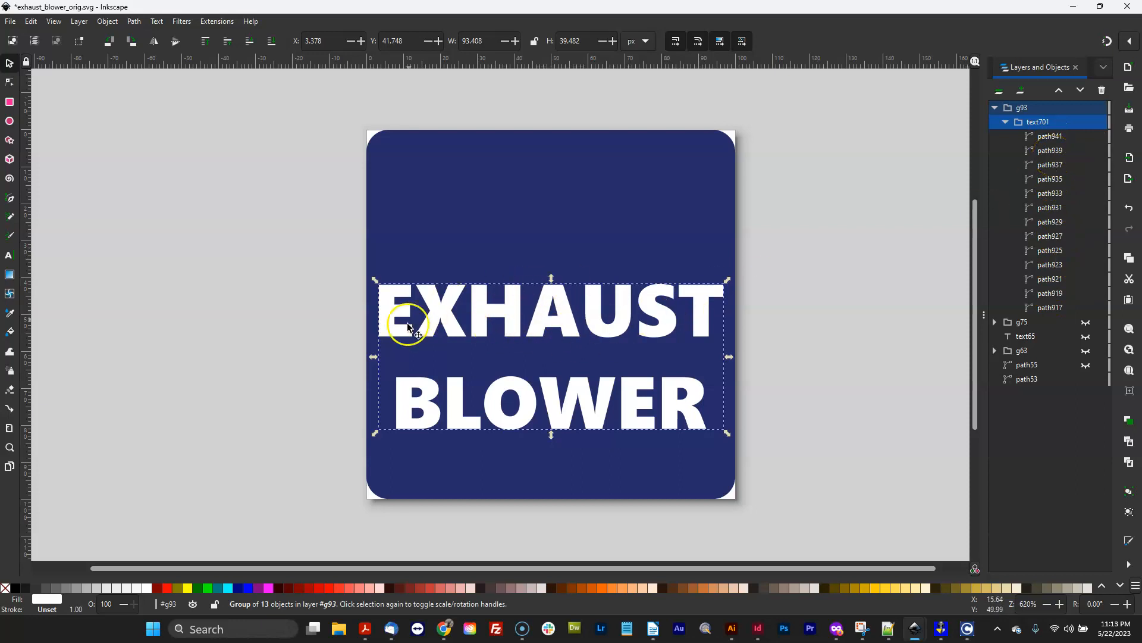
pyautogui.moveTo(701, 347)
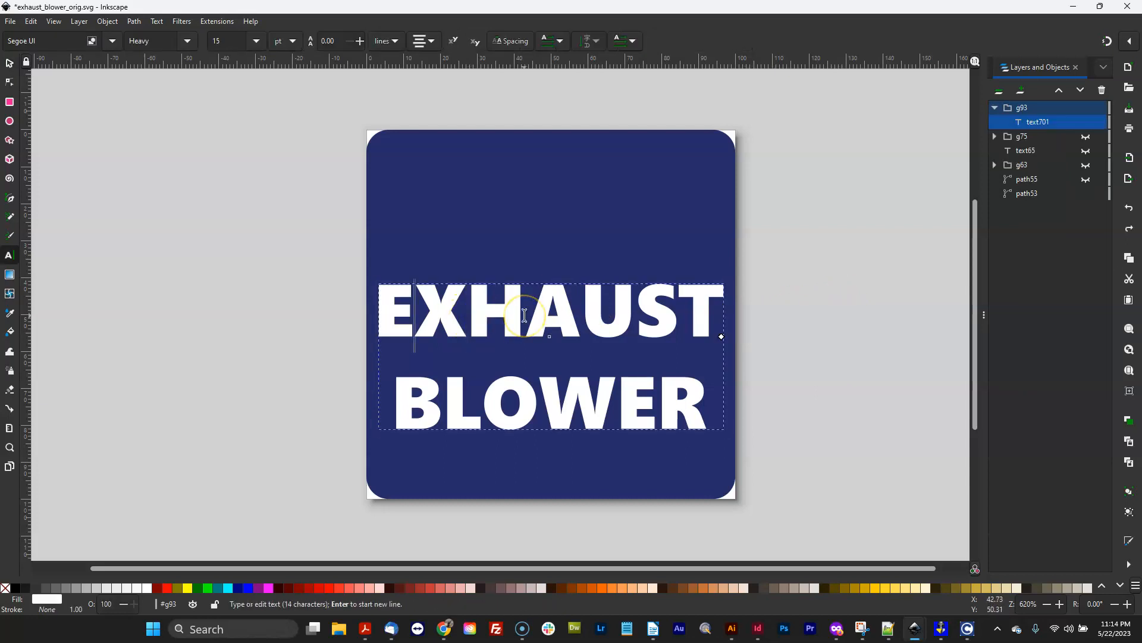
# Add 'Big' as a top line, convert the three-line text to paths, and deselect
pyautogui.write('Big')
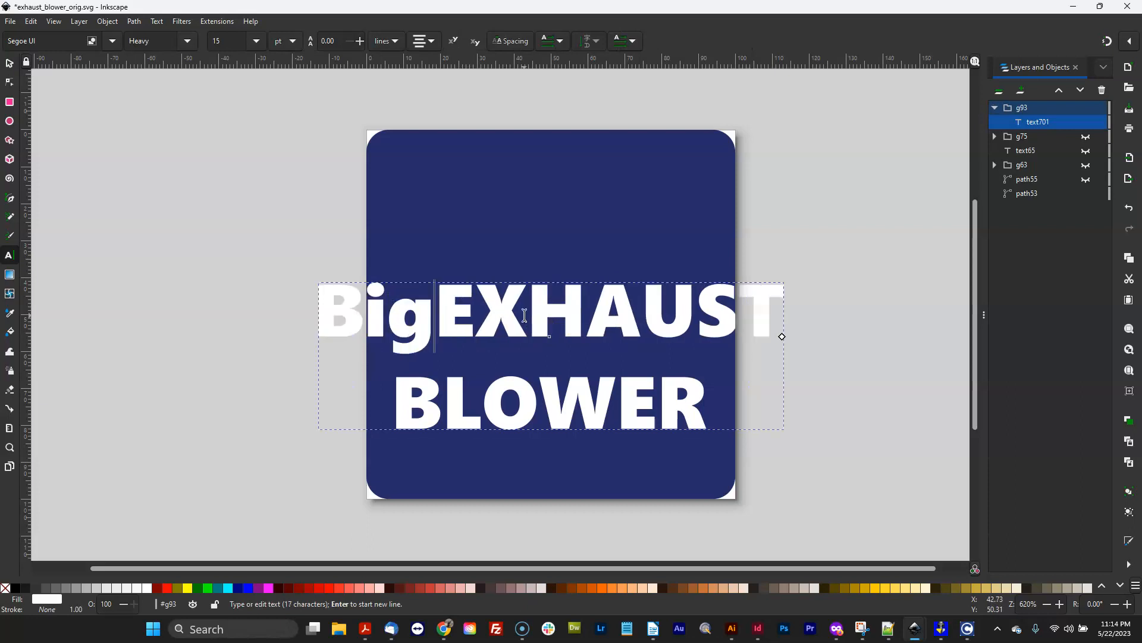
pyautogui.click(9, 63)
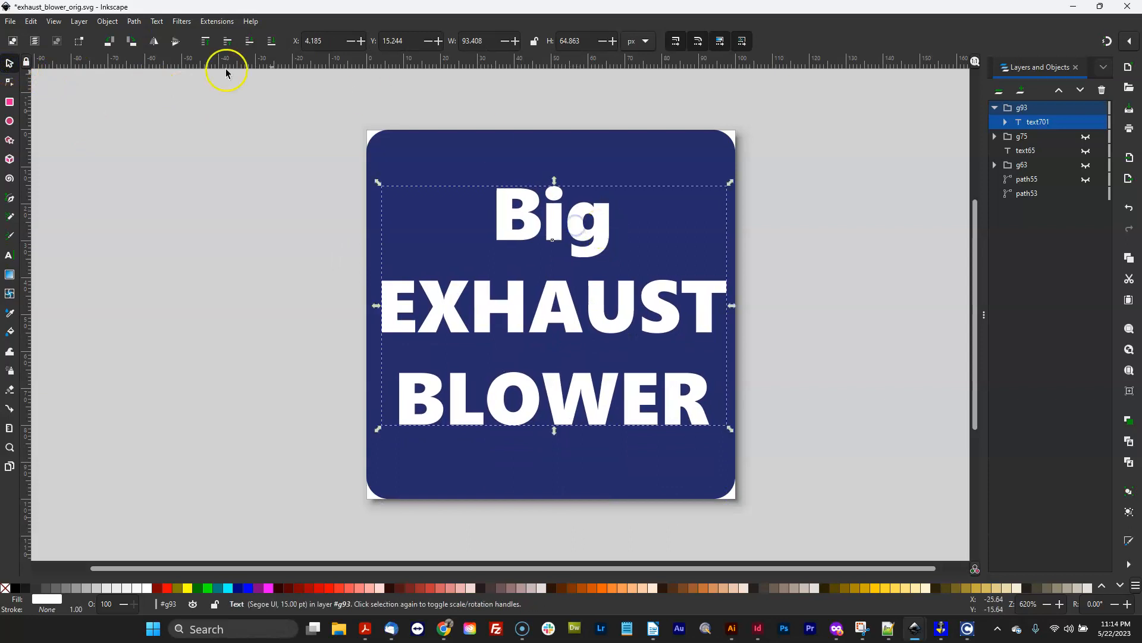
pyautogui.click(134, 20)
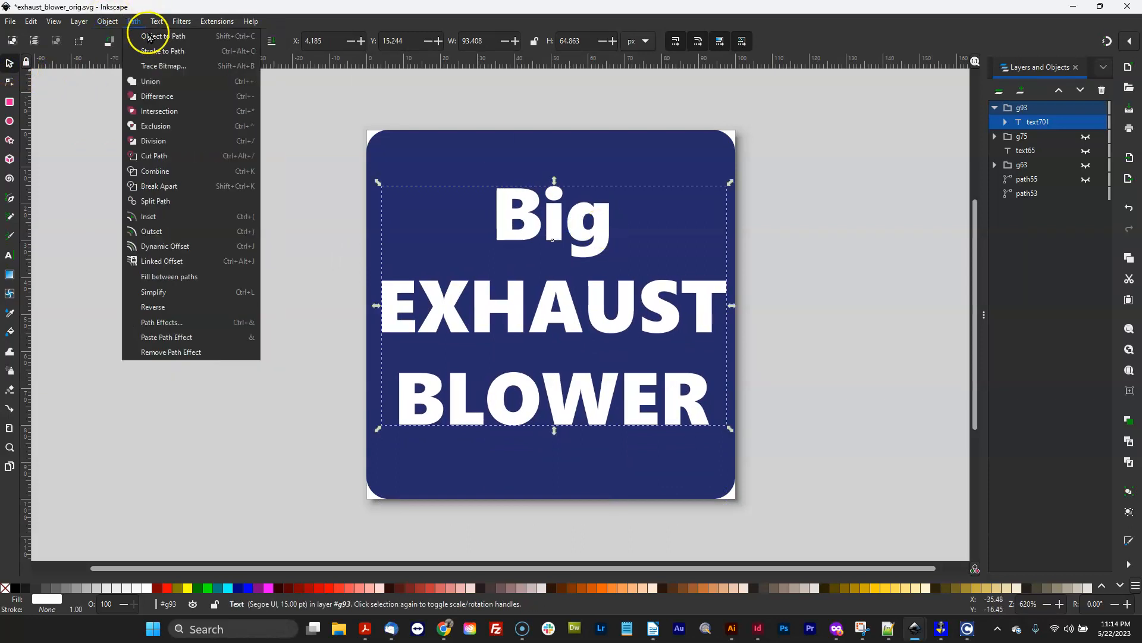
pyautogui.click(154, 35)
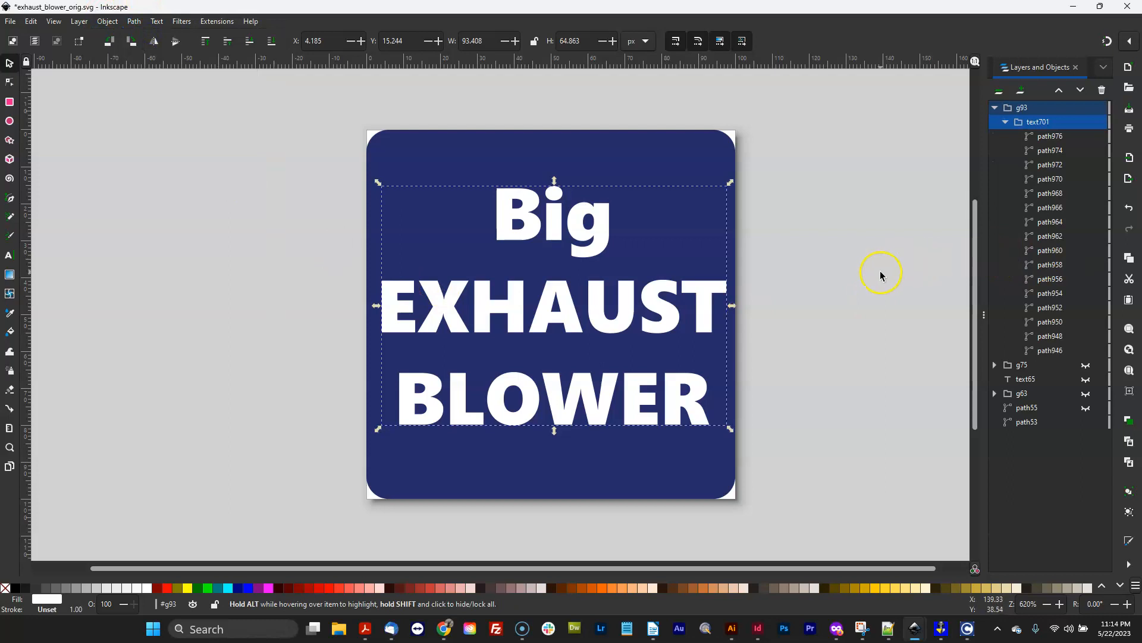
pyautogui.click(880, 275)
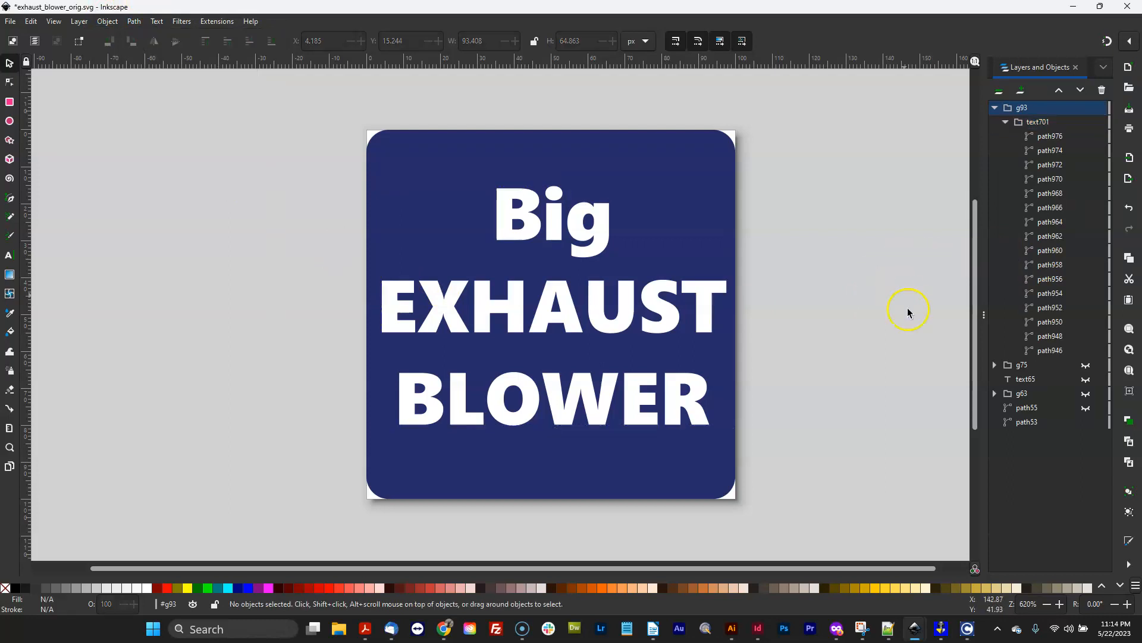
pyautogui.moveTo(850, 377)
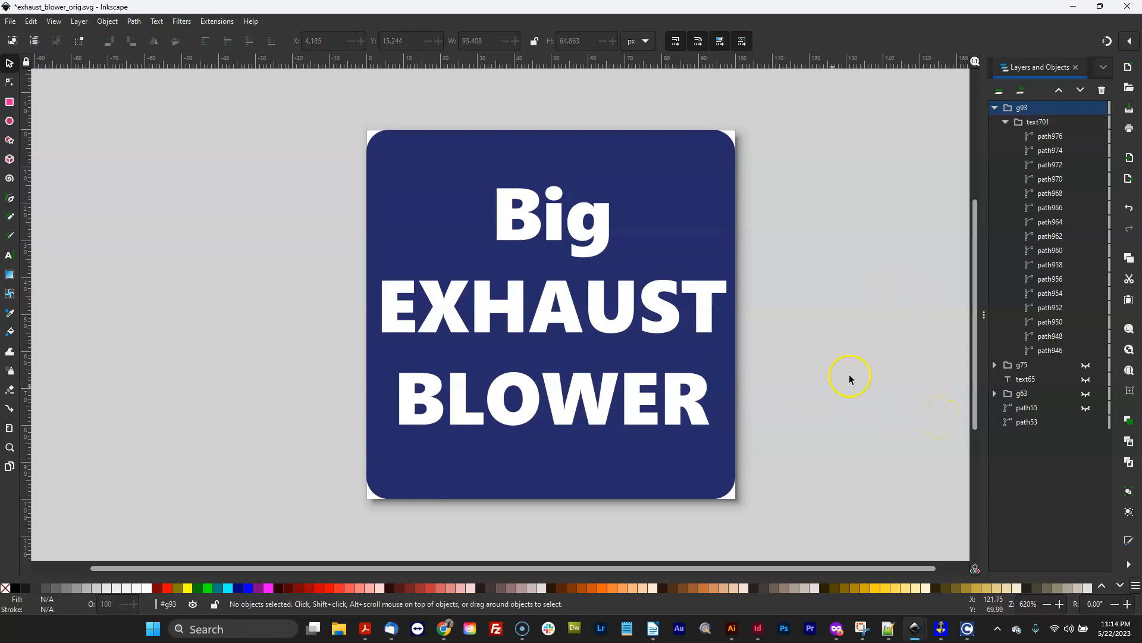
pyautogui.moveTo(858, 358)
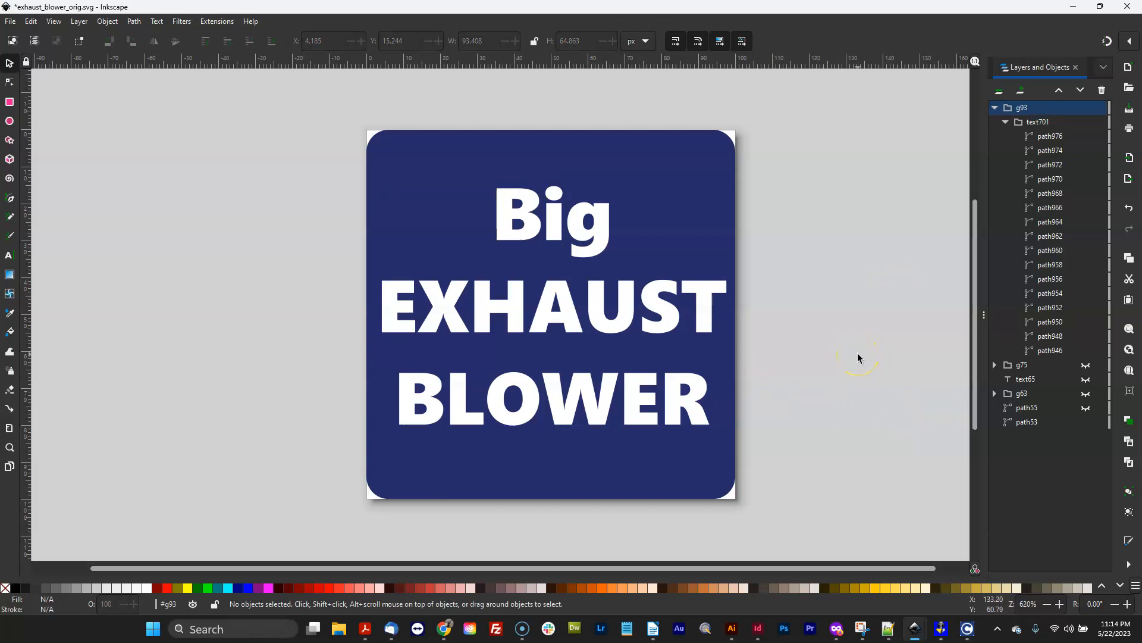
pyautogui.moveTo(864, 363)
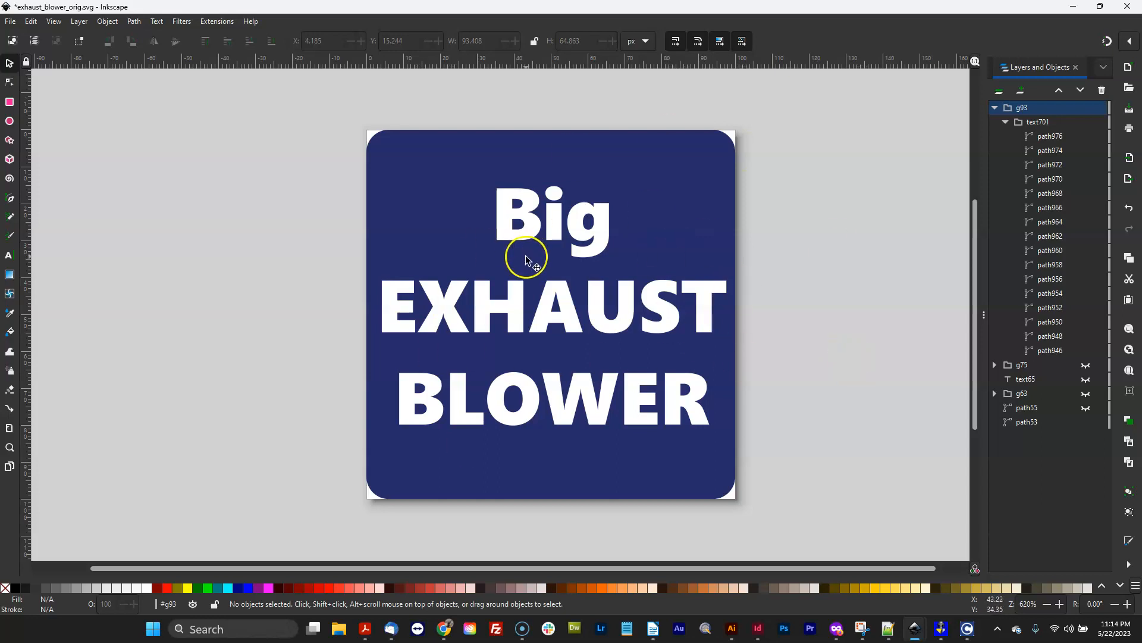
pyautogui.moveTo(880, 360)
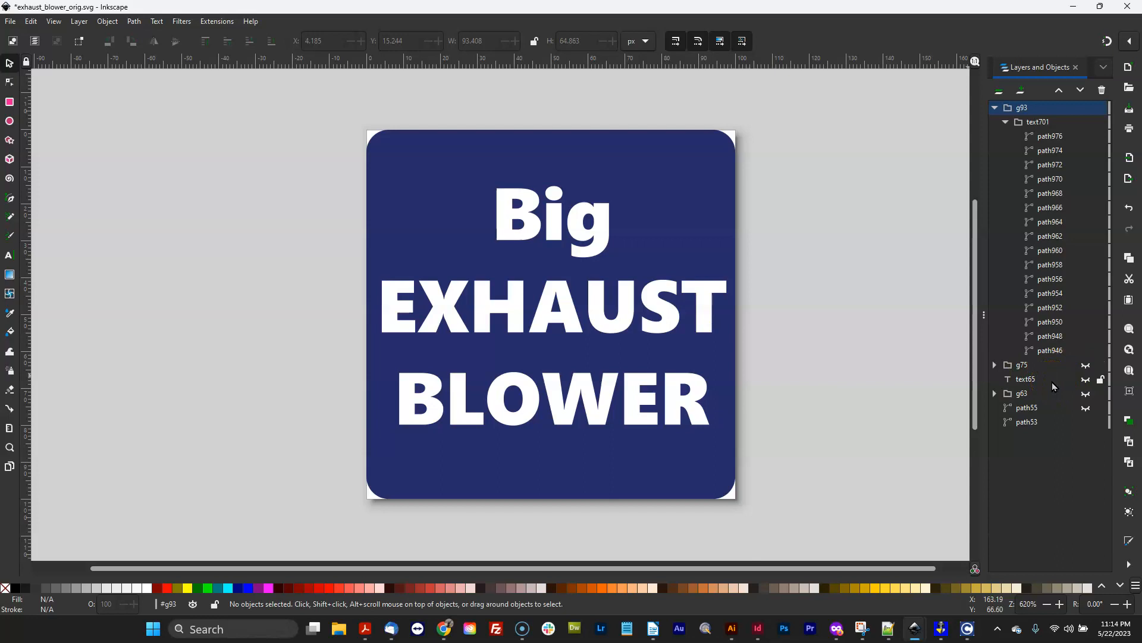
pyautogui.moveTo(1058, 390)
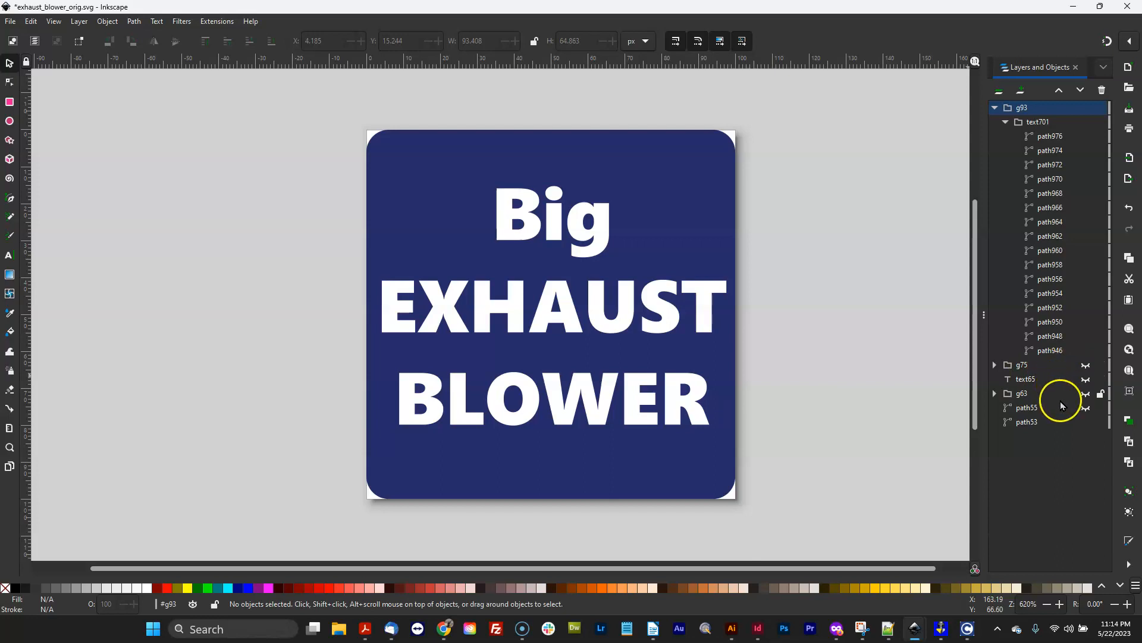
# Inspect items in Layers and Objects to find and remove the unused text group g75
pyautogui.click(1028, 422)
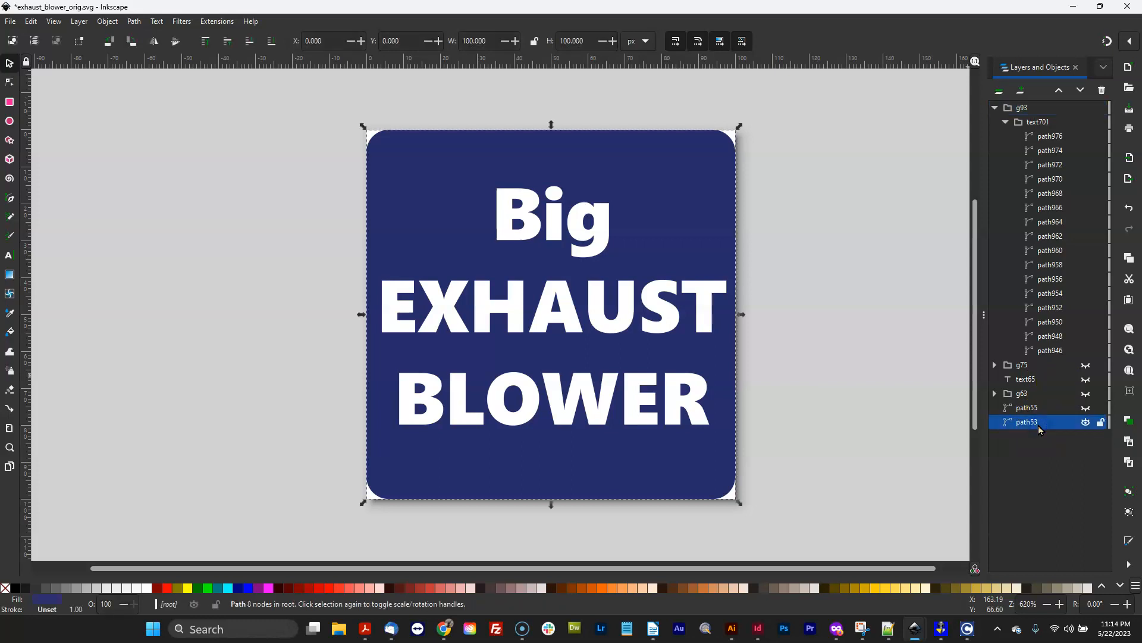
pyautogui.click(1027, 407)
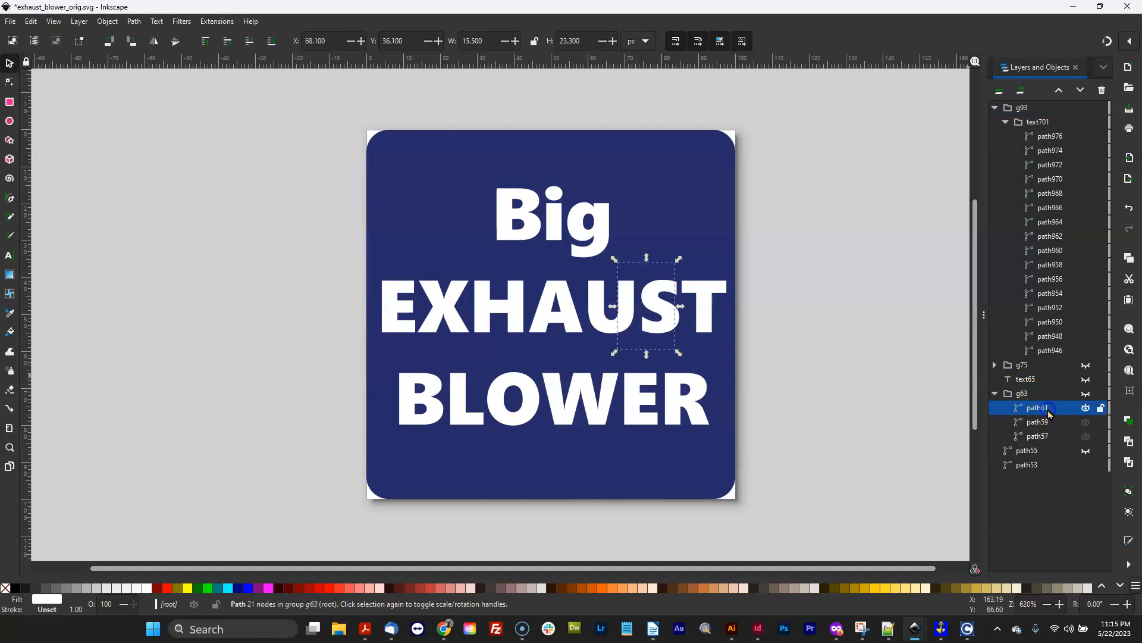
pyautogui.click(1035, 435)
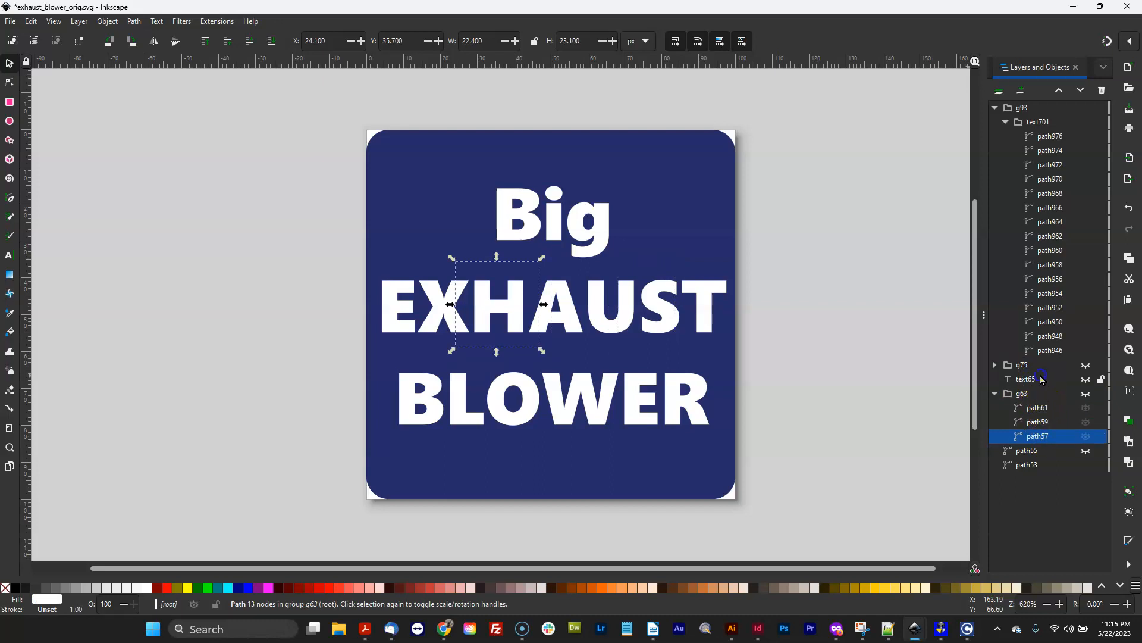
pyautogui.click(1028, 379)
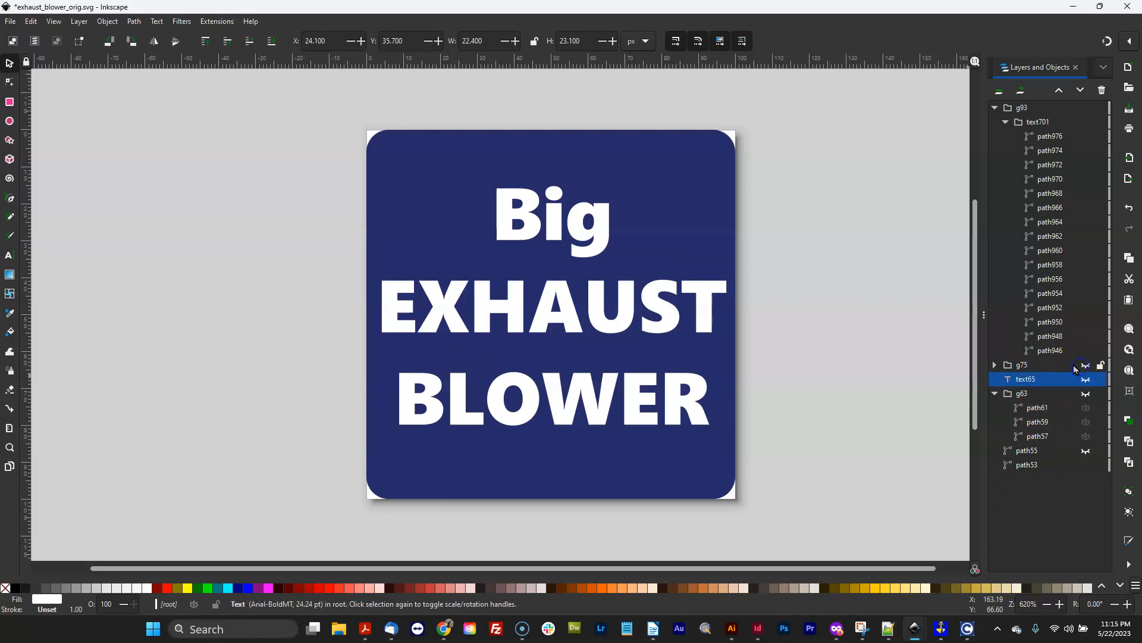
pyautogui.click(1022, 365)
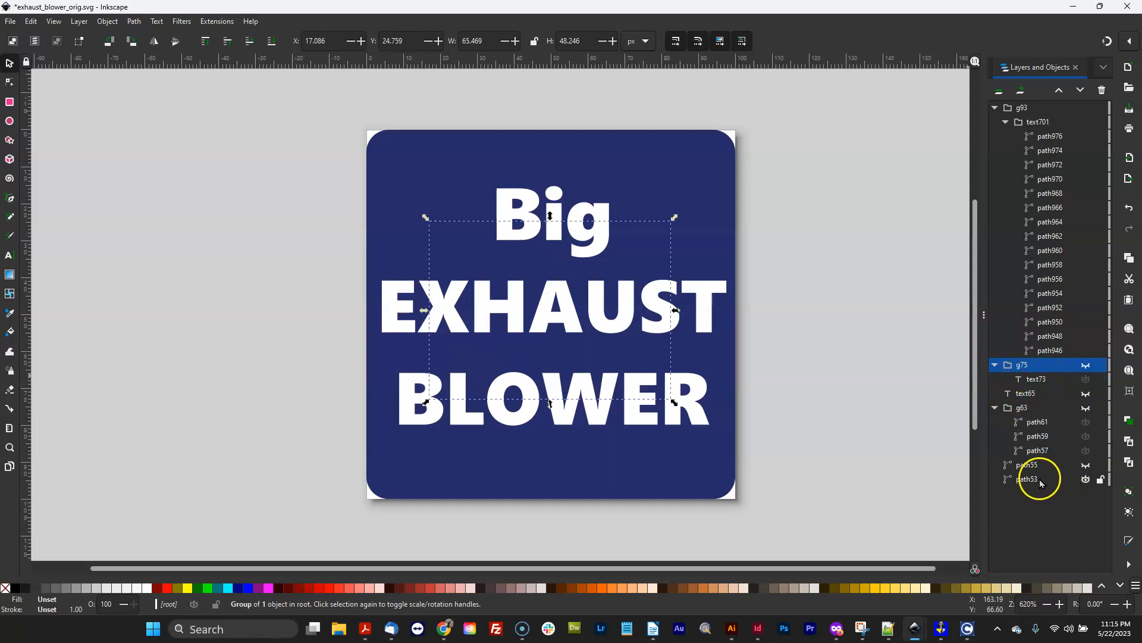
pyautogui.click(1029, 479)
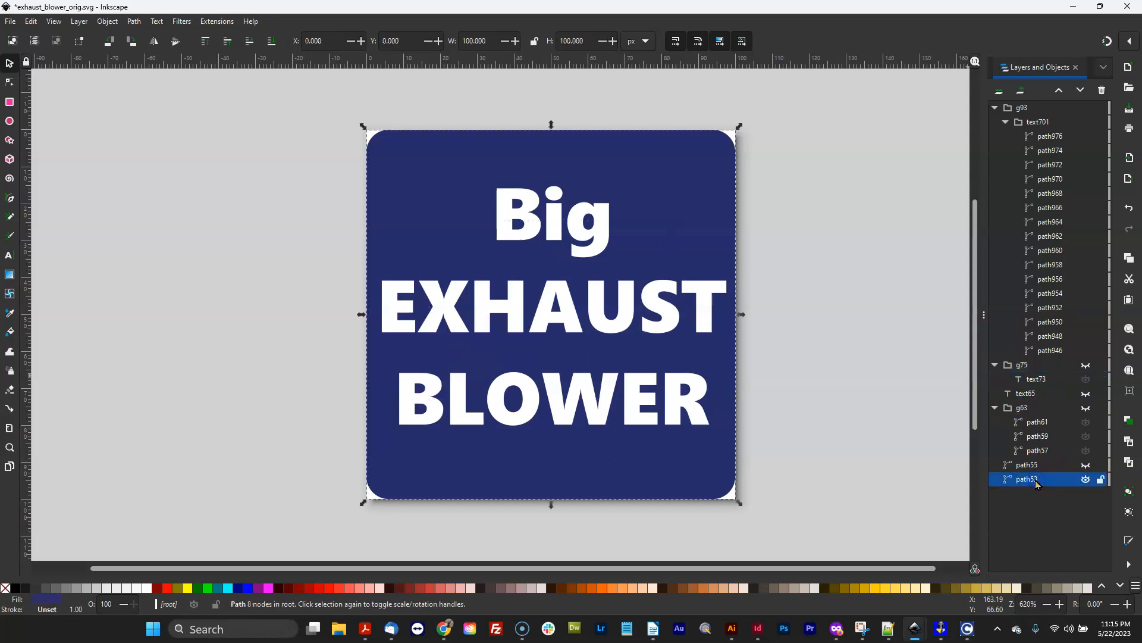
pyautogui.click(1024, 365)
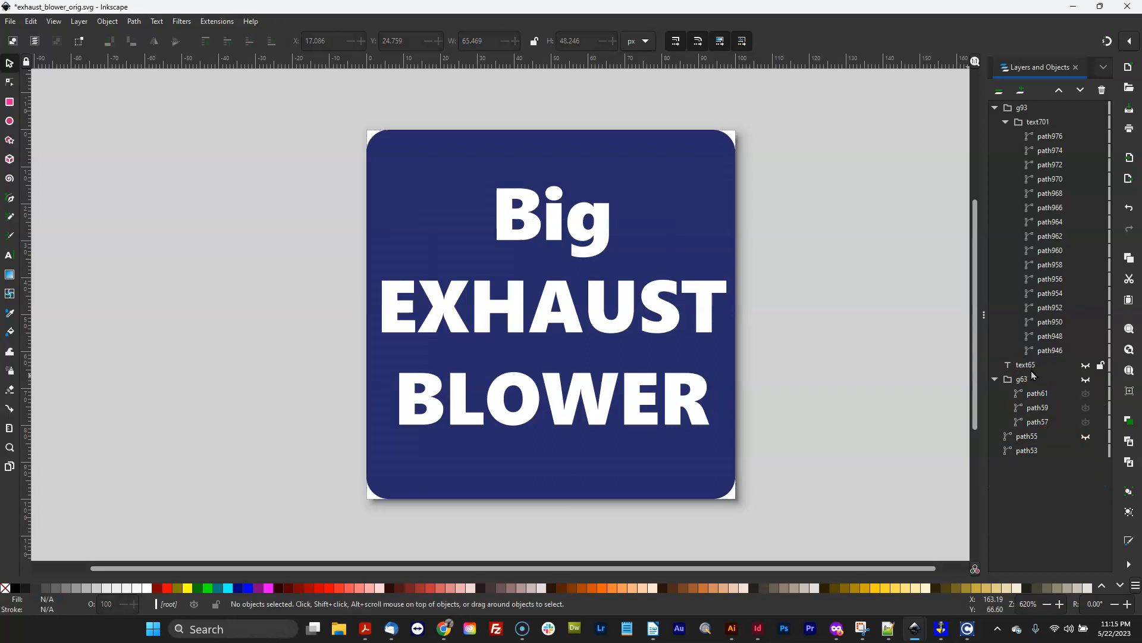
pyautogui.click(1028, 364)
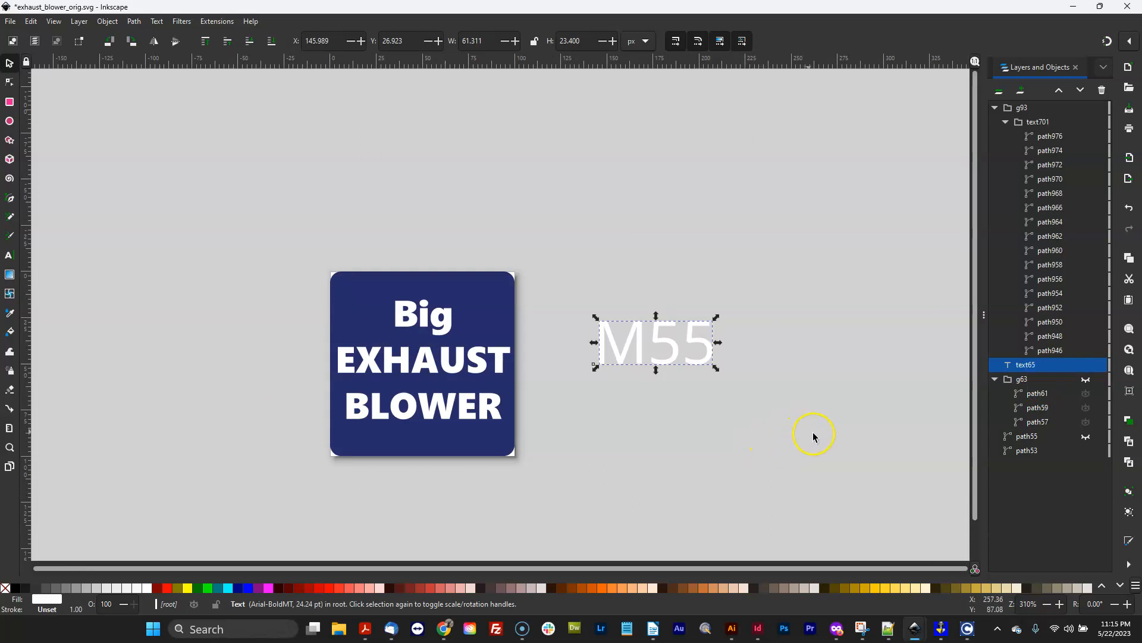
# Delete text65 (M55), group g63 and path55, keeping g93 and background path53
pyautogui.click(707, 389)
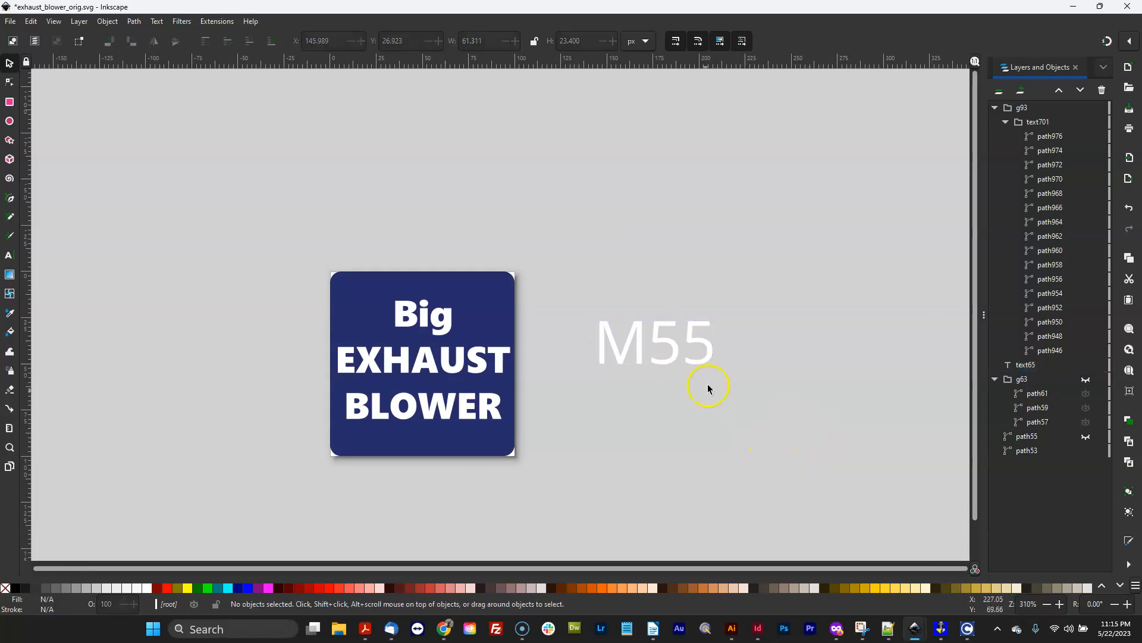
pyautogui.click(1026, 364)
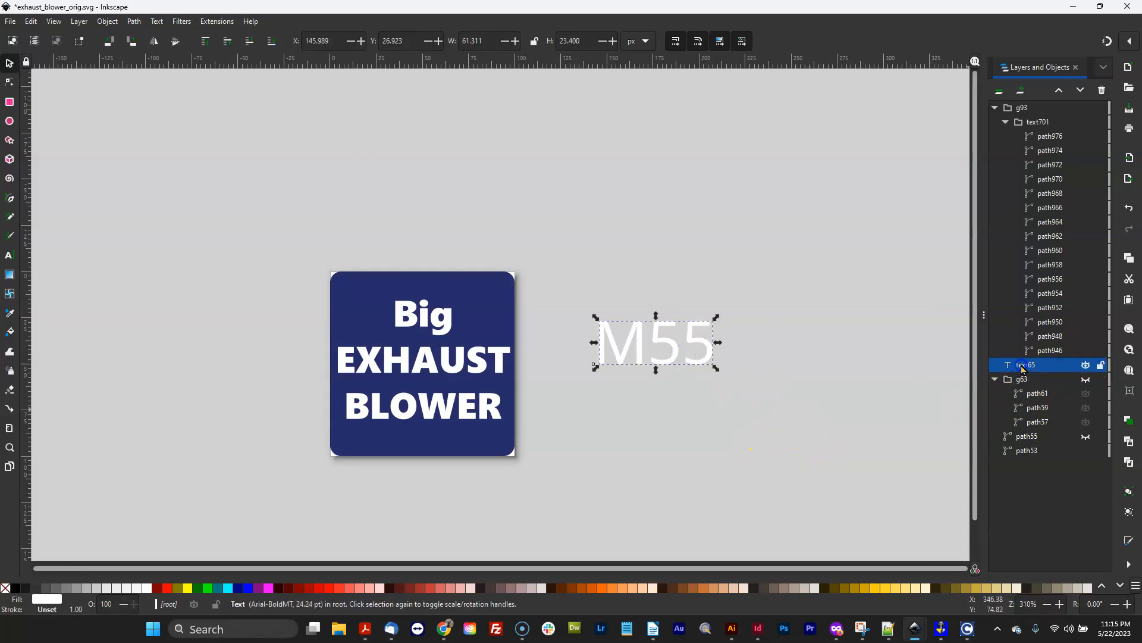
pyautogui.click(1024, 364)
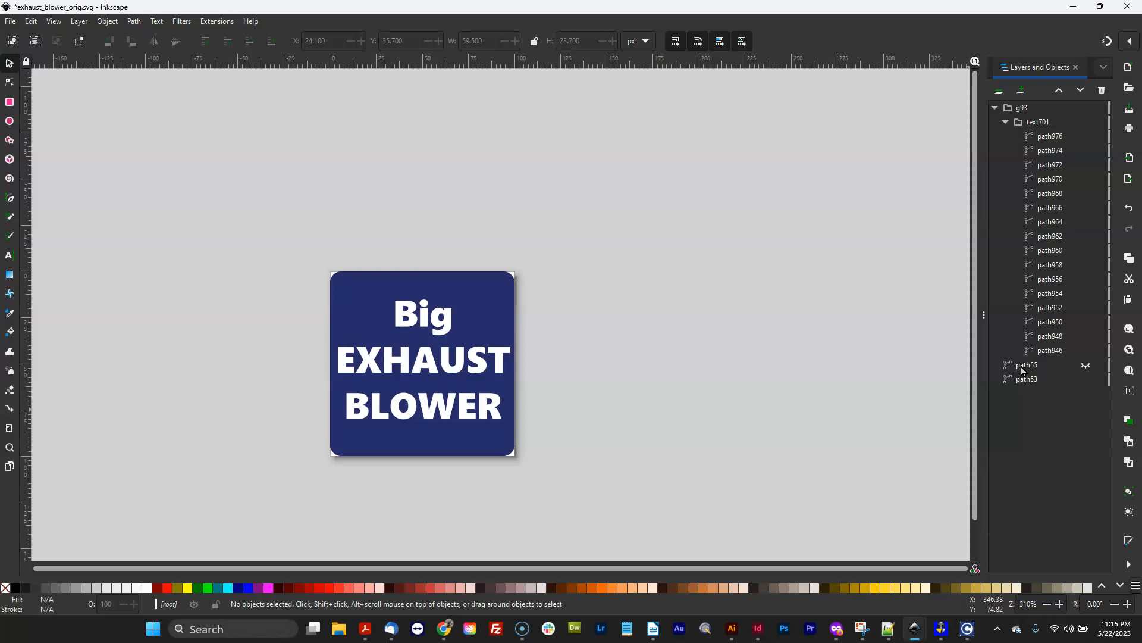
pyautogui.click(1027, 364)
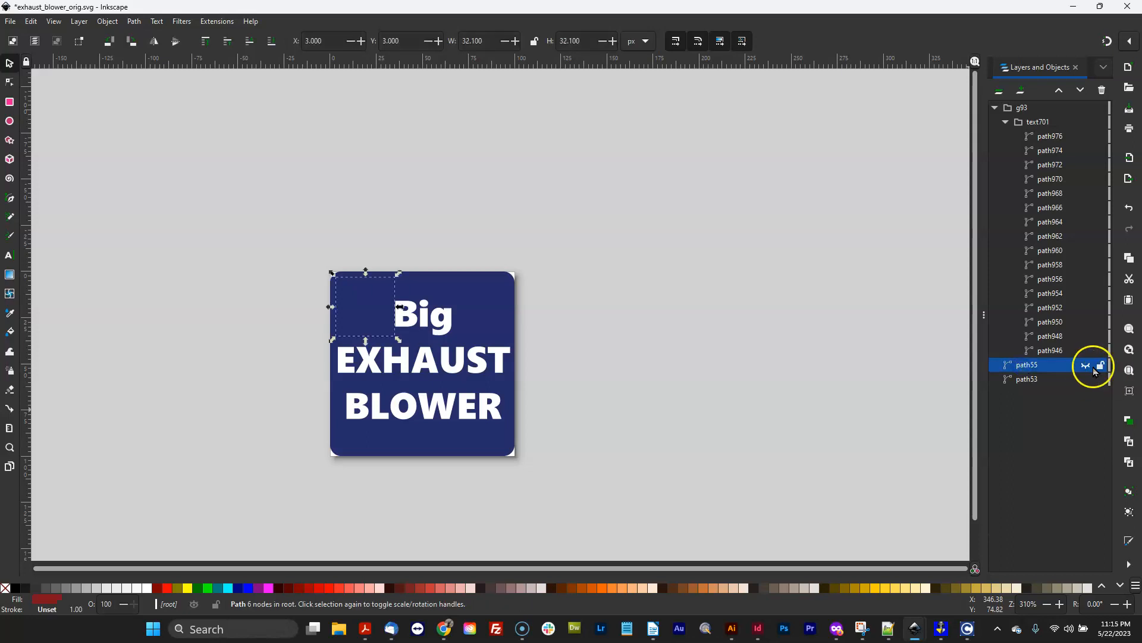
pyautogui.click(1100, 365)
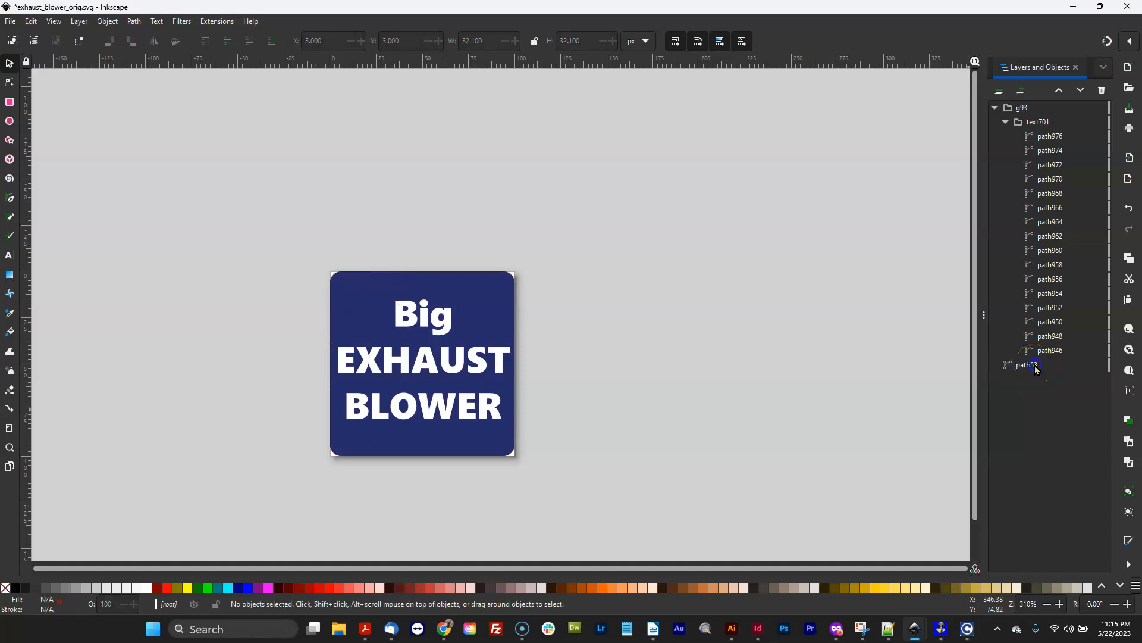
pyautogui.click(1027, 364)
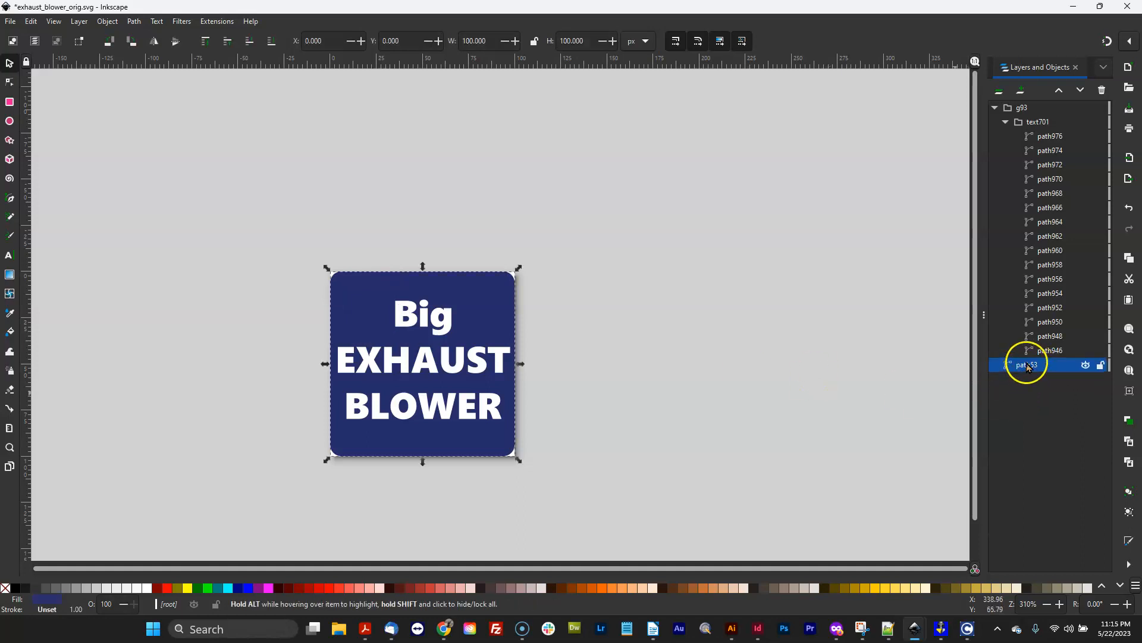
pyautogui.doubleClick(1027, 365)
pyautogui.write('P')
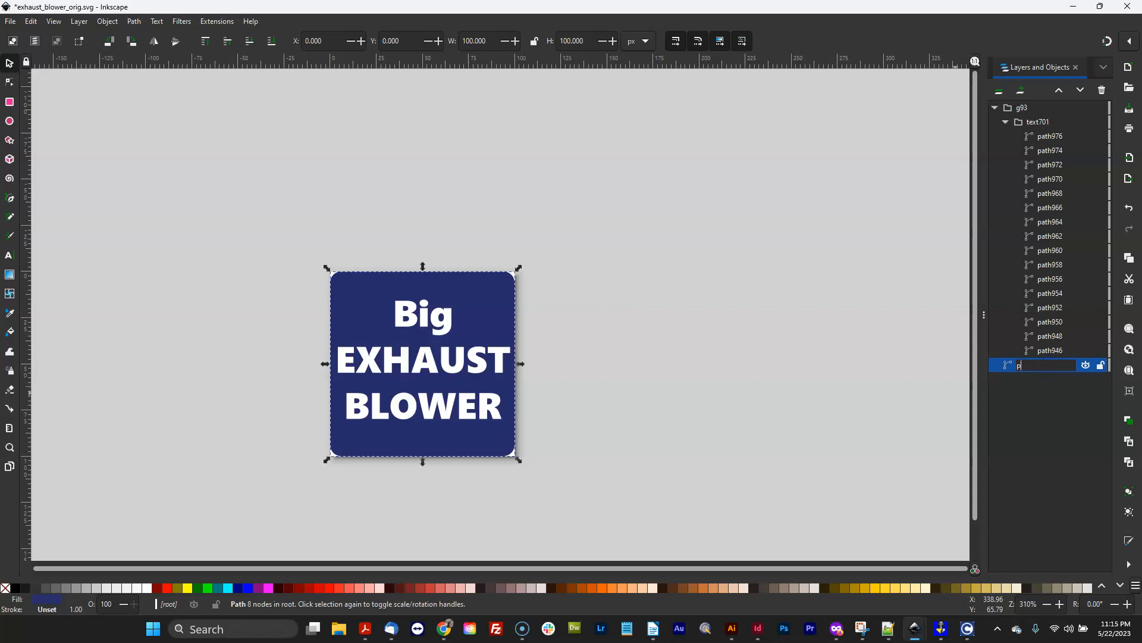
pyautogui.write('blue rect')
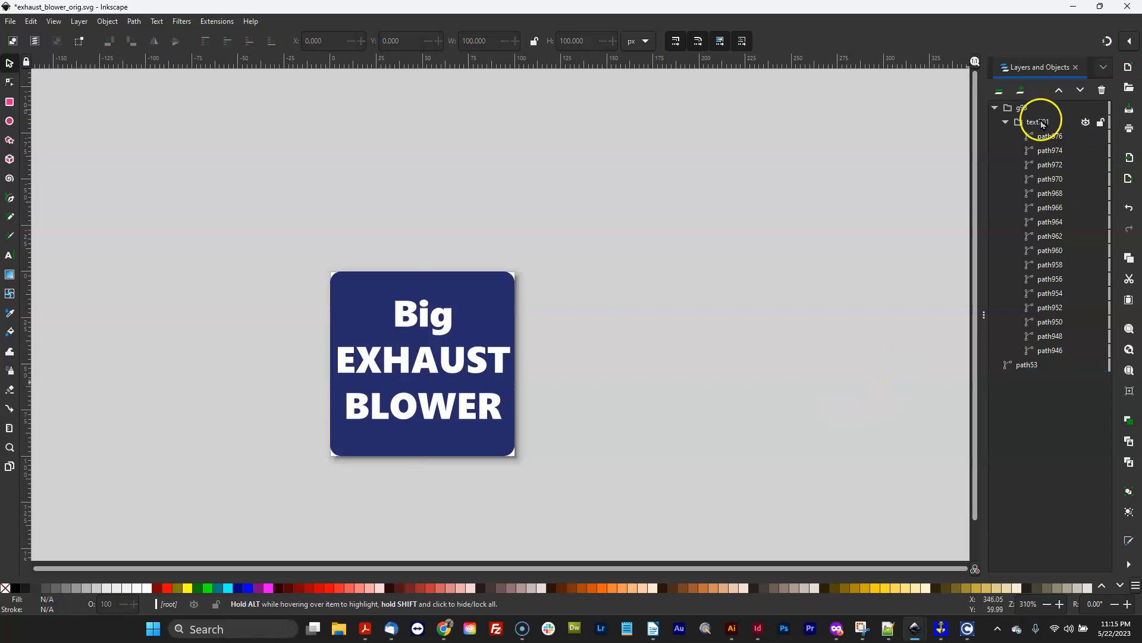
pyautogui.doubleClick(1035, 121)
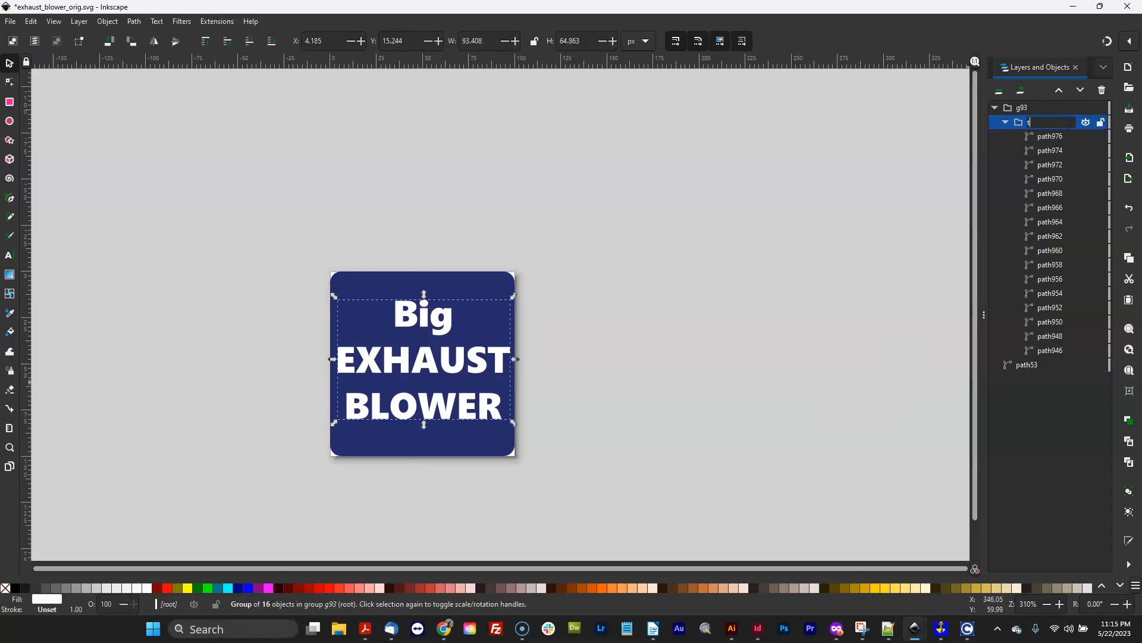
pyautogui.write('big ex')
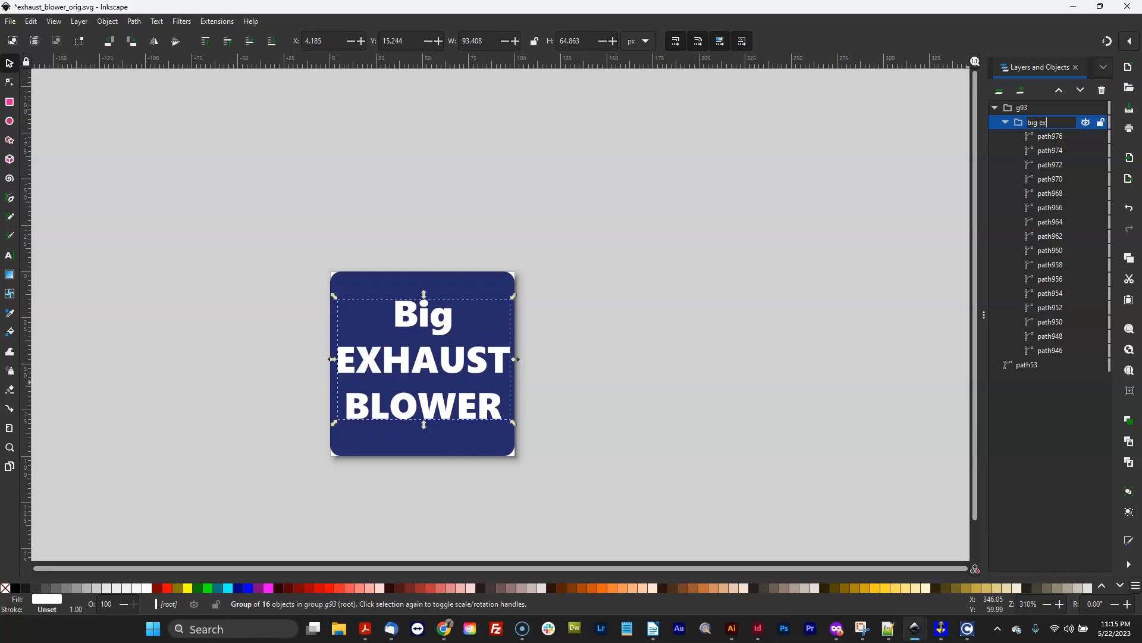
pyautogui.write('text701')
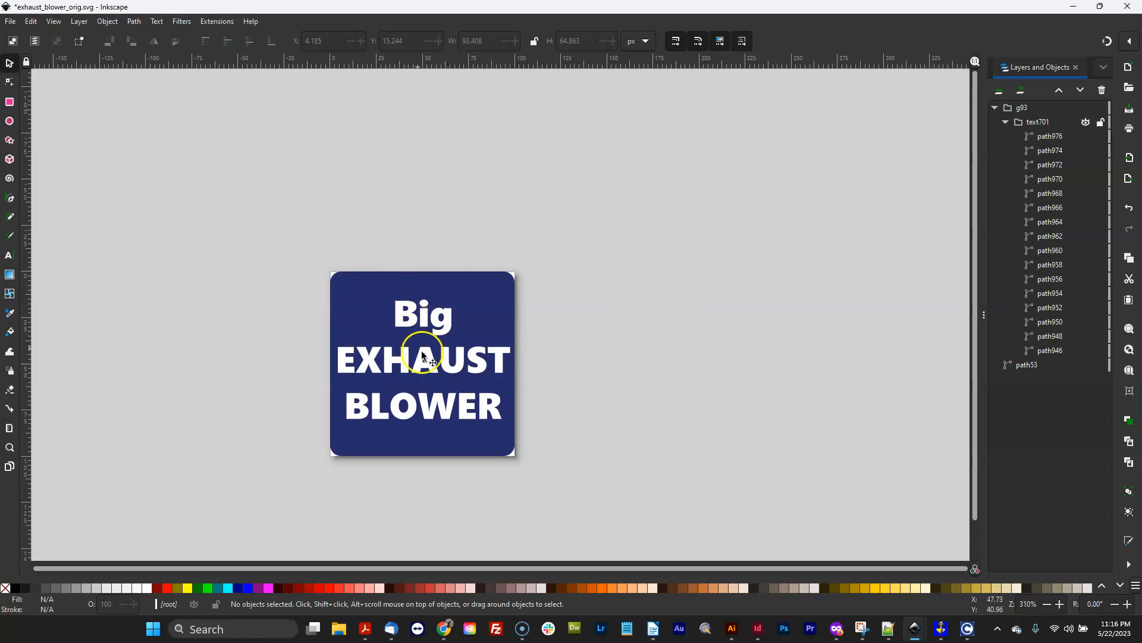
pyautogui.moveTo(181, 89)
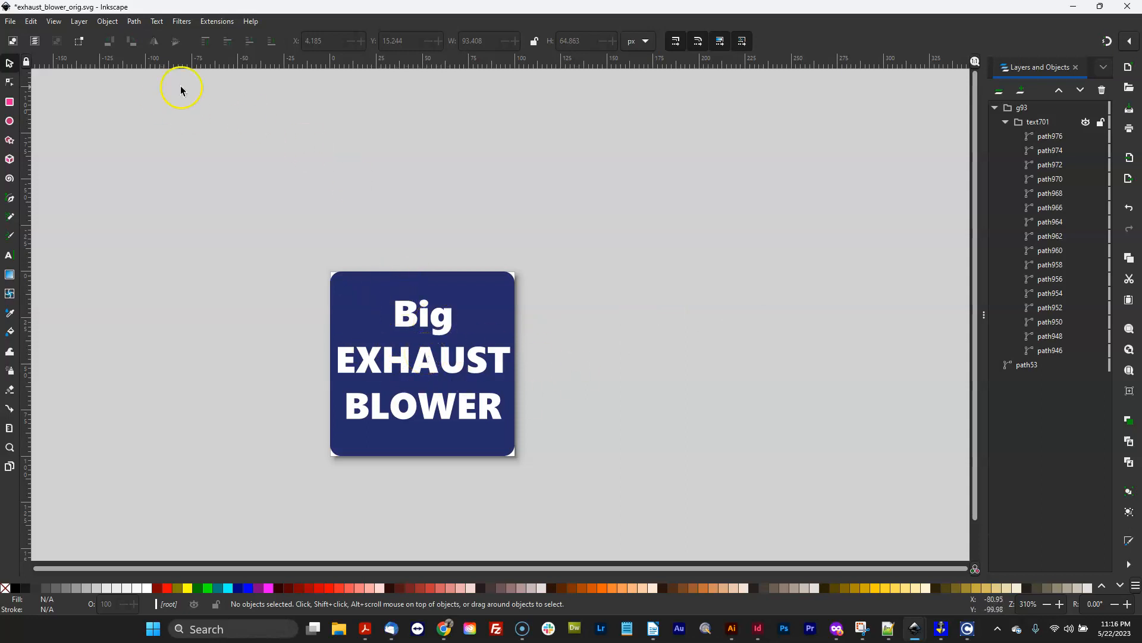
pyautogui.click(134, 20)
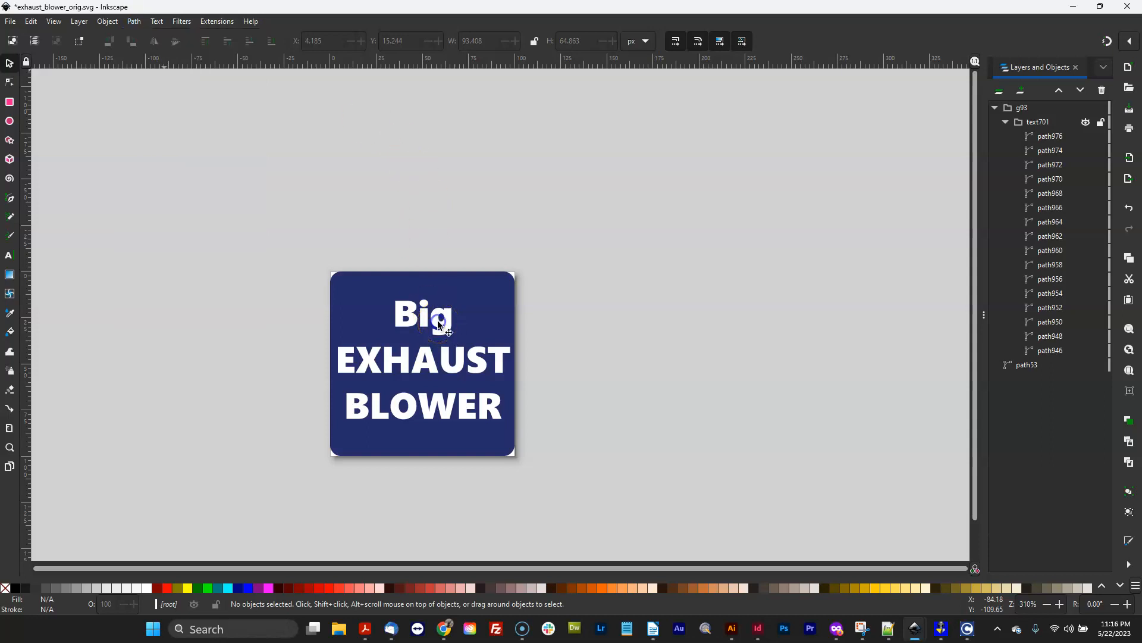
pyautogui.moveTo(705, 321)
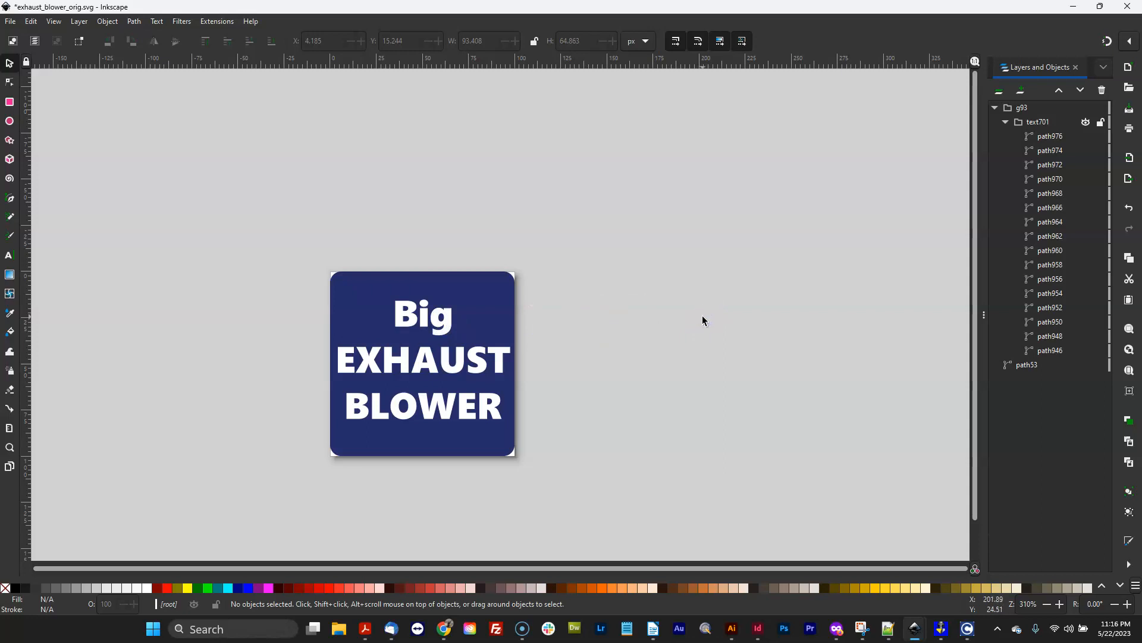
pyautogui.moveTo(516, 390)
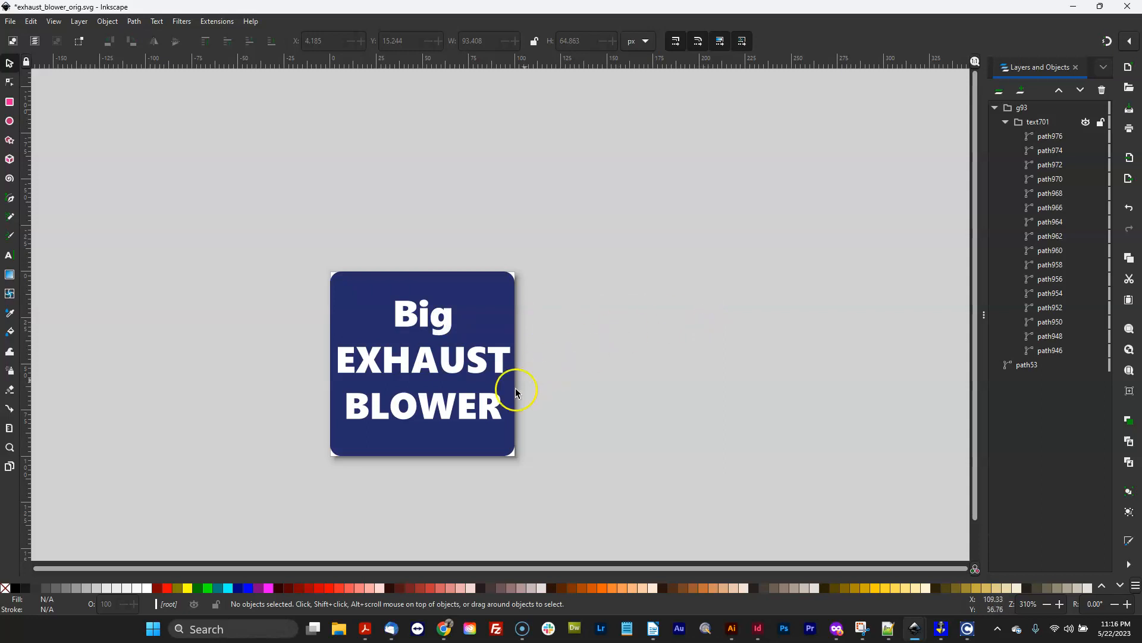
pyautogui.moveTo(246, 193)
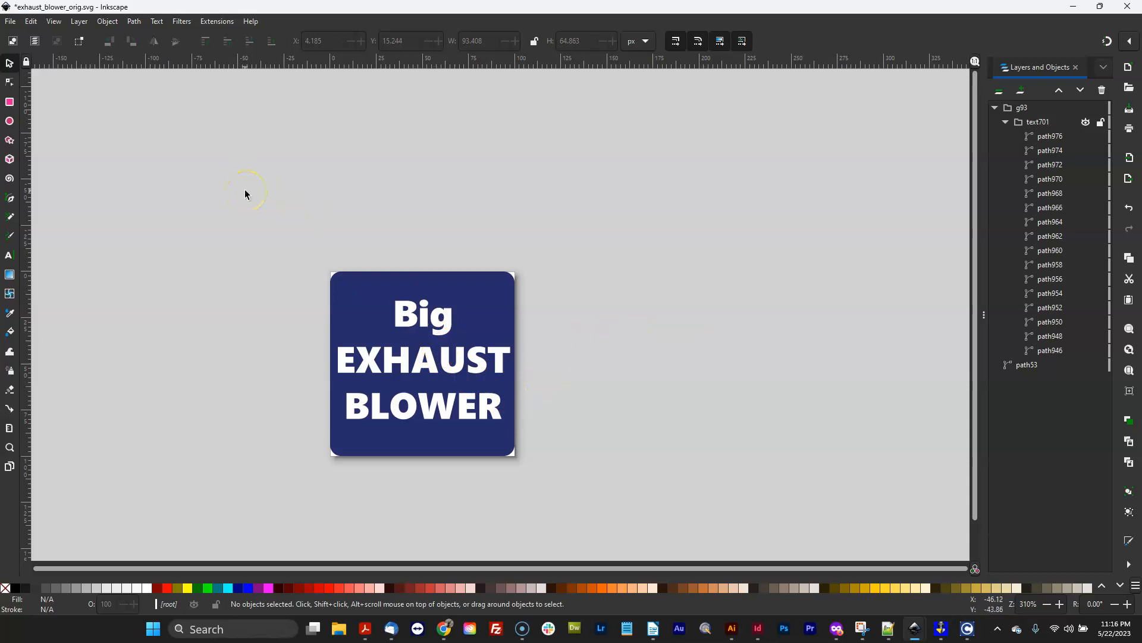
pyautogui.moveTo(547, 367)
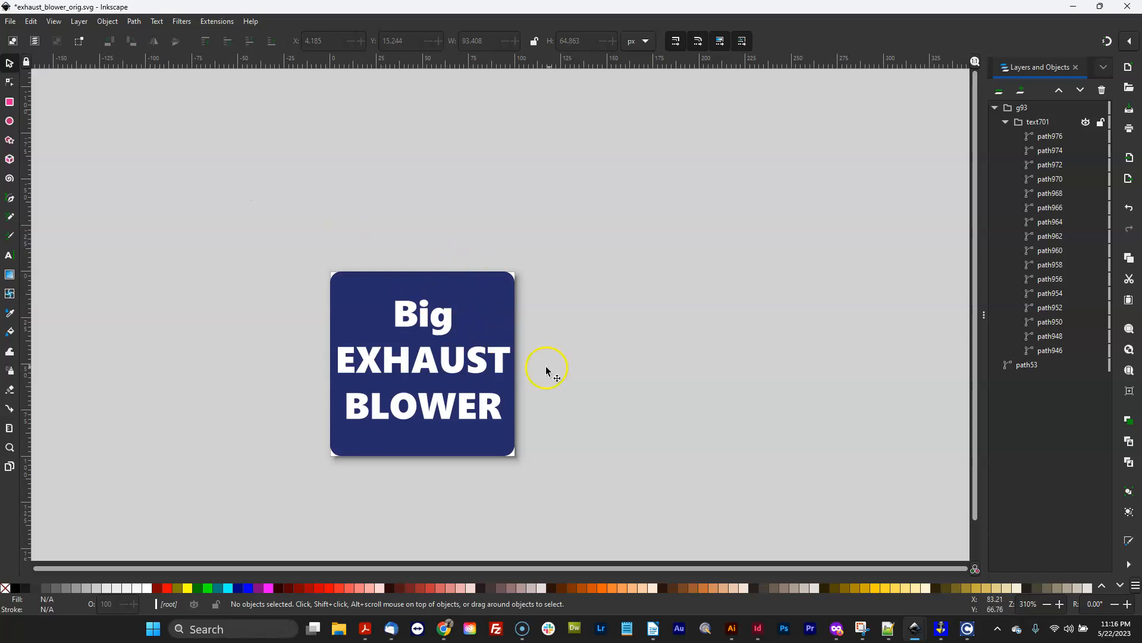
pyautogui.moveTo(468, 346)
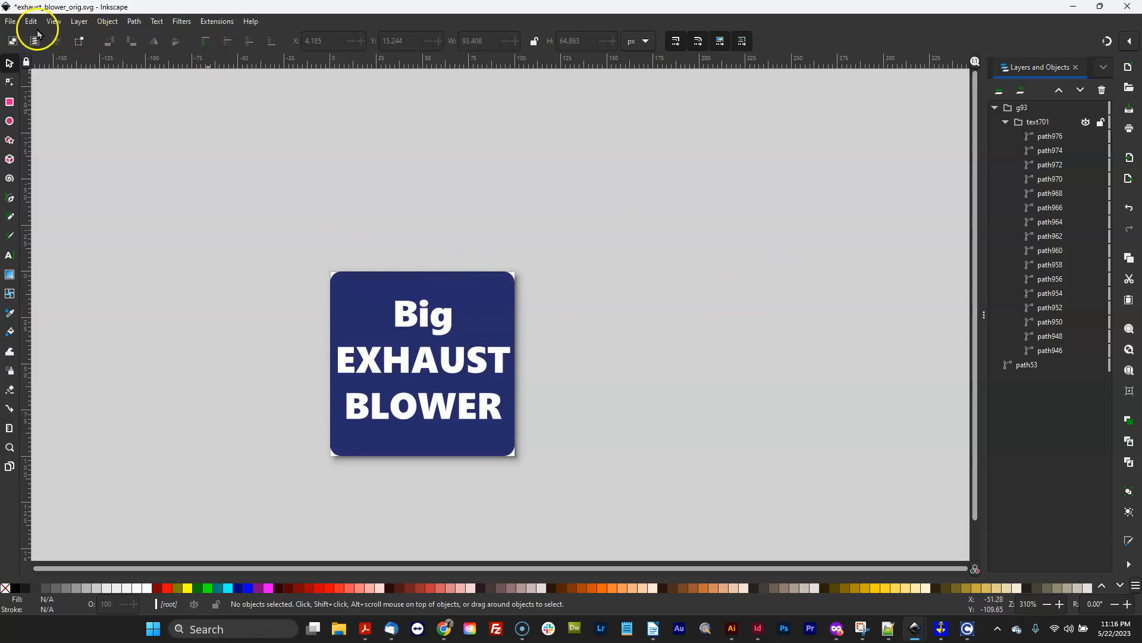
pyautogui.click(10, 20)
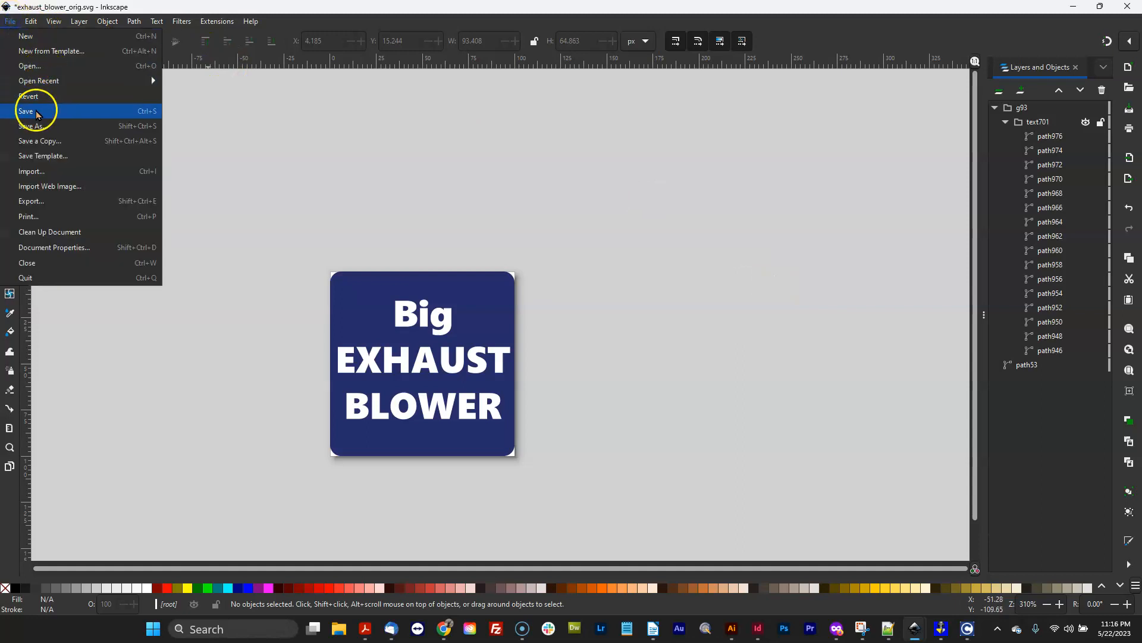
pyautogui.click(26, 110)
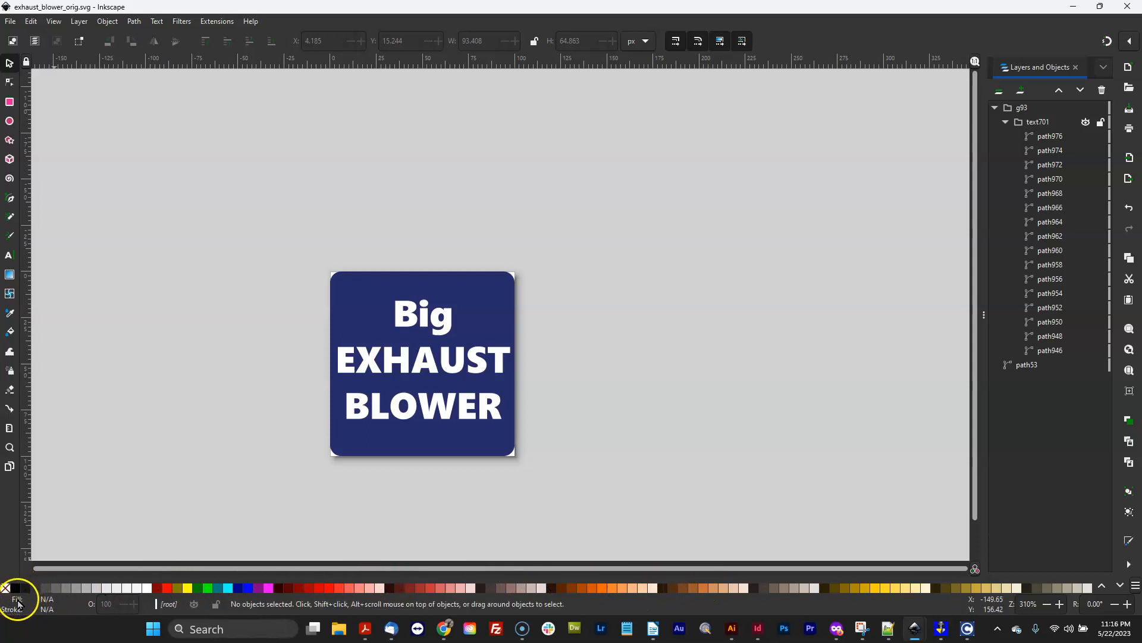
pyautogui.moveTo(426, 378)
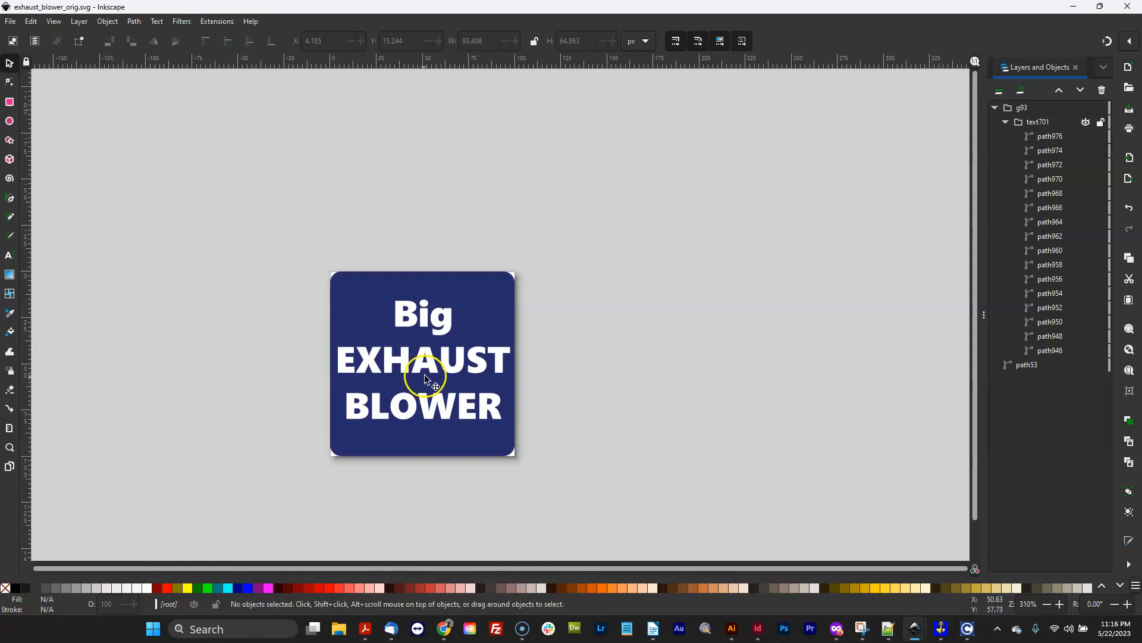
pyautogui.moveTo(42, 592)
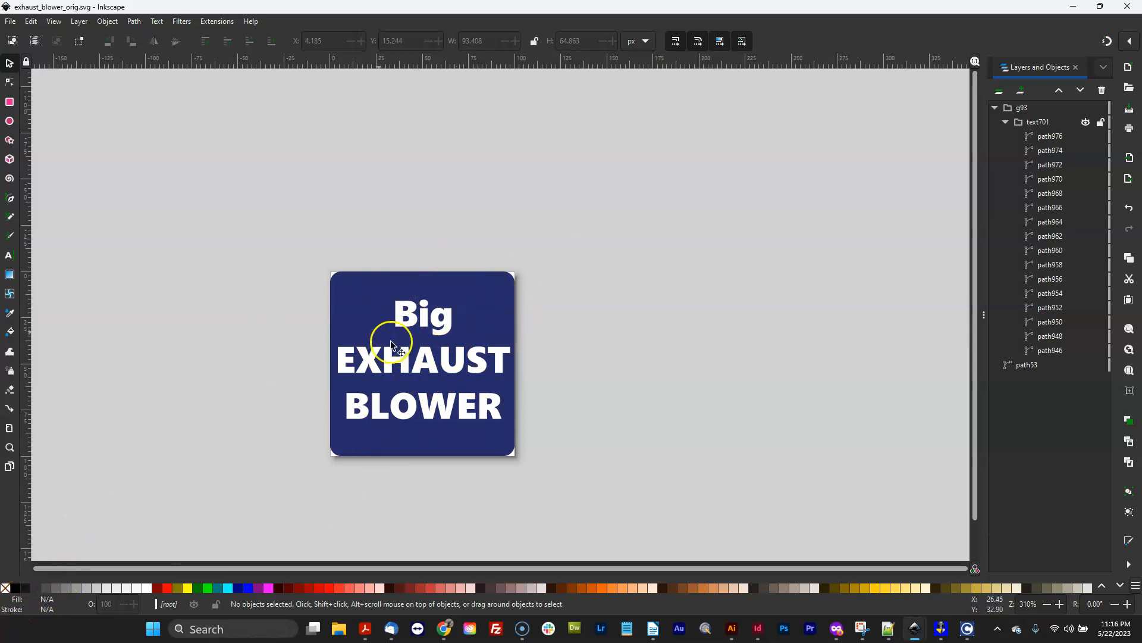
pyautogui.moveTo(10, 608)
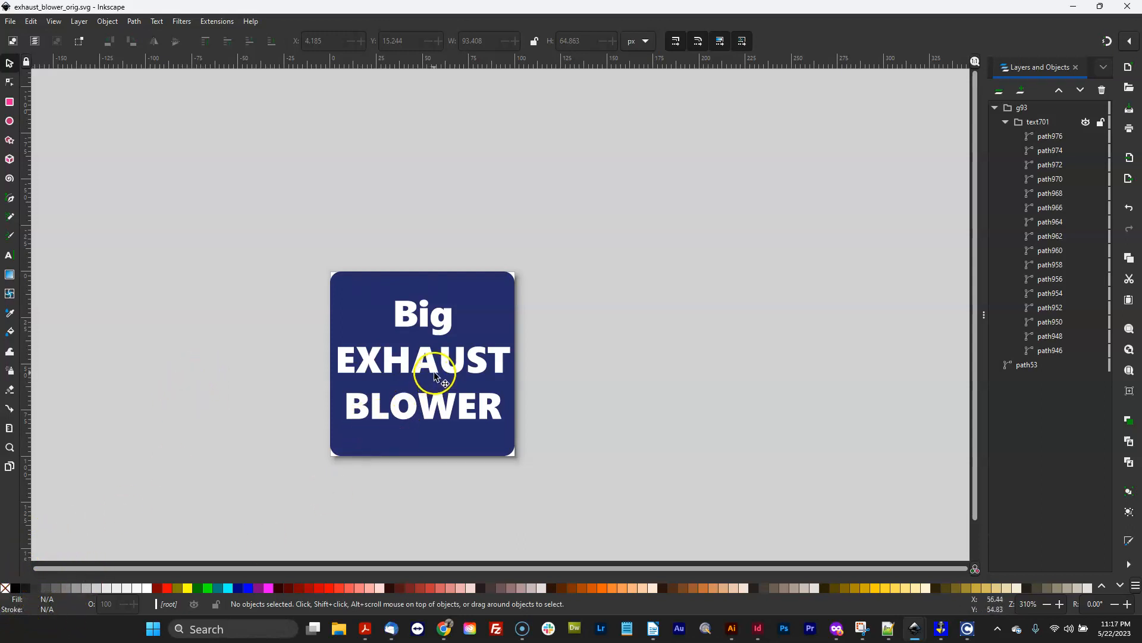
# Click the button's lettering to make group g93 the active object
pyautogui.click(445, 379)
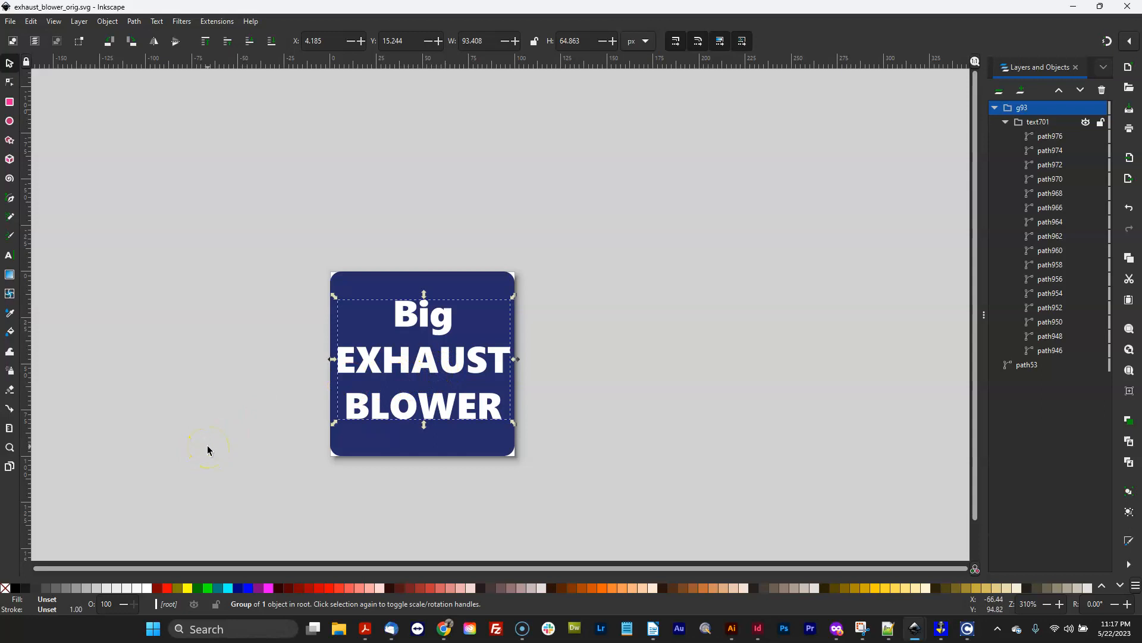
pyautogui.moveTo(29, 610)
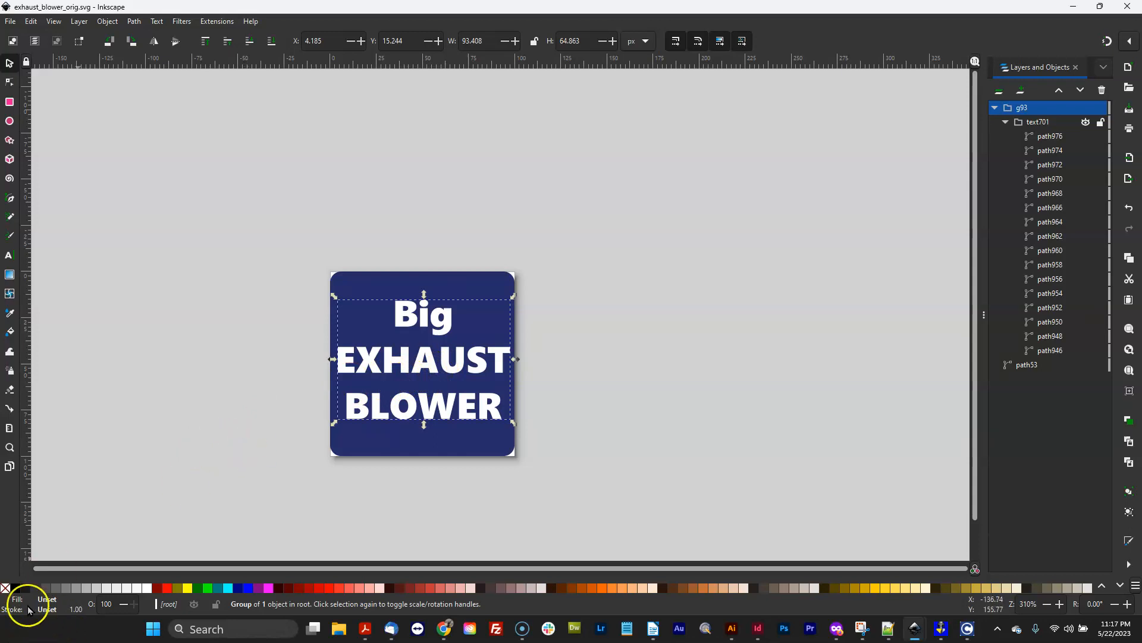
pyautogui.moveTo(204, 347)
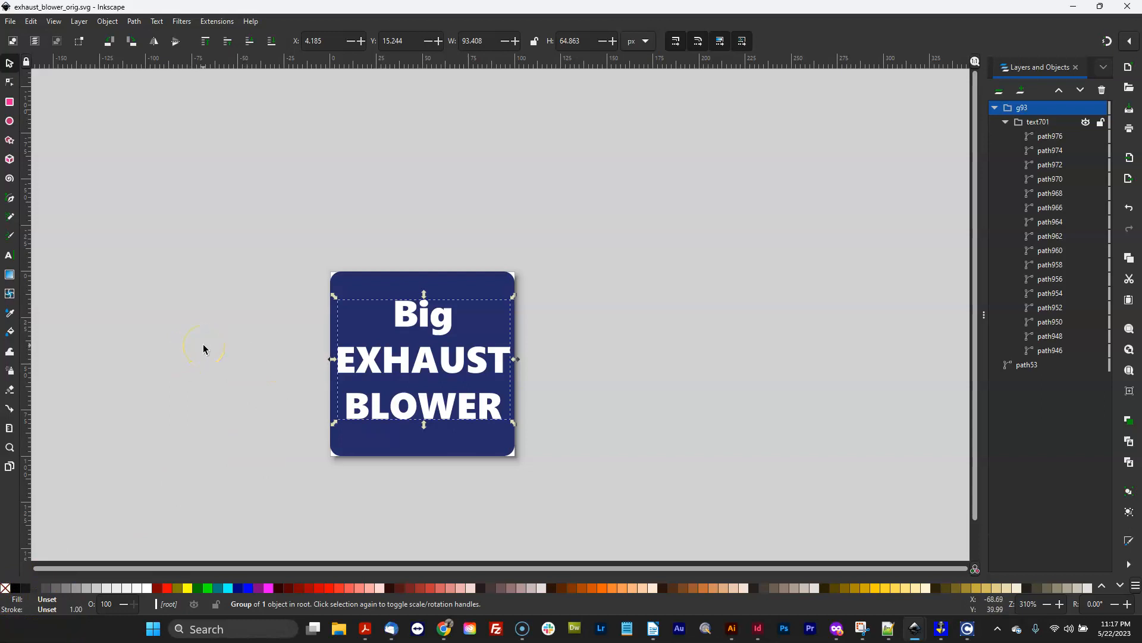
pyautogui.moveTo(205, 349)
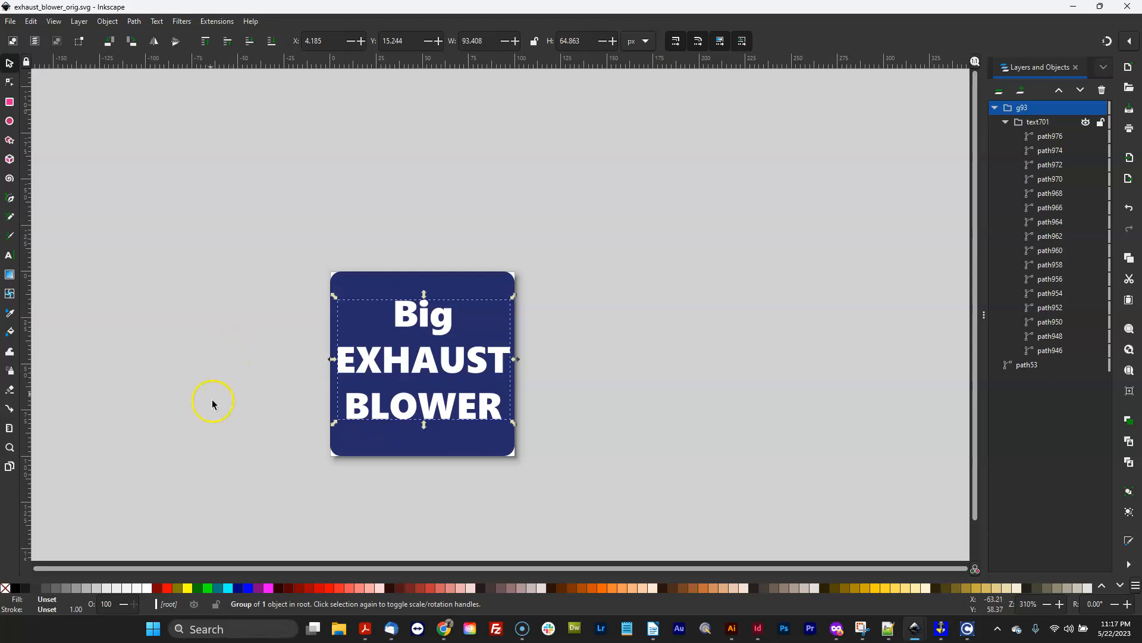
# Fill the g93 lettering with the yellow swatch, deselect, and save the file
pyautogui.click(188, 588)
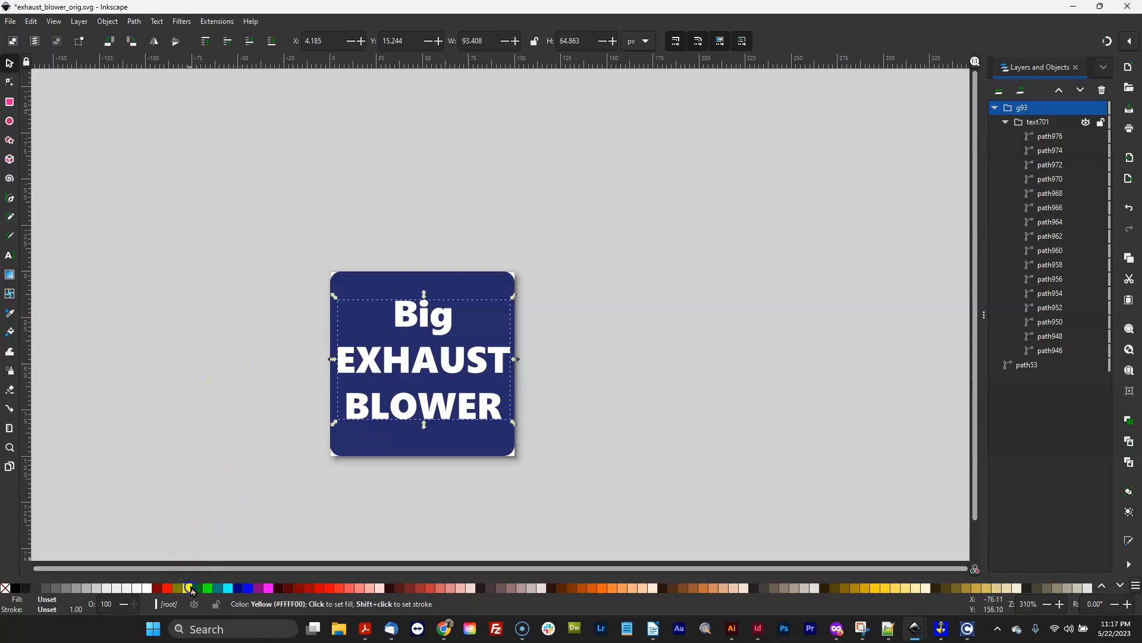
pyautogui.click(428, 587)
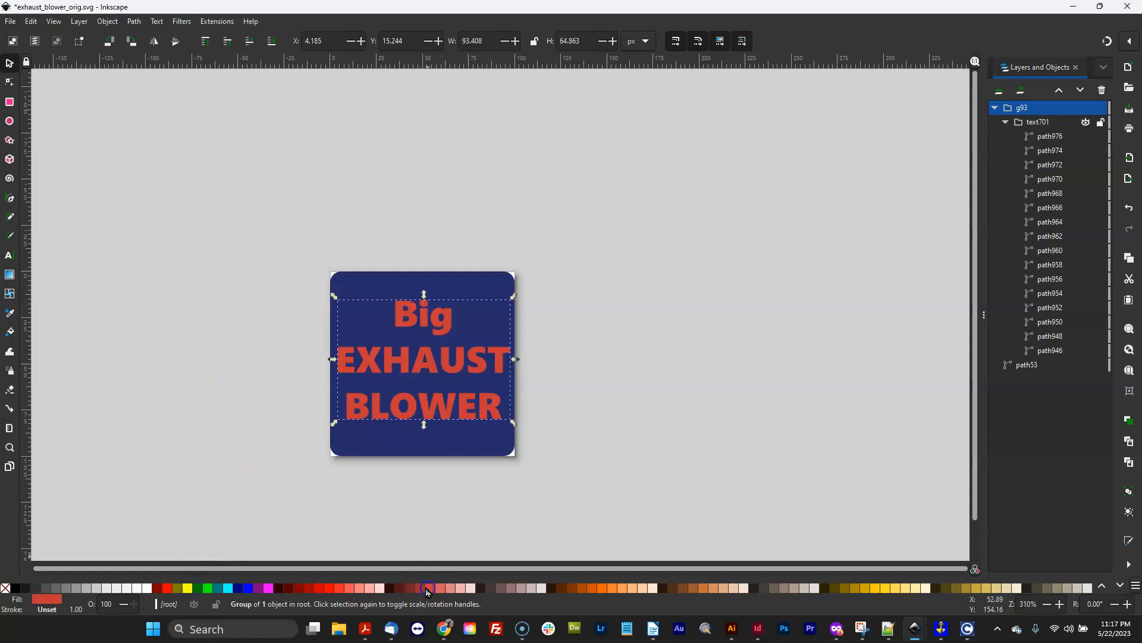
pyautogui.click(188, 588)
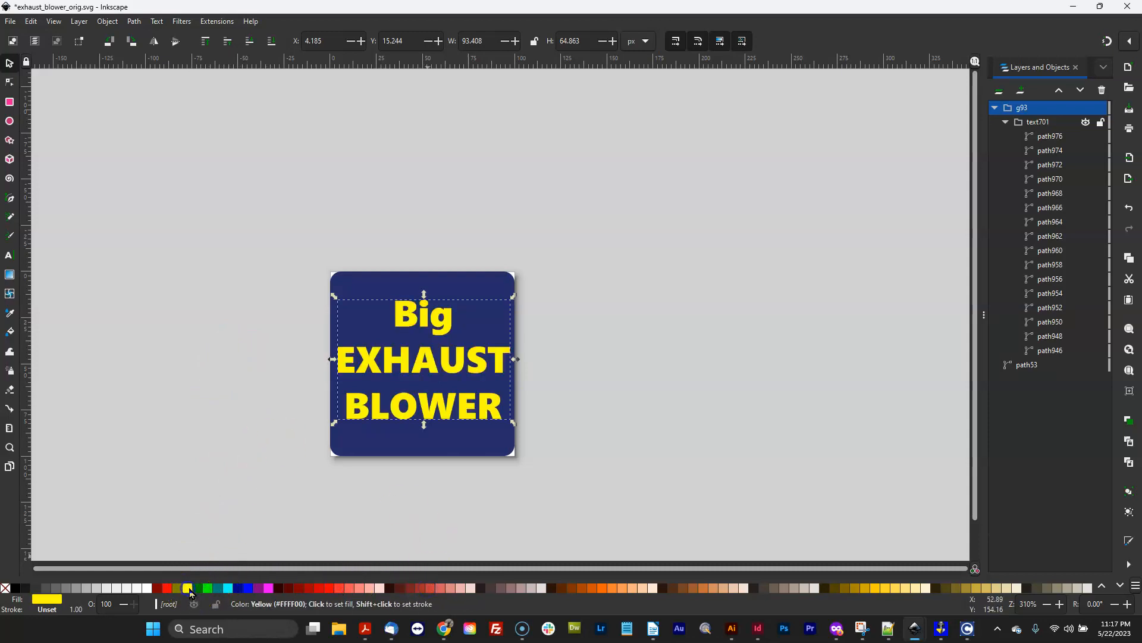
pyautogui.click(146, 588)
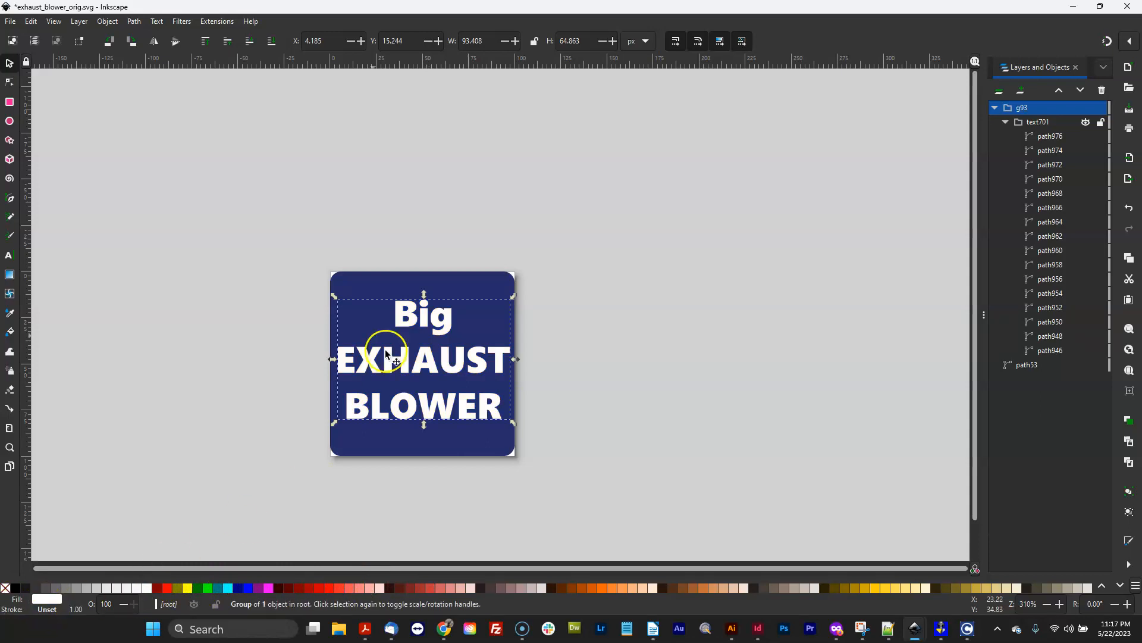
pyautogui.moveTo(448, 379)
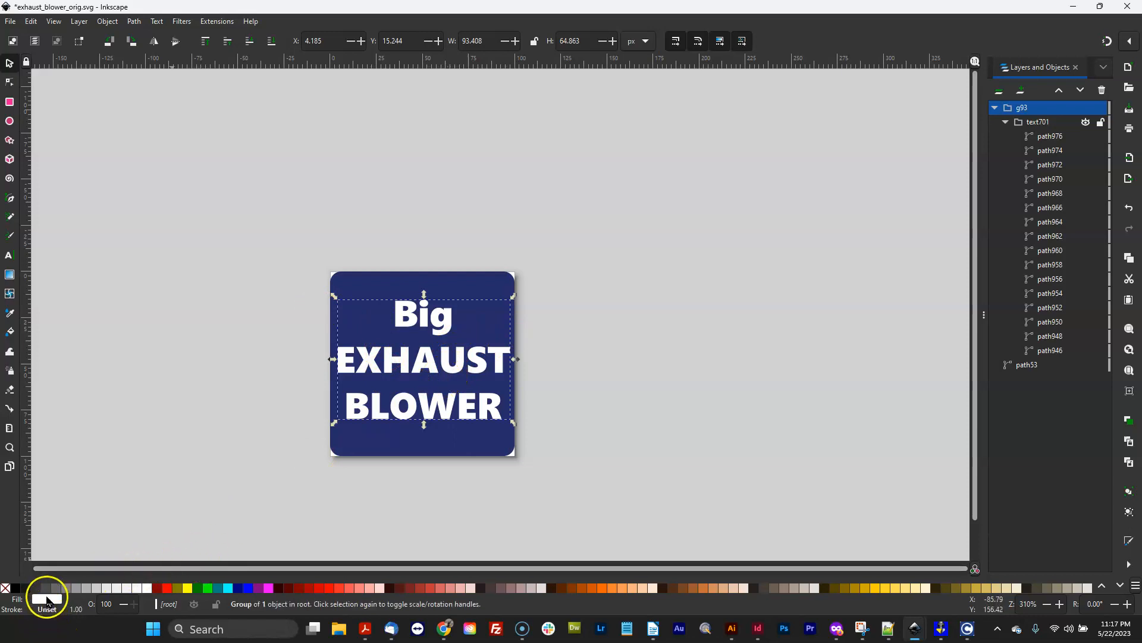
pyautogui.moveTo(305, 378)
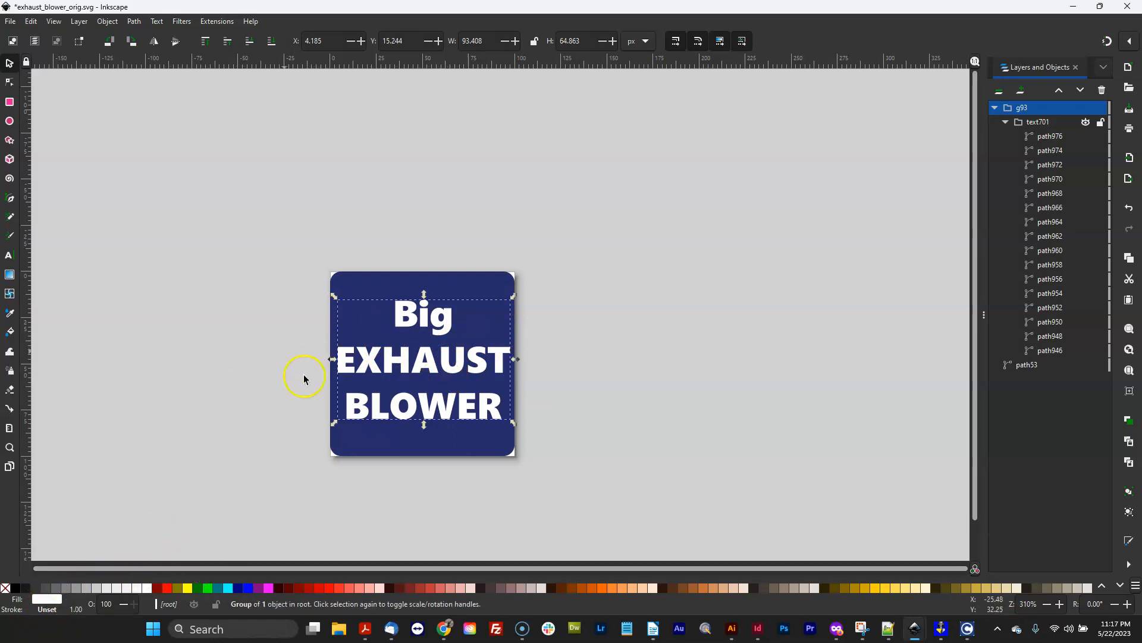
pyautogui.moveTo(263, 398)
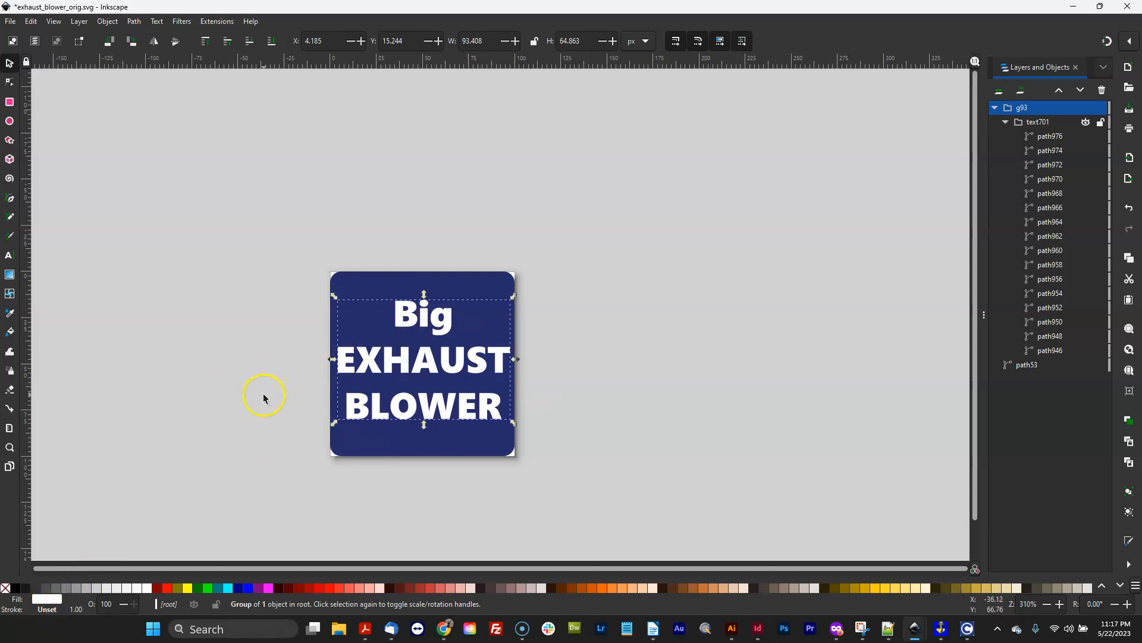
pyautogui.moveTo(44, 597)
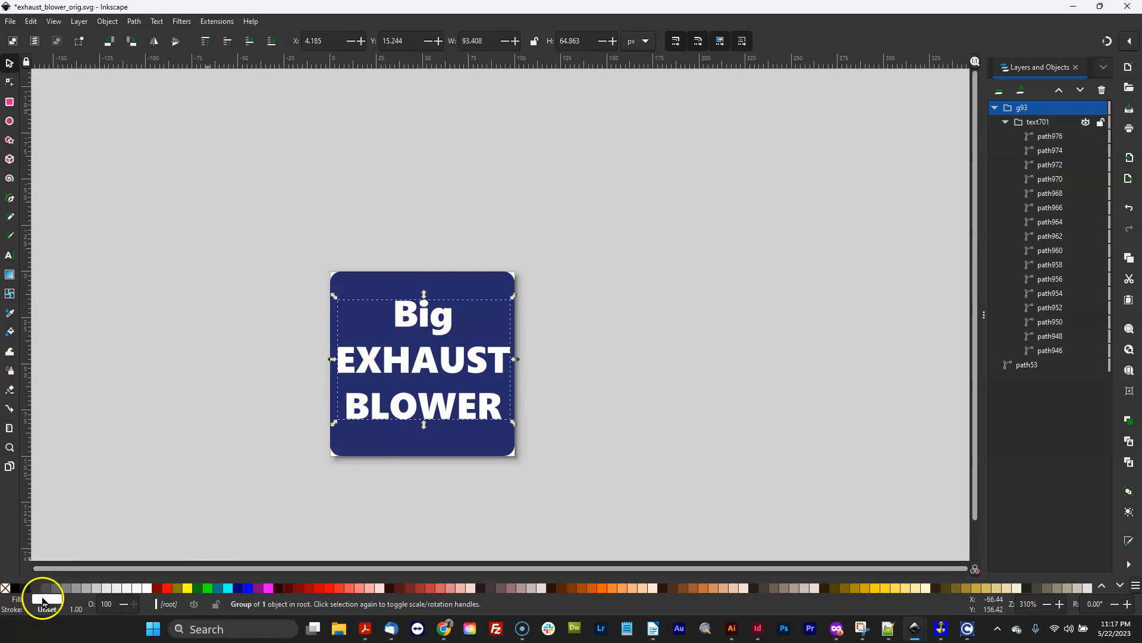
pyautogui.click(186, 588)
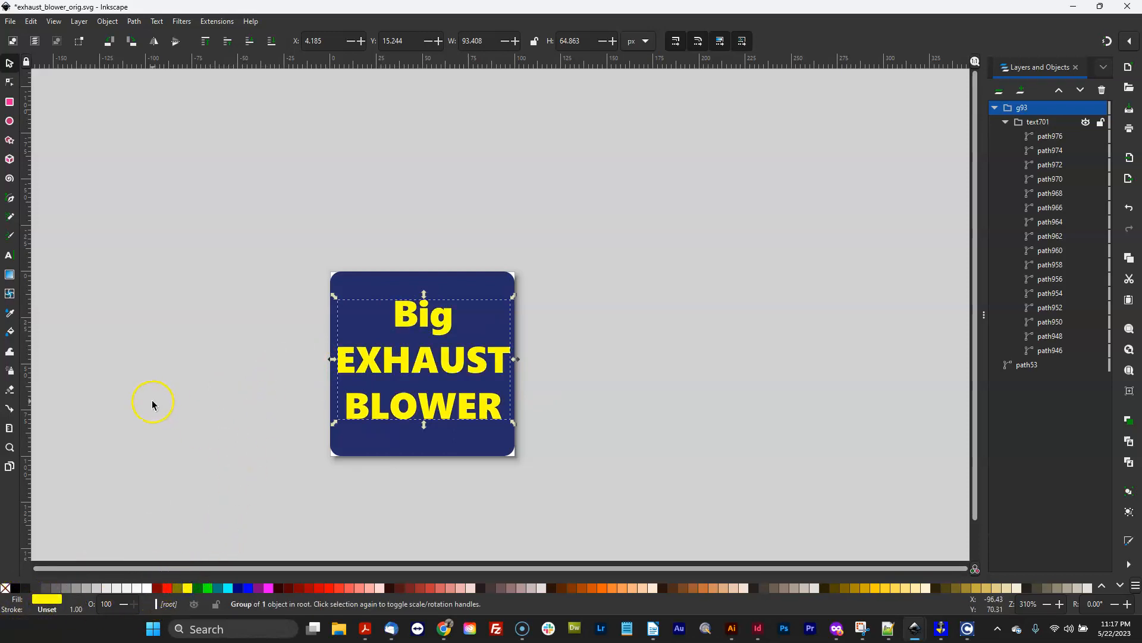
pyautogui.click(191, 318)
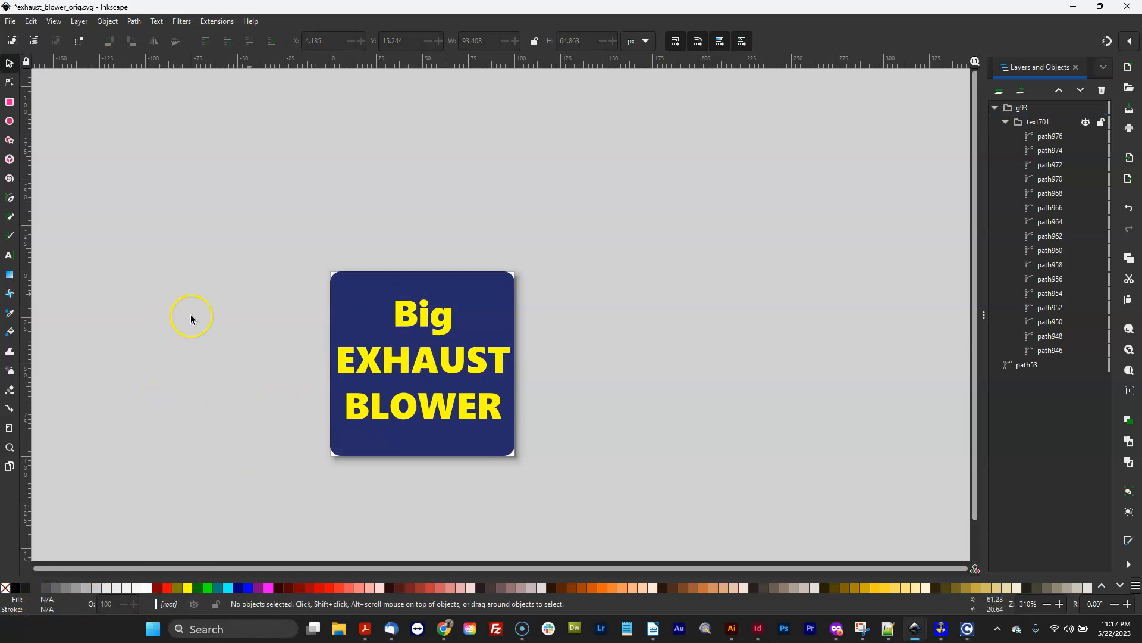
pyautogui.click(10, 20)
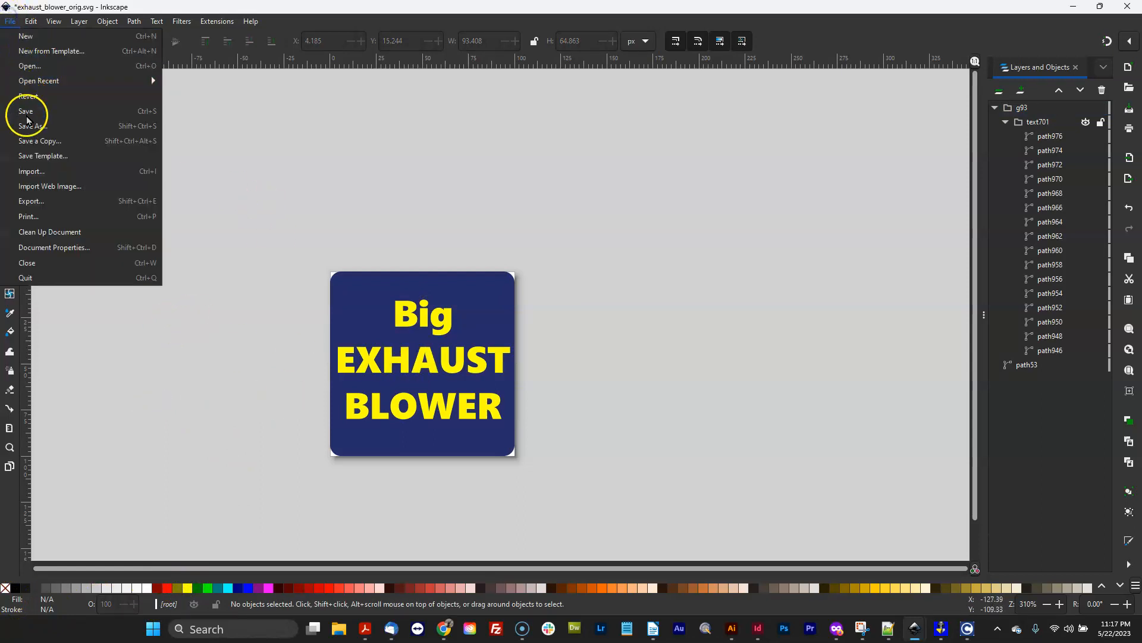
pyautogui.click(26, 111)
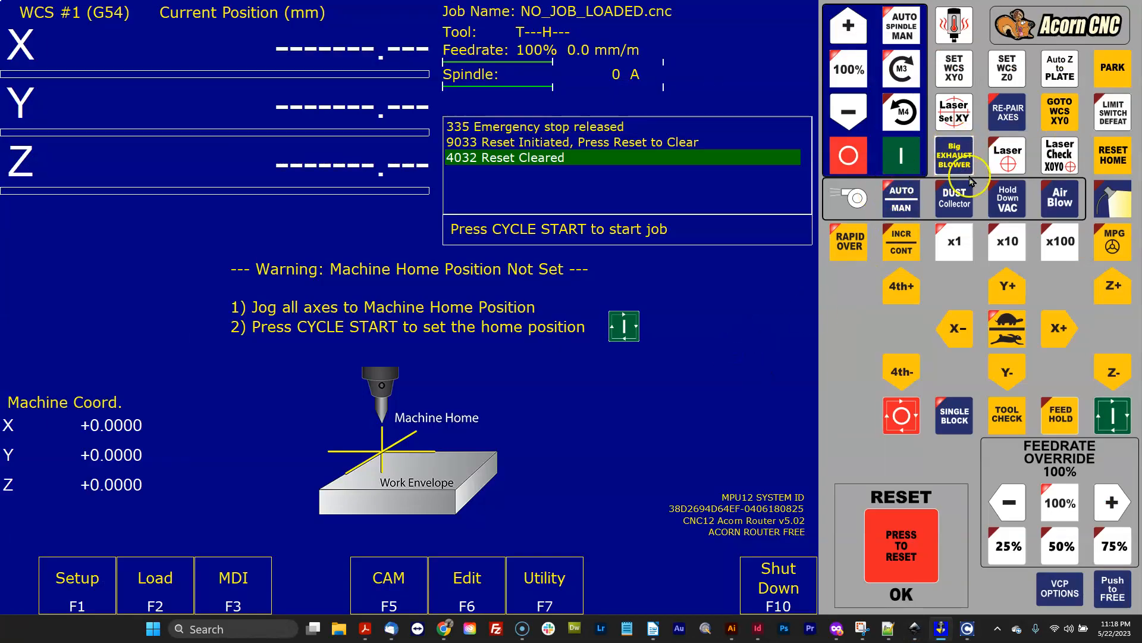
pyautogui.moveTo(664, 390)
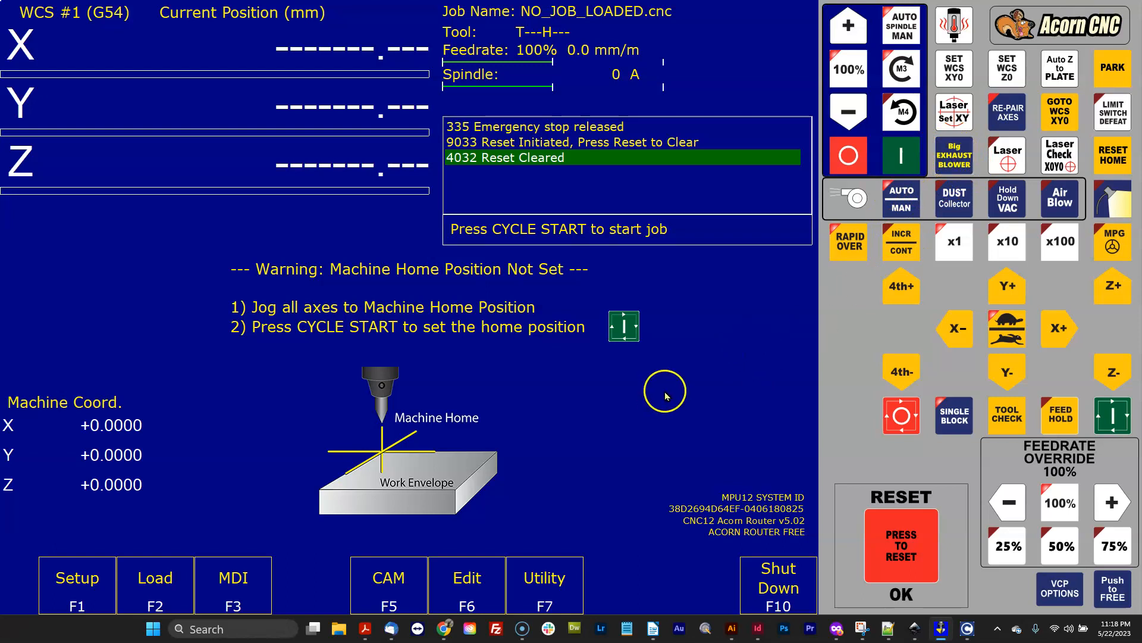
pyautogui.moveTo(730, 357)
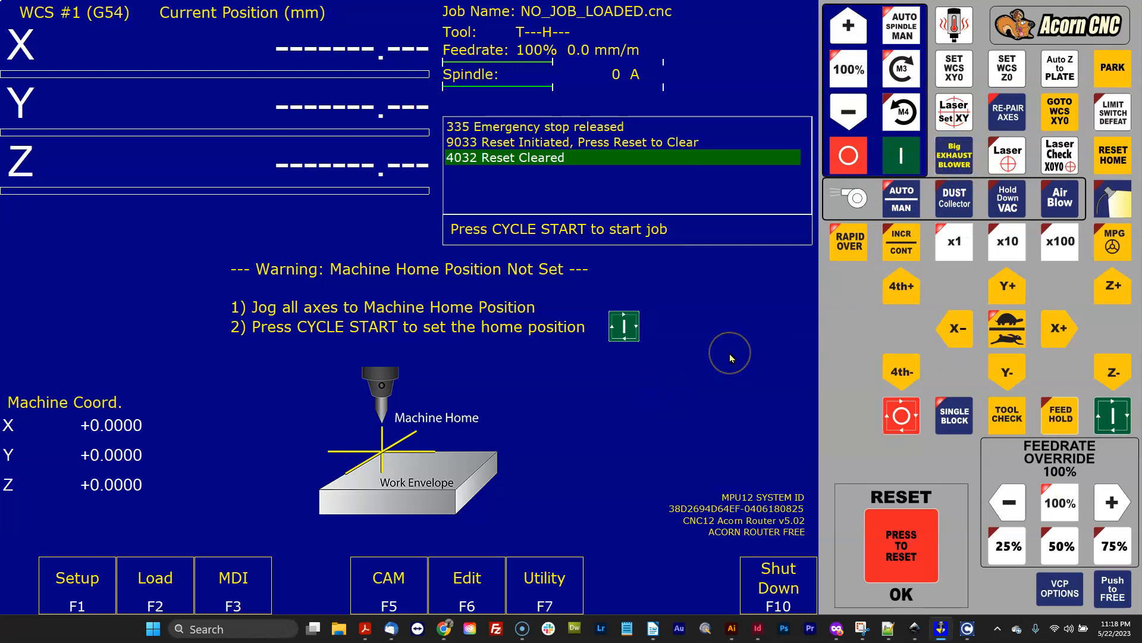
pyautogui.moveTo(731, 357)
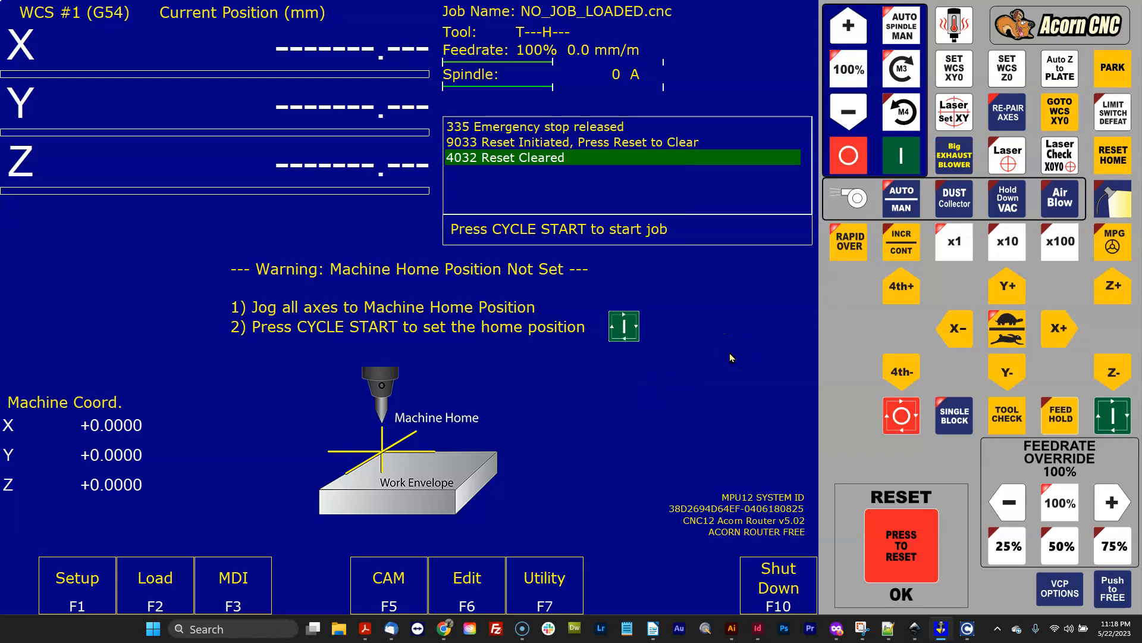
pyautogui.moveTo(728, 360)
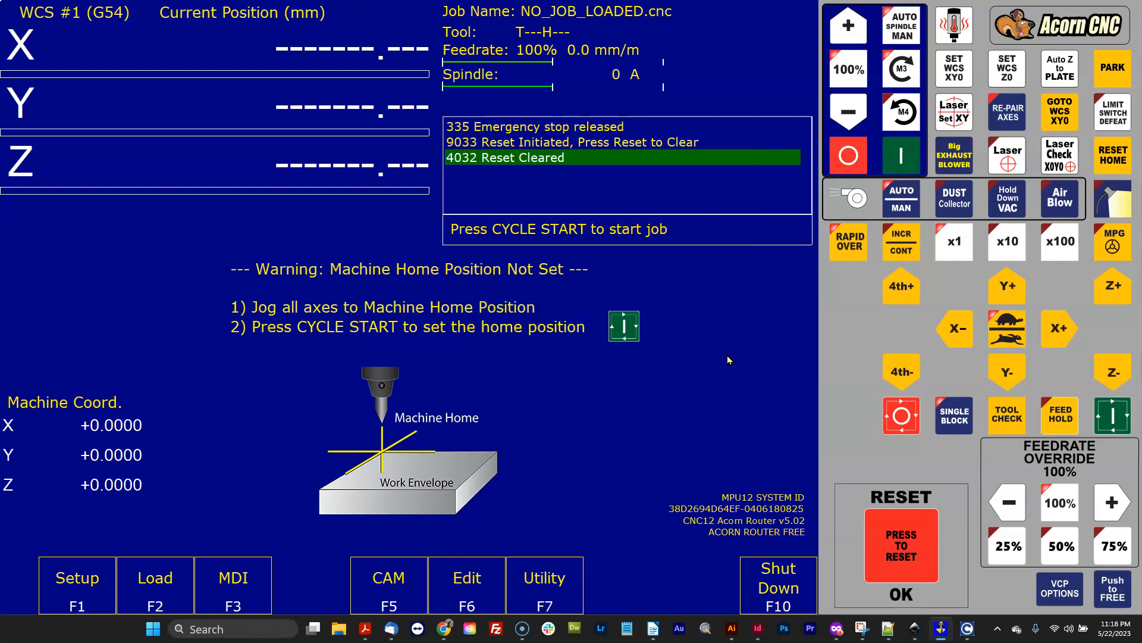